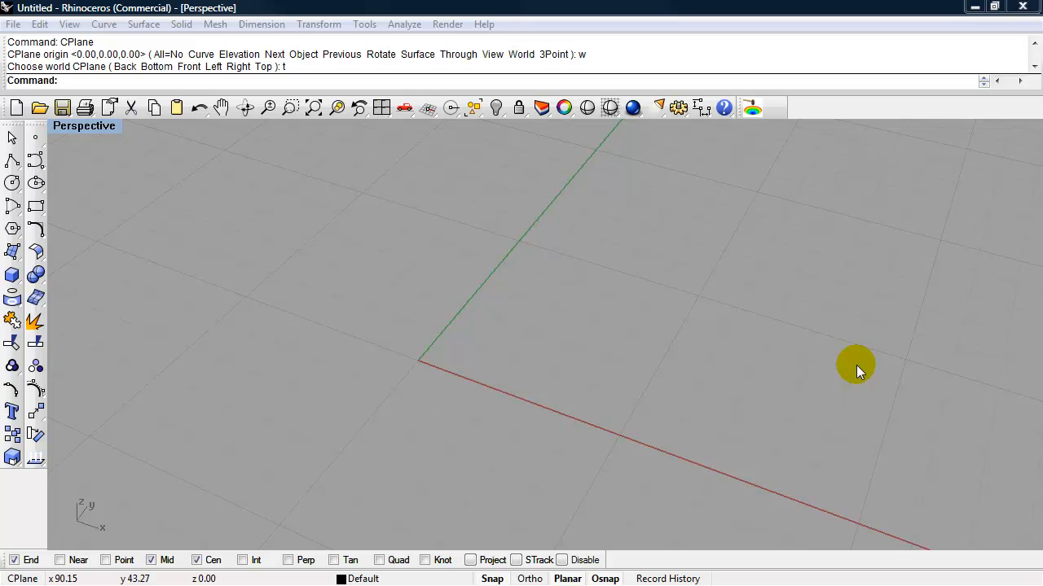
mouse_move(535, 364)
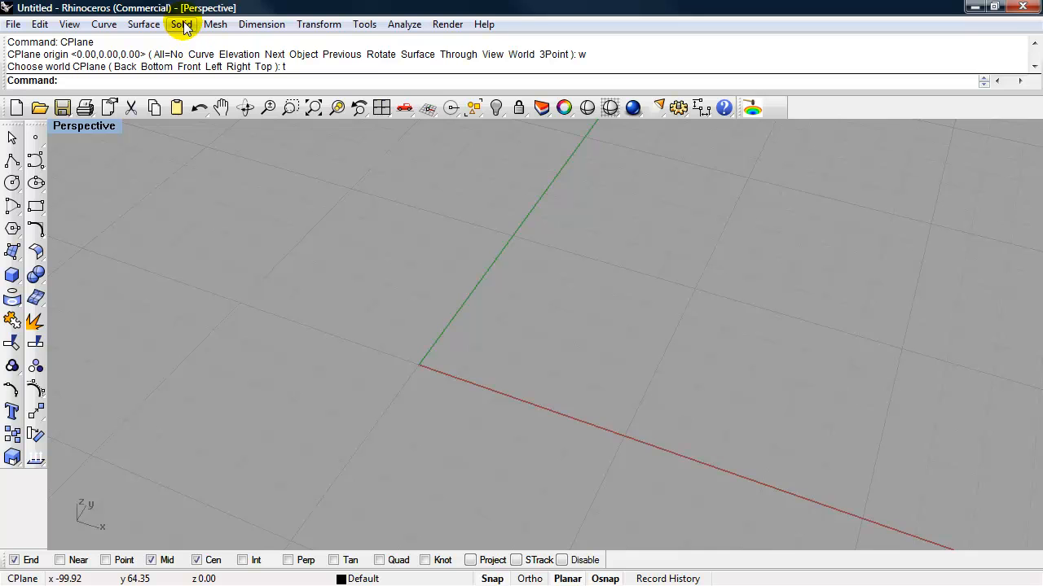
Create a box from the origin to 50,50 with a height of 30
click(181, 24)
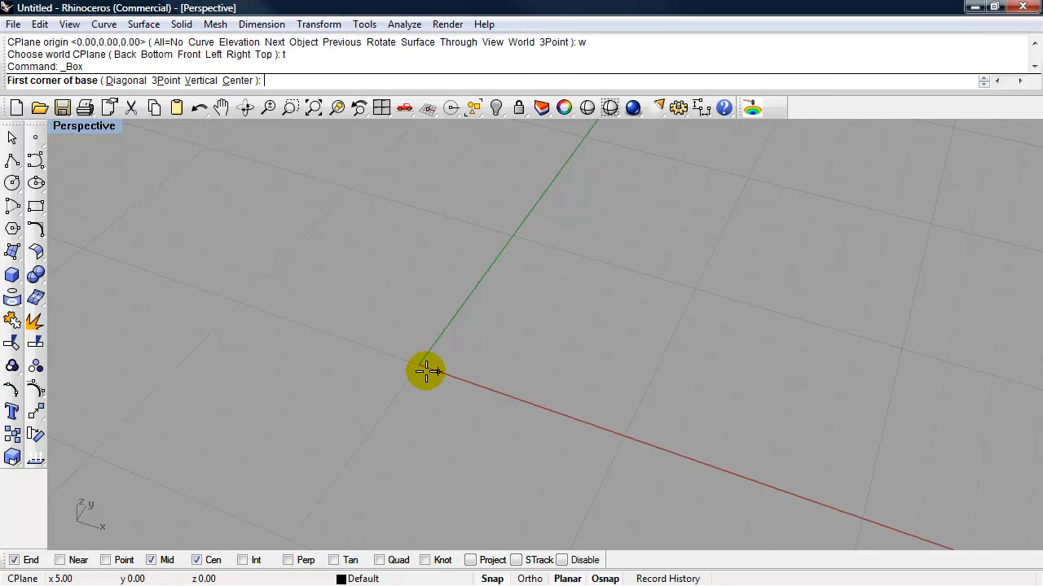
click(425, 371)
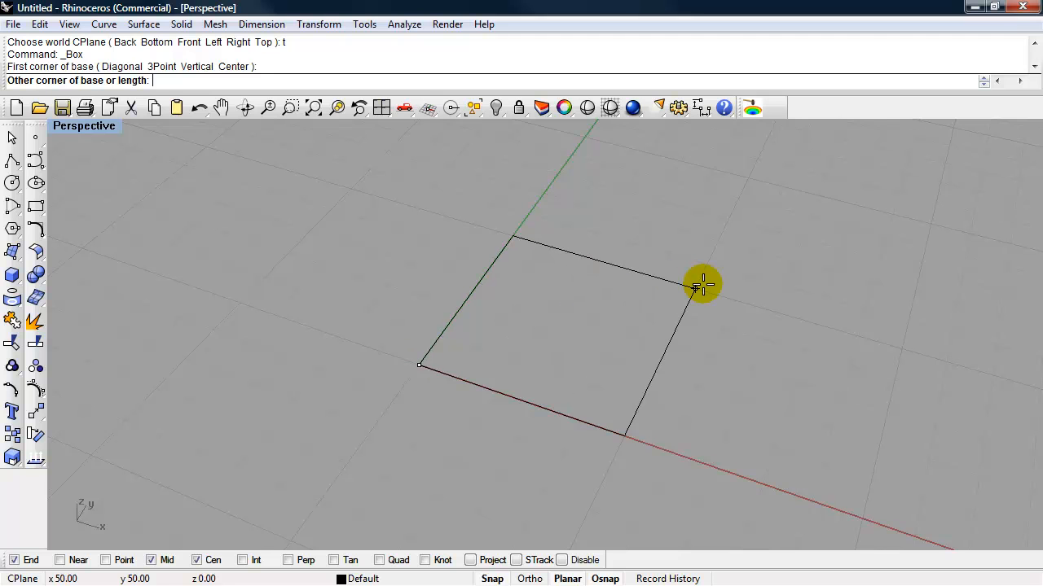
mouse_move(499, 232)
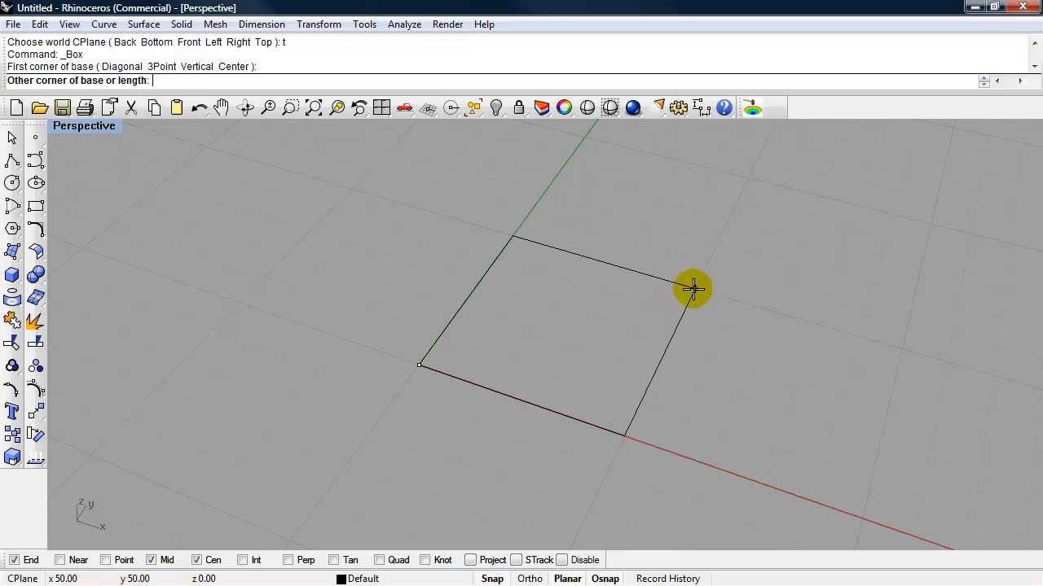
click(695, 288)
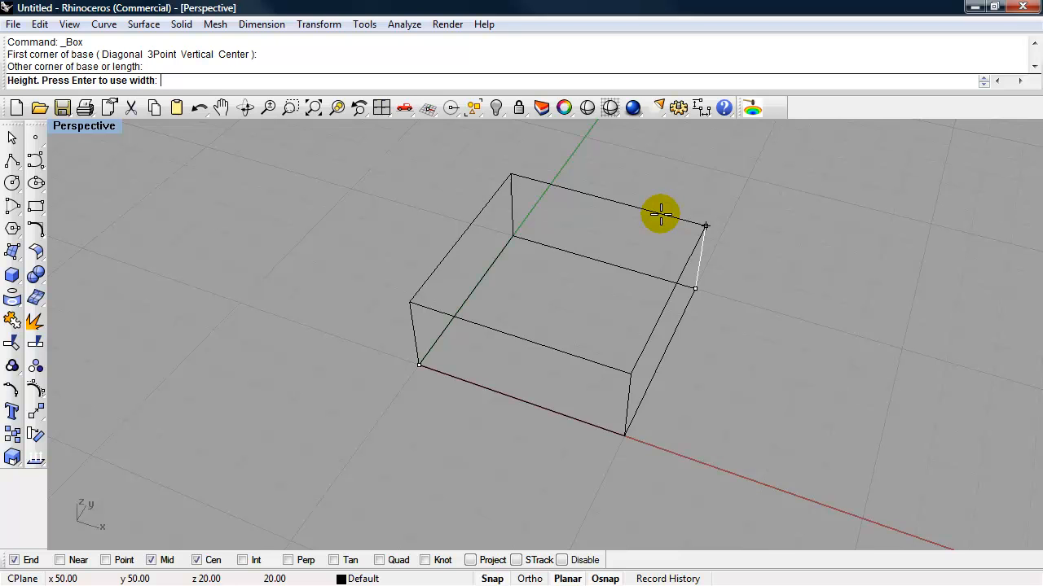
text(30)
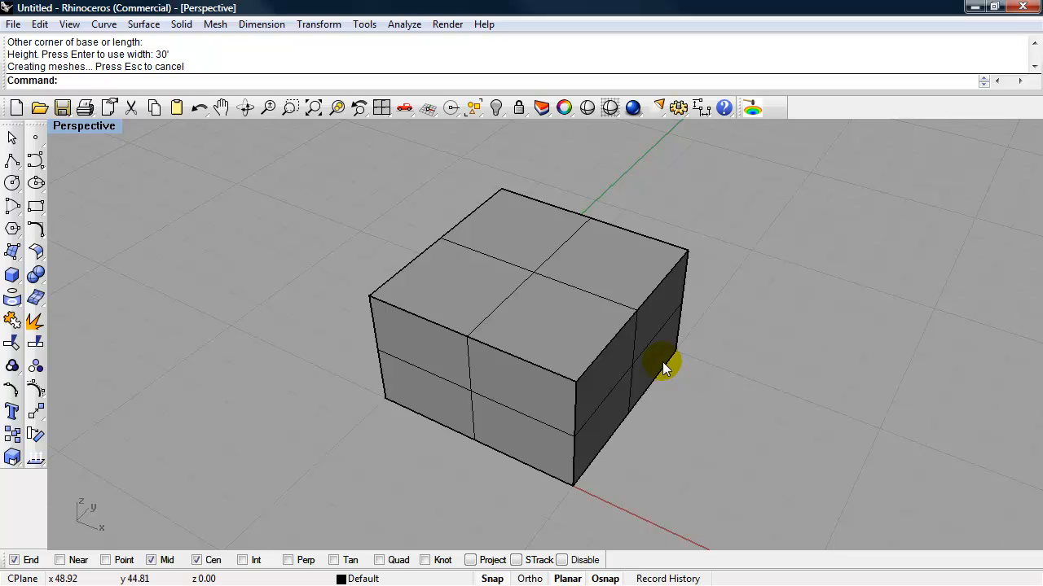
mouse_move(670, 361)
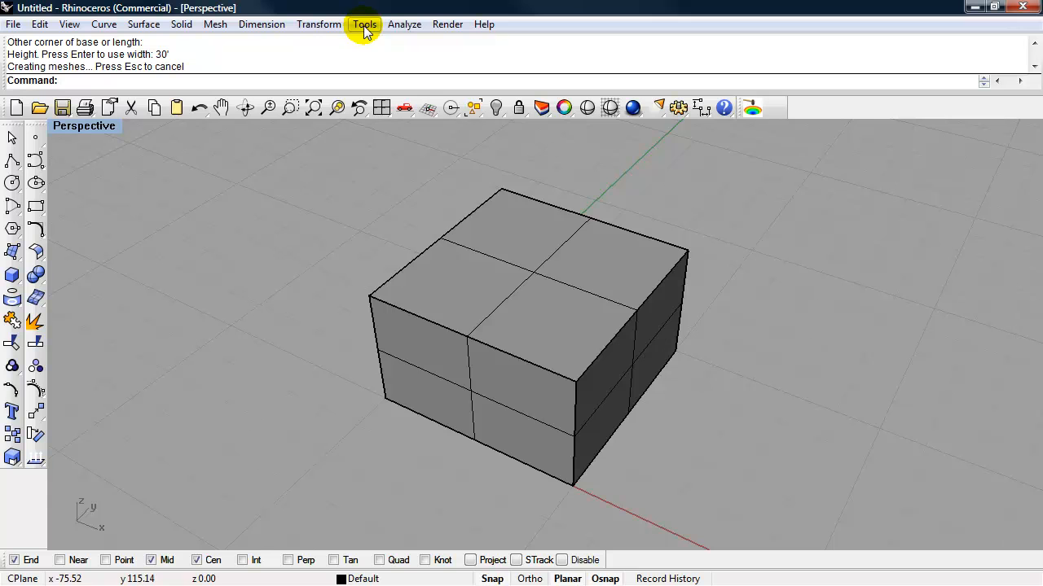
Turn on the Solid Tools toolbar through Tools > Toolbar Layout
click(364, 24)
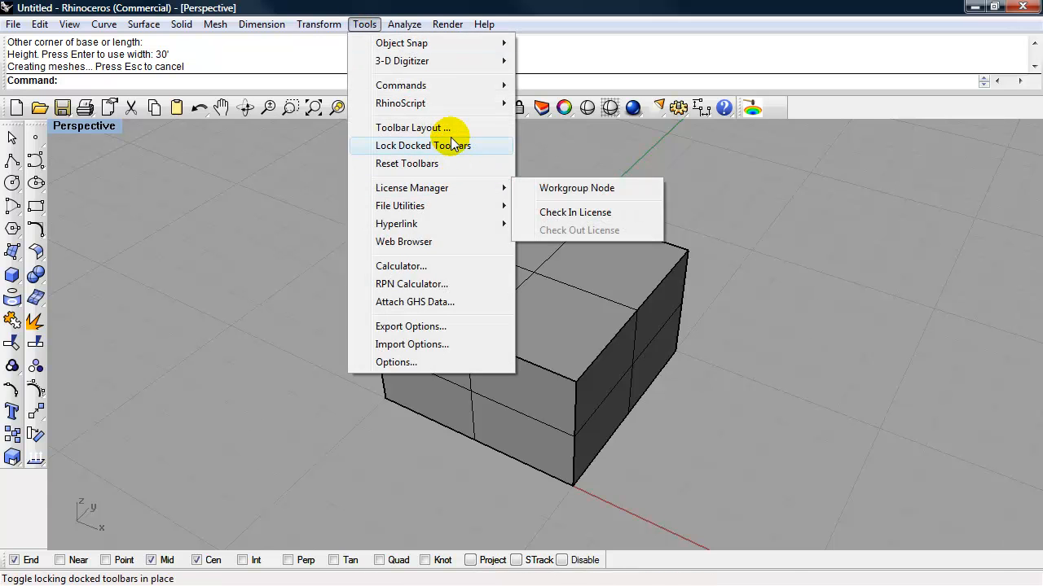
click(413, 128)
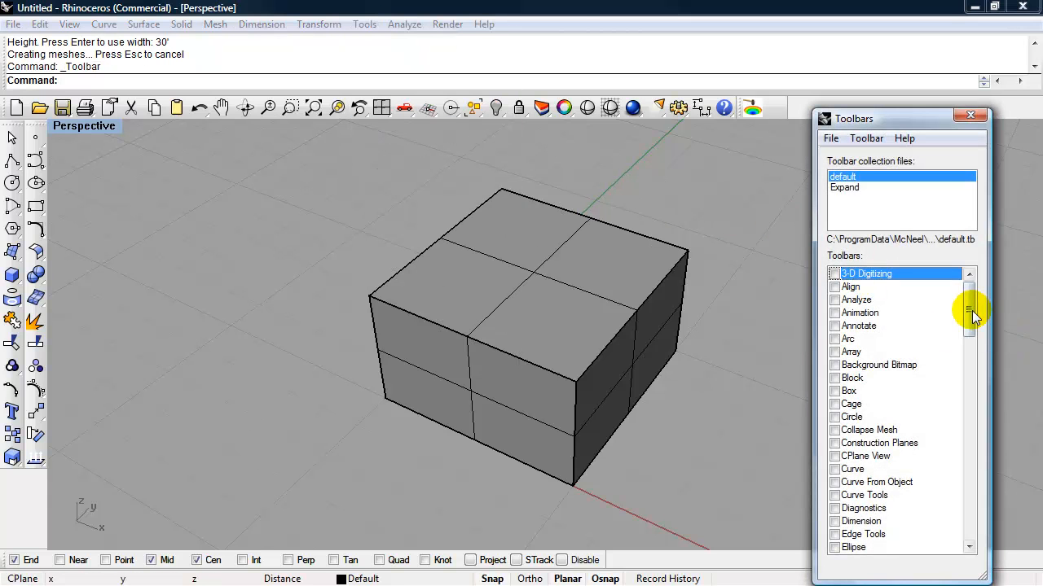
scroll(down, 3)
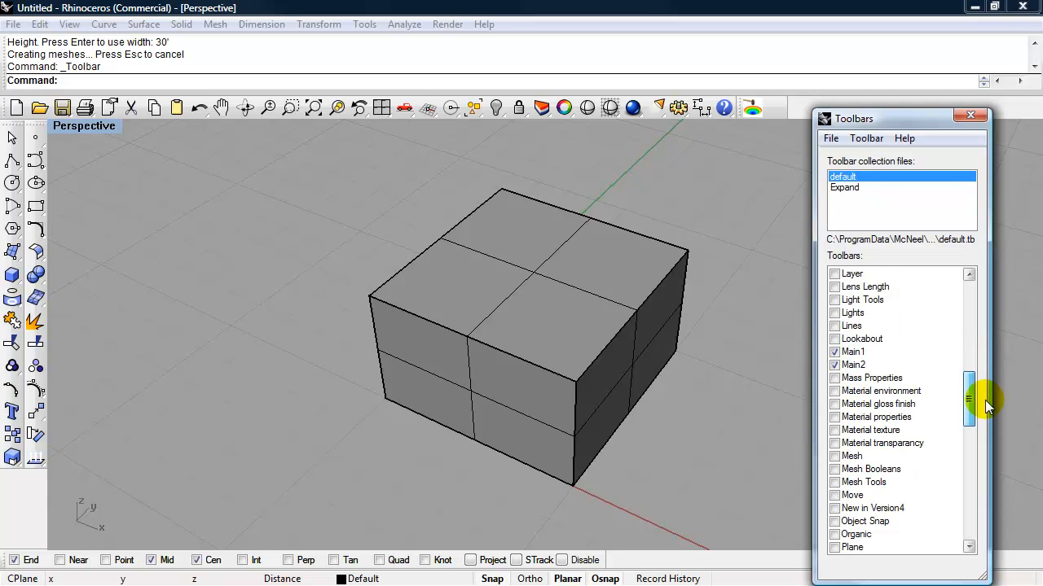
scroll(down, 3)
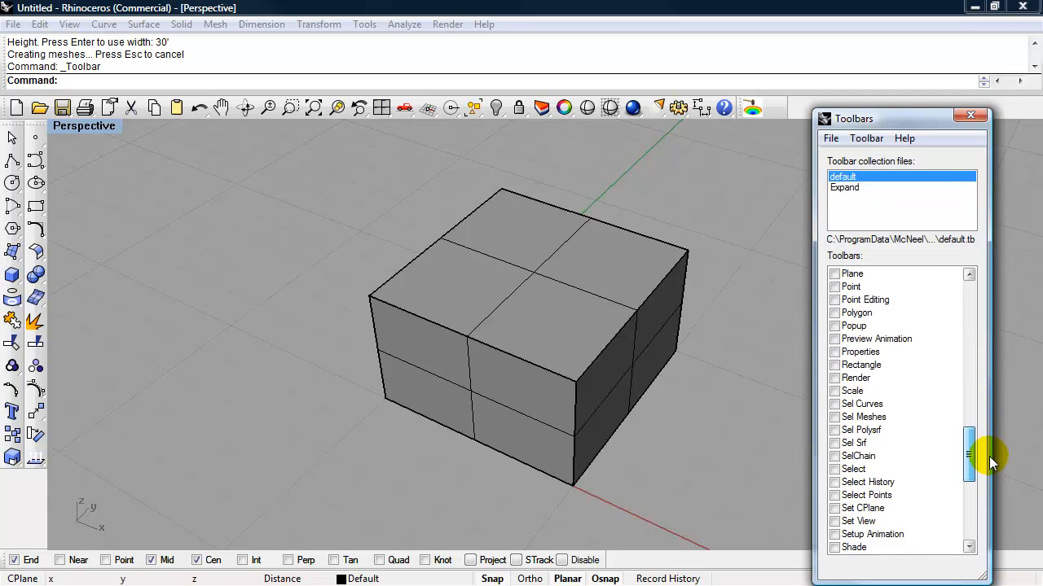
click(834, 455)
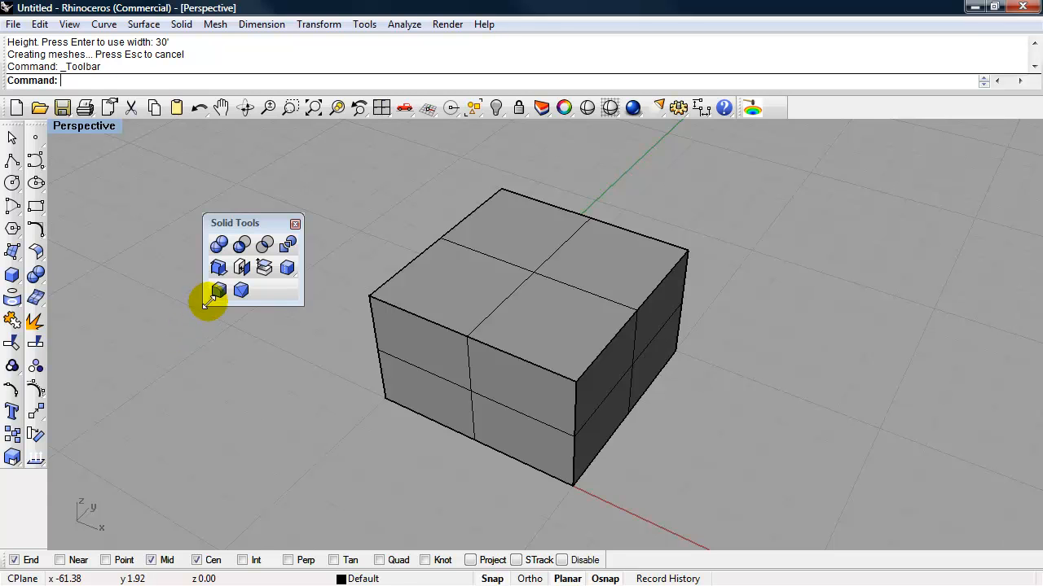
Fillet the box's top front-right edge, dragging the near-end radius up to 15
click(219, 291)
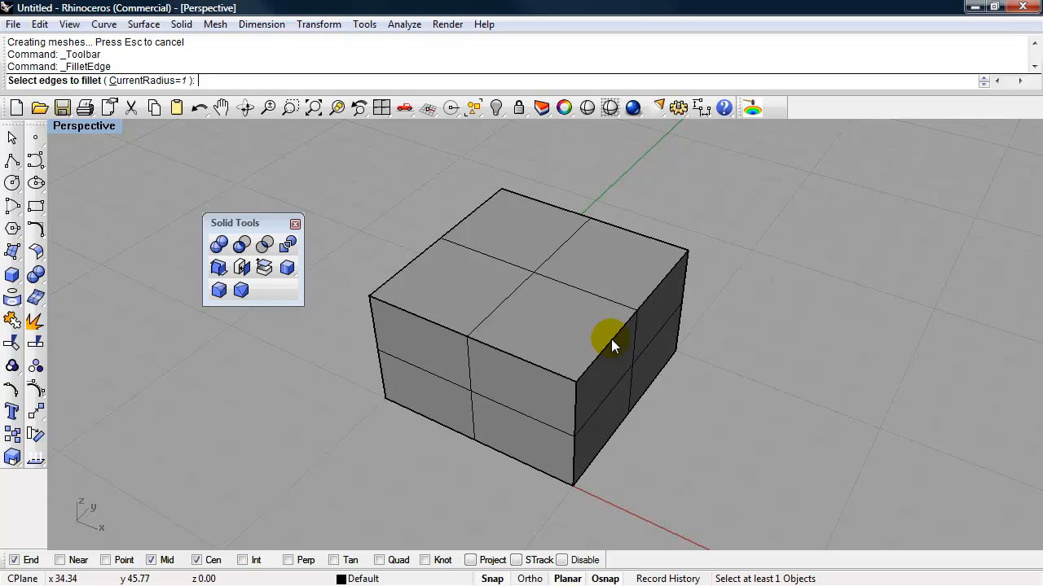
click(612, 339)
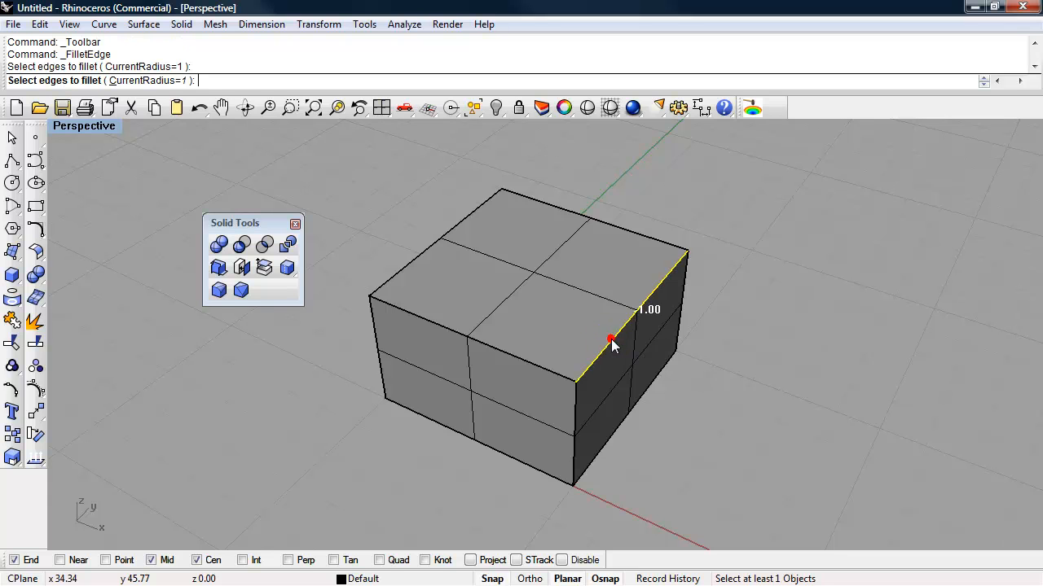
mouse_move(632, 383)
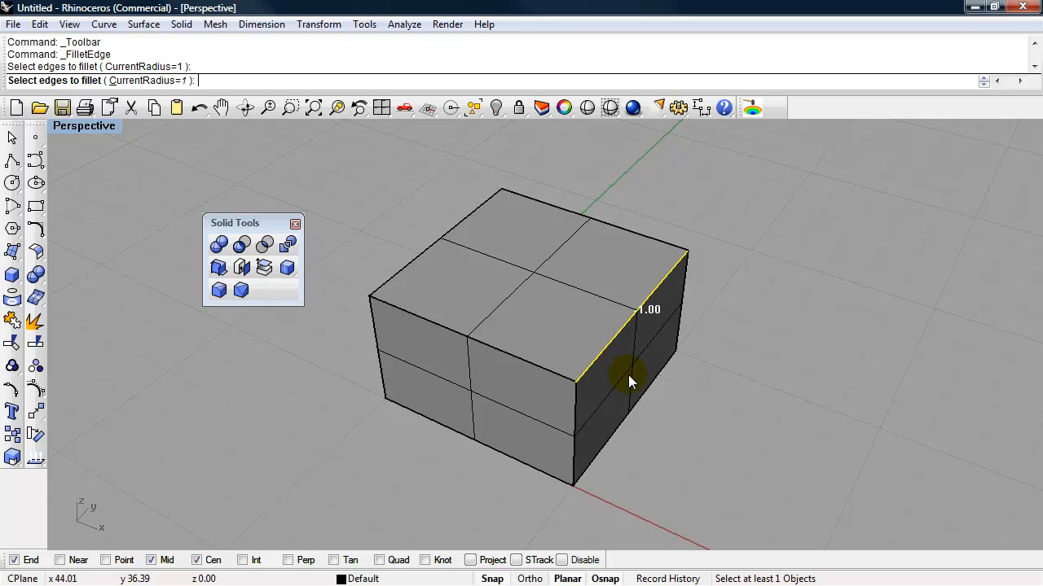
mouse_move(574, 338)
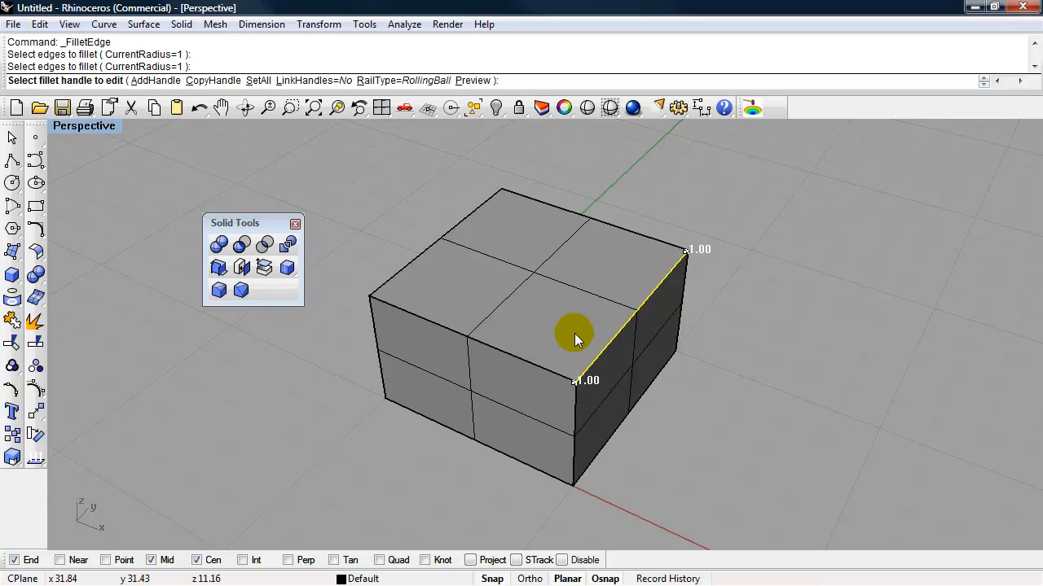
mouse_move(660, 299)
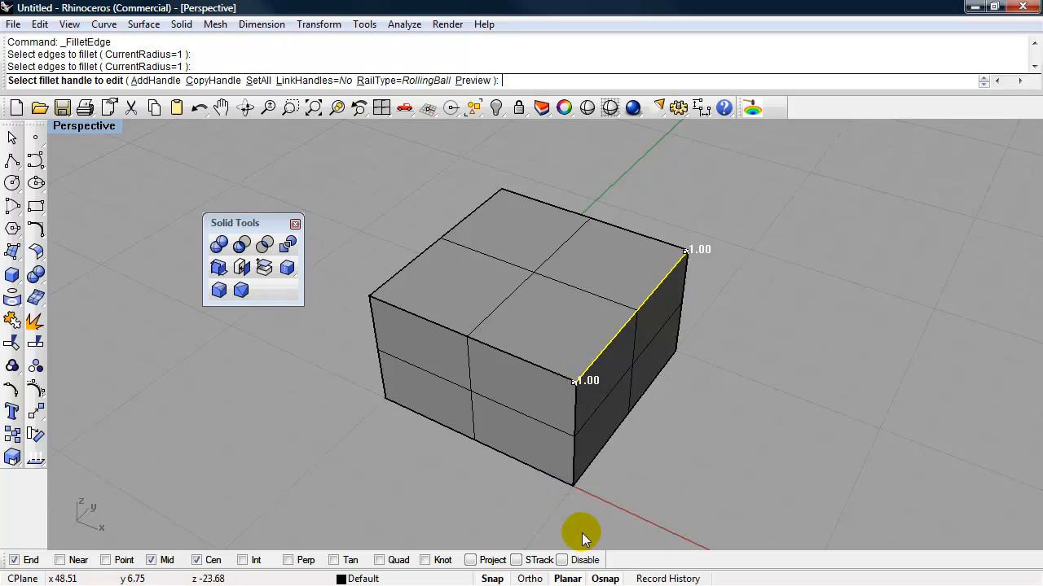
mouse_move(568, 567)
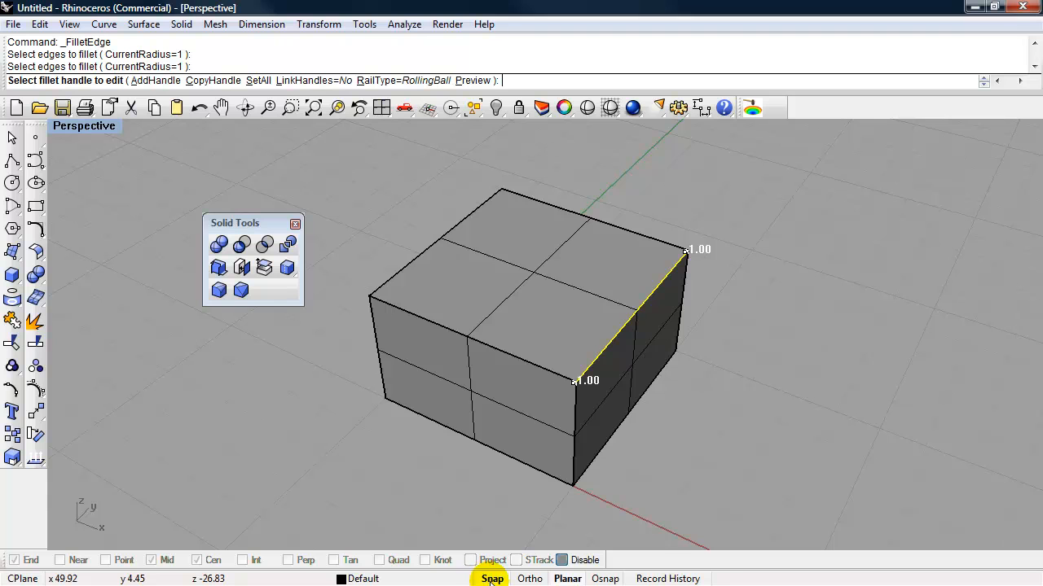
click(573, 381)
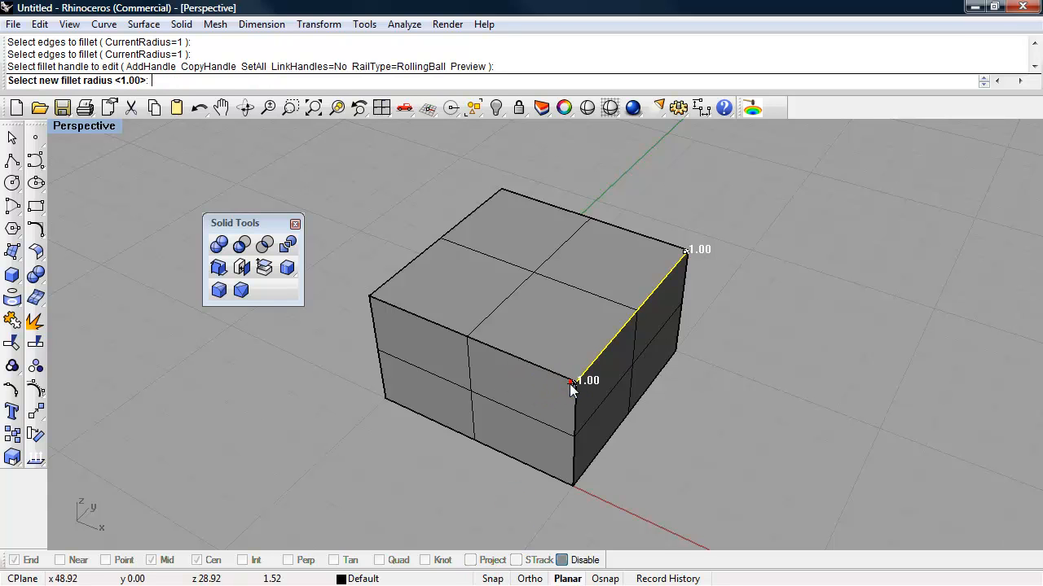
drag(572, 380, 546, 395)
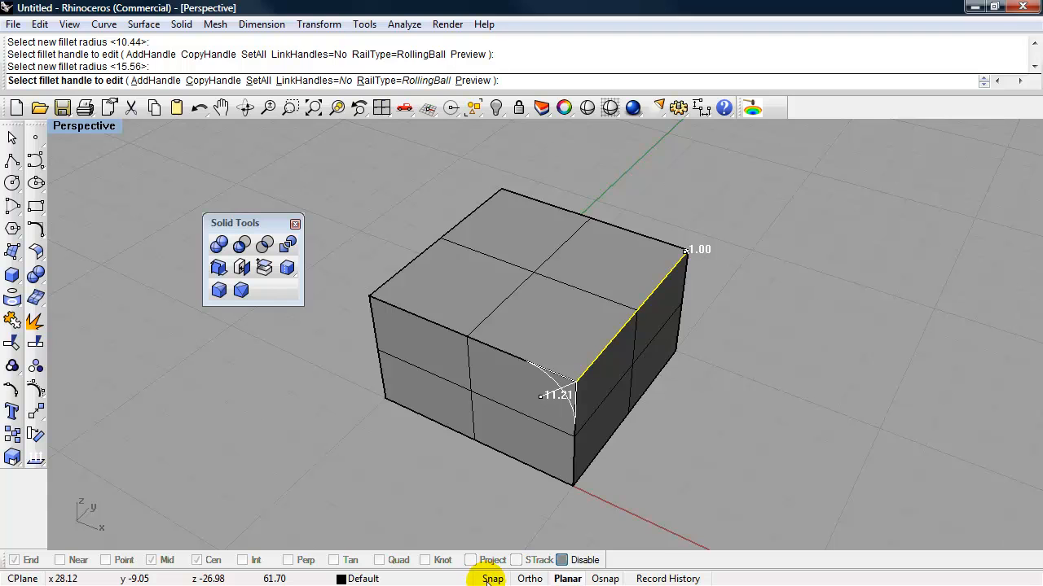
click(541, 397)
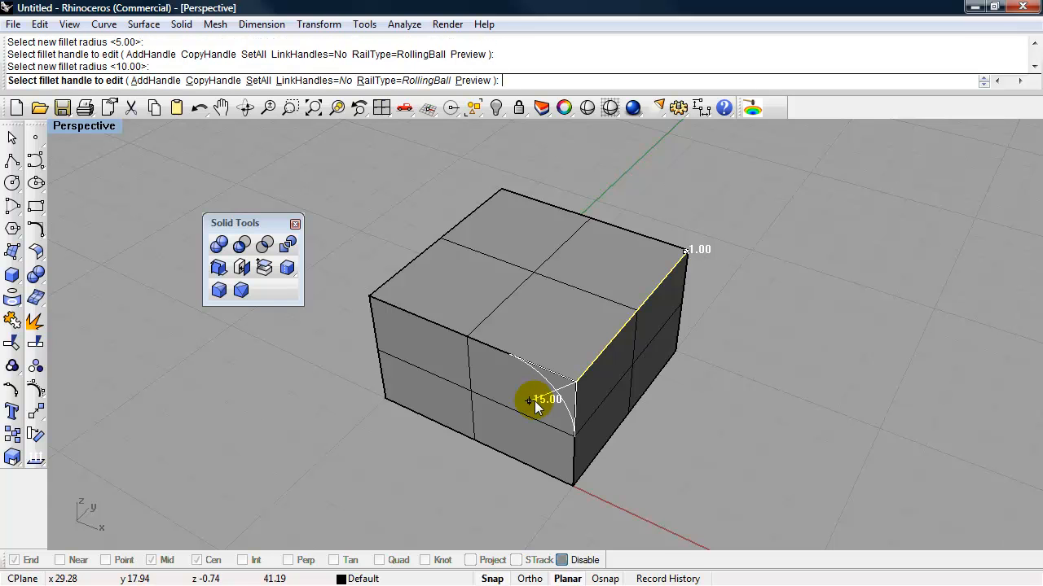
click(530, 399)
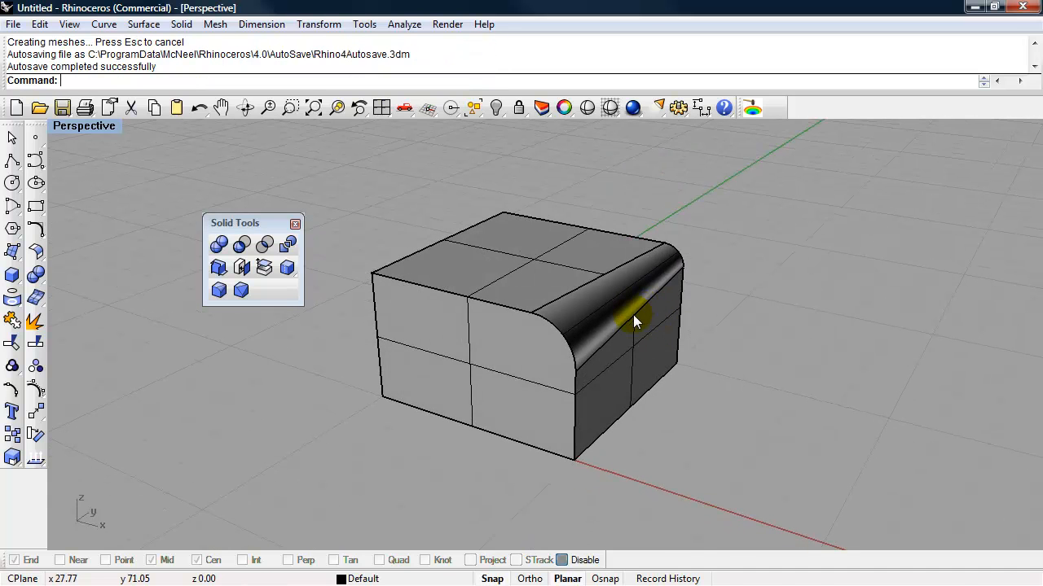
mouse_move(639, 330)
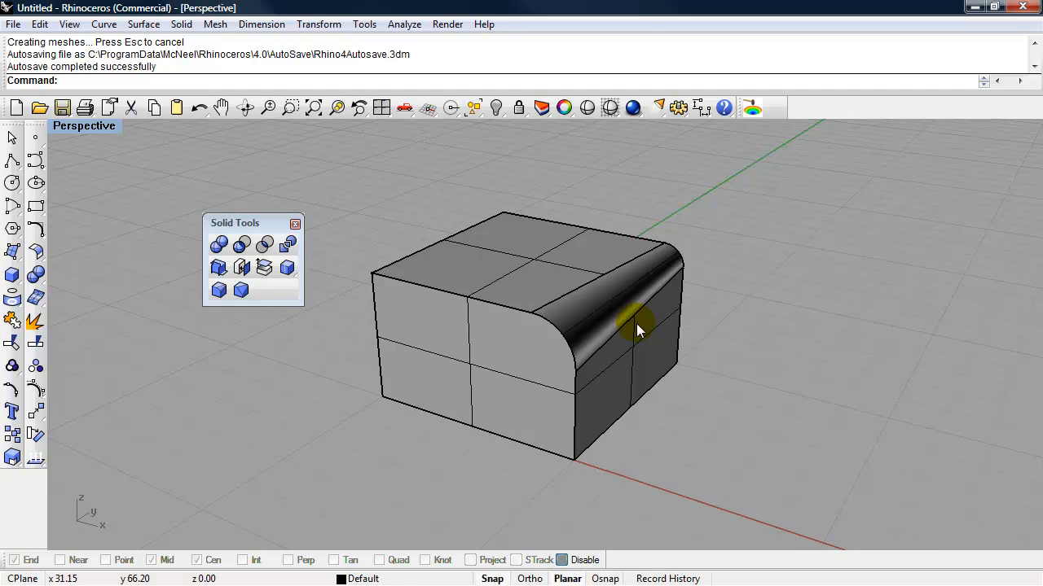
mouse_move(659, 365)
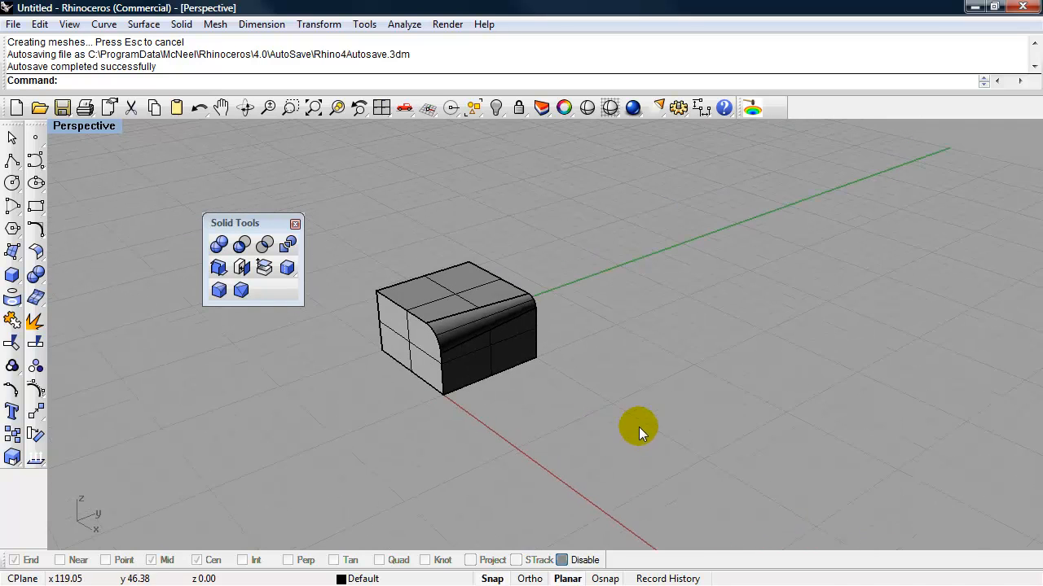
Draw a flat rectangular plane beside the box, then a vertical plane along its end
click(143, 24)
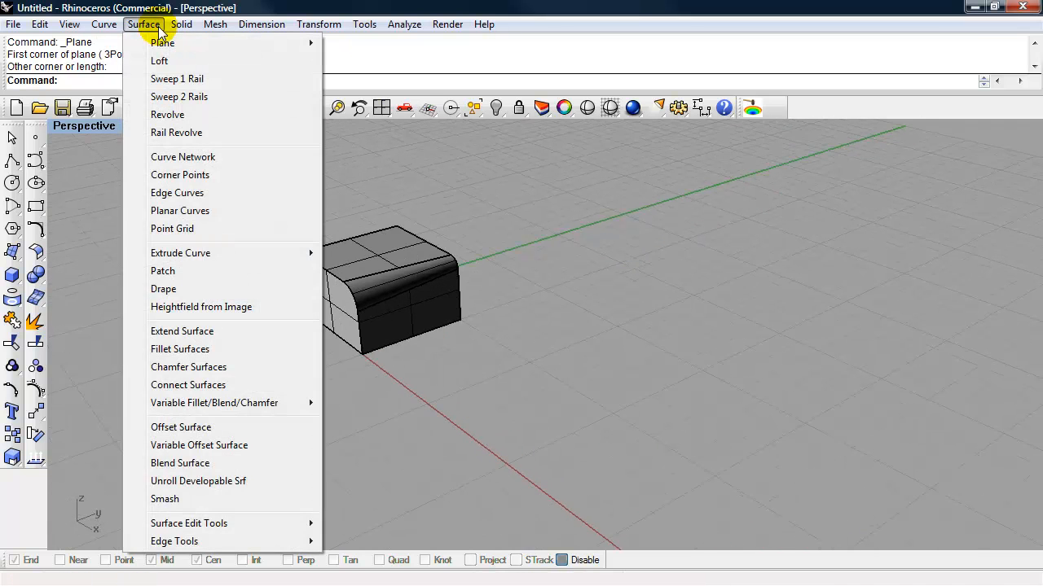
click(162, 42)
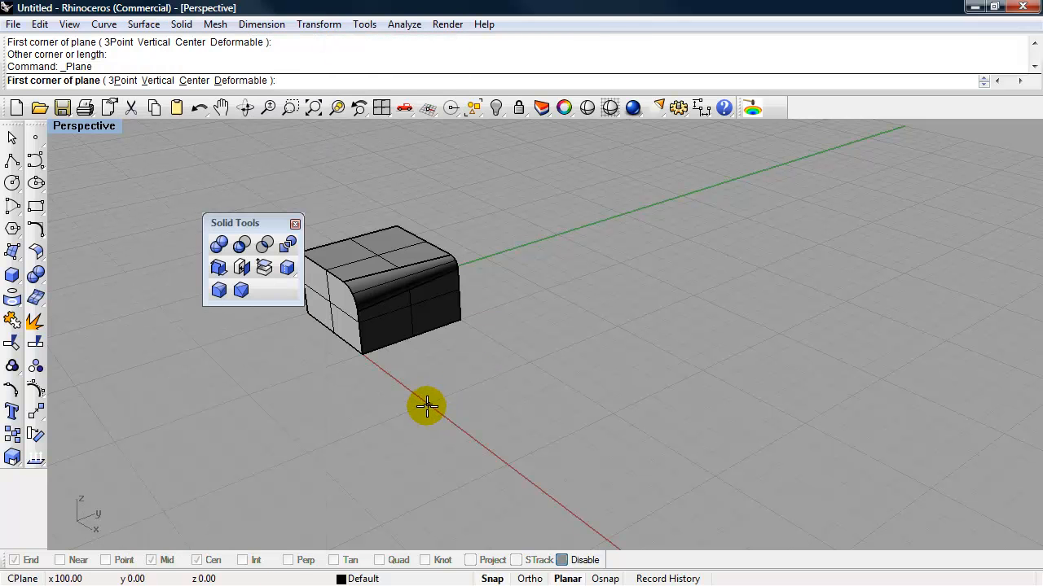
click(427, 405)
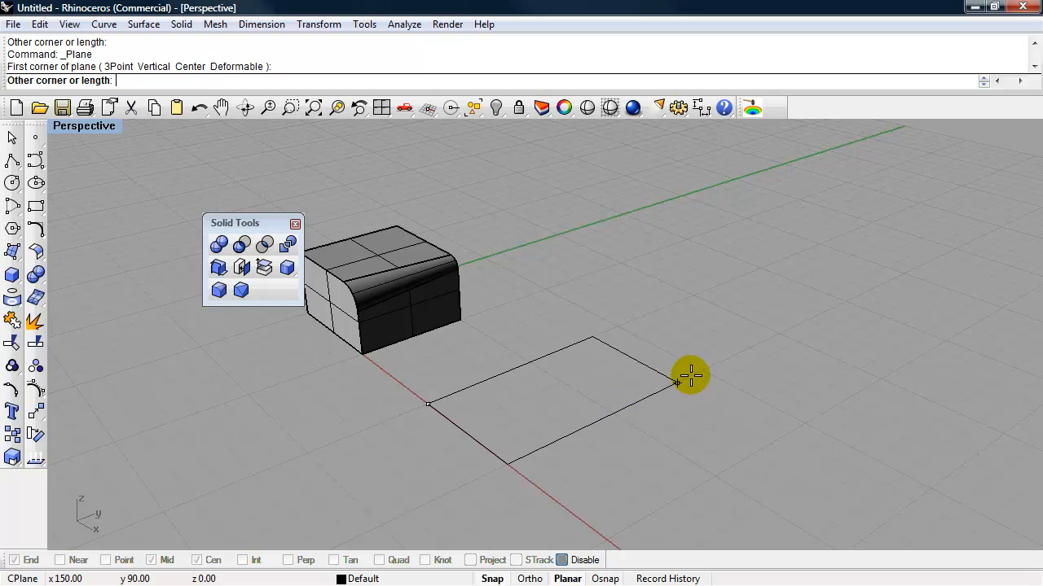
click(691, 376)
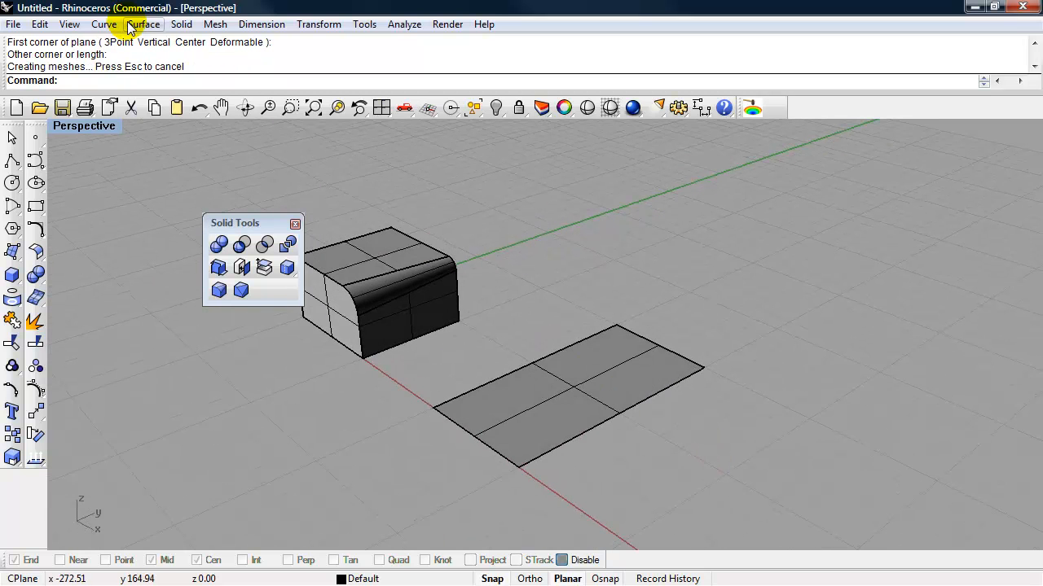
click(143, 24)
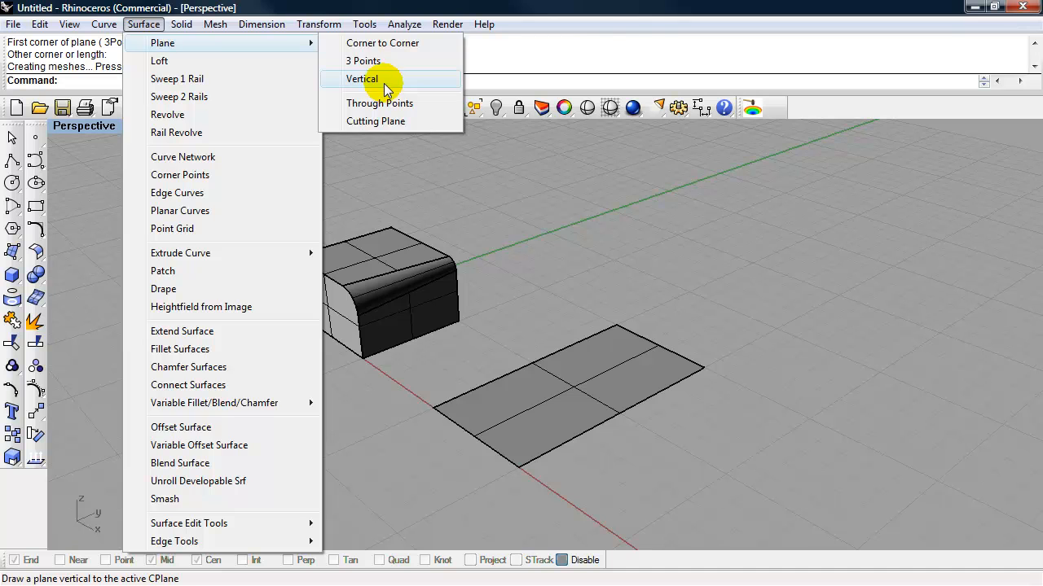
click(361, 79)
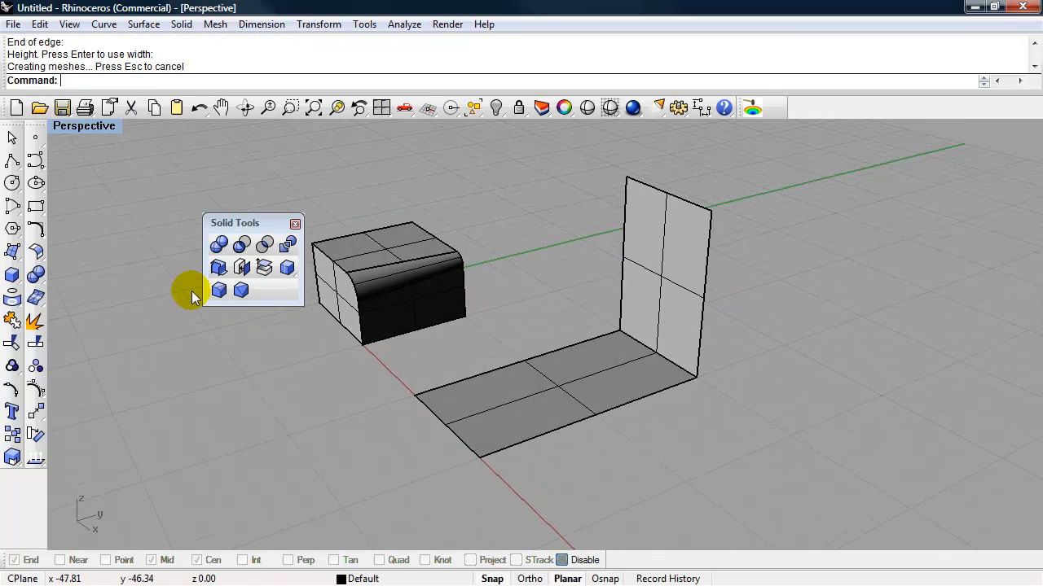
mouse_move(218, 291)
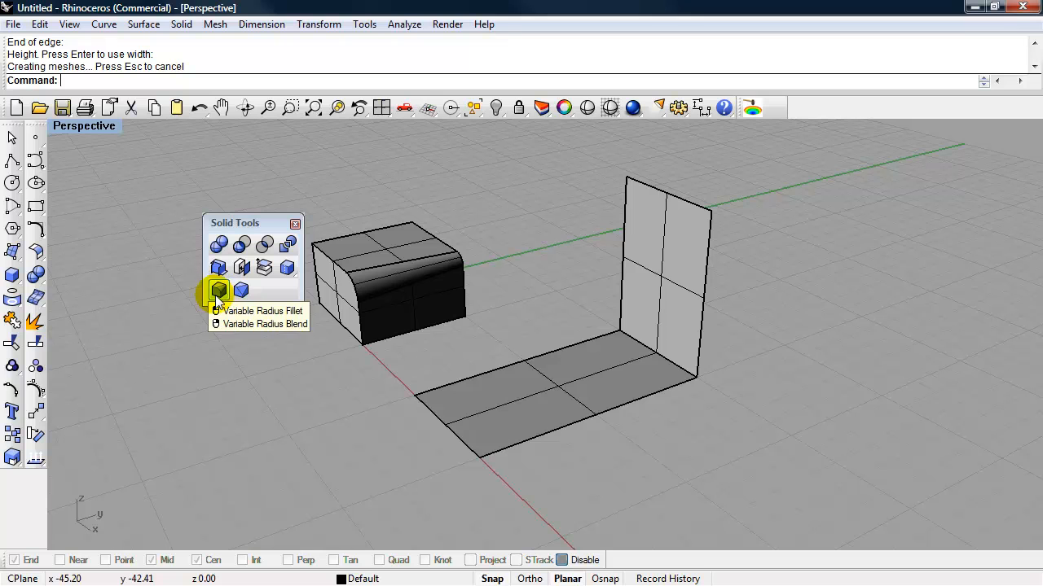
Tick Surface Tools in the Toolbar Layout dialog and close it
click(218, 290)
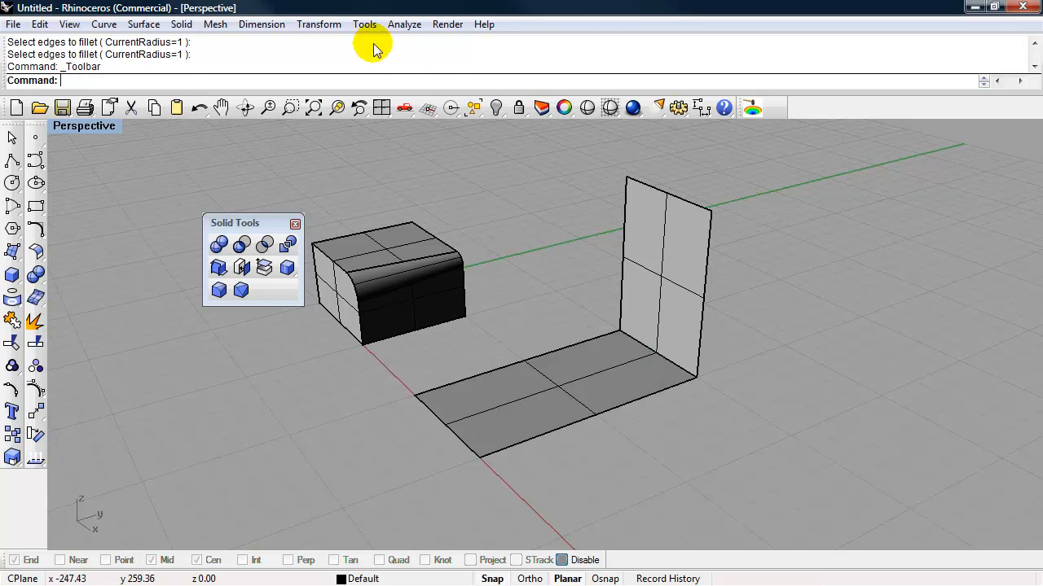
click(364, 24)
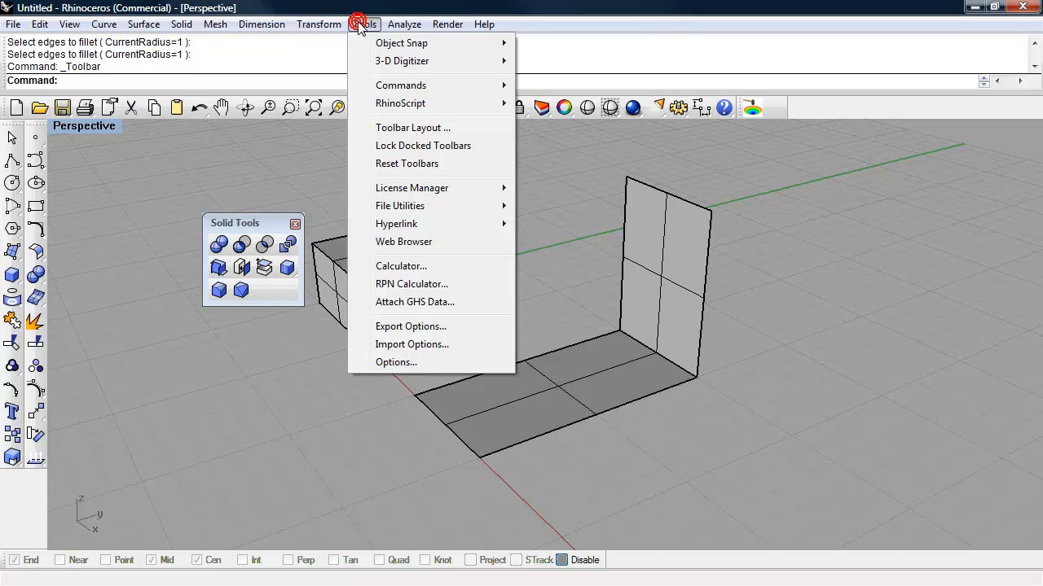
click(413, 127)
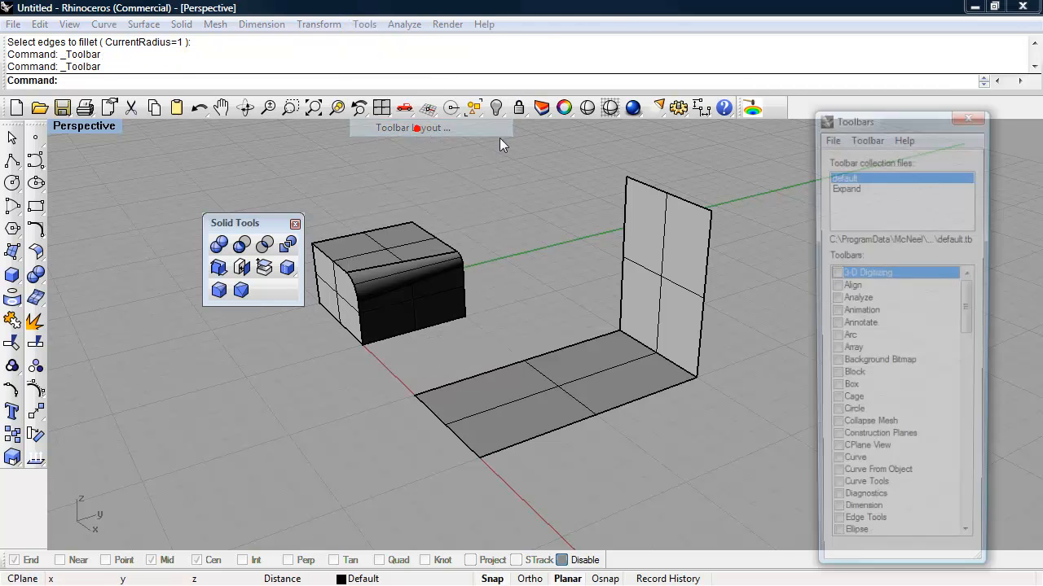
scroll(down, 3)
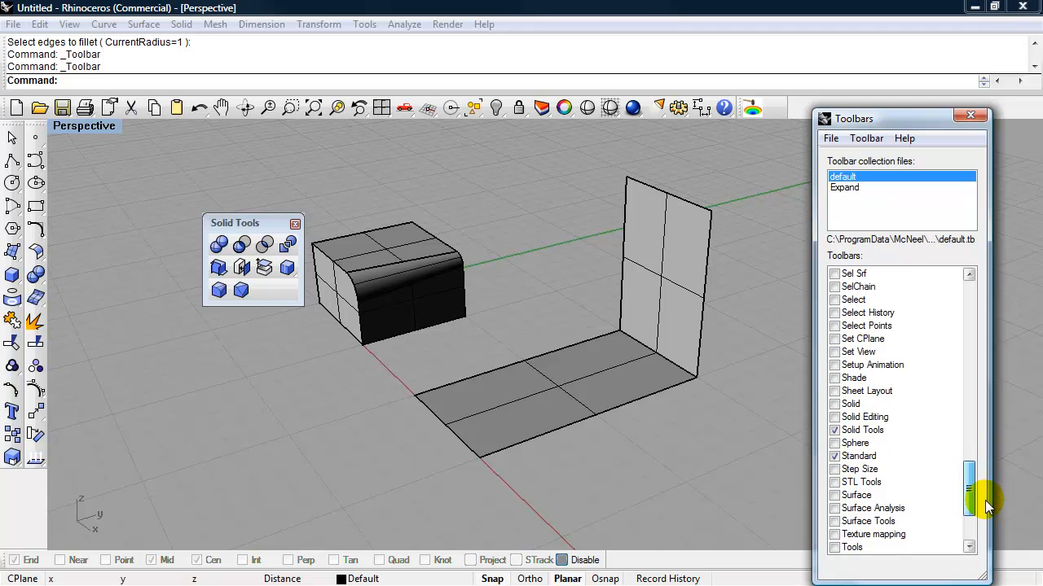
click(834, 494)
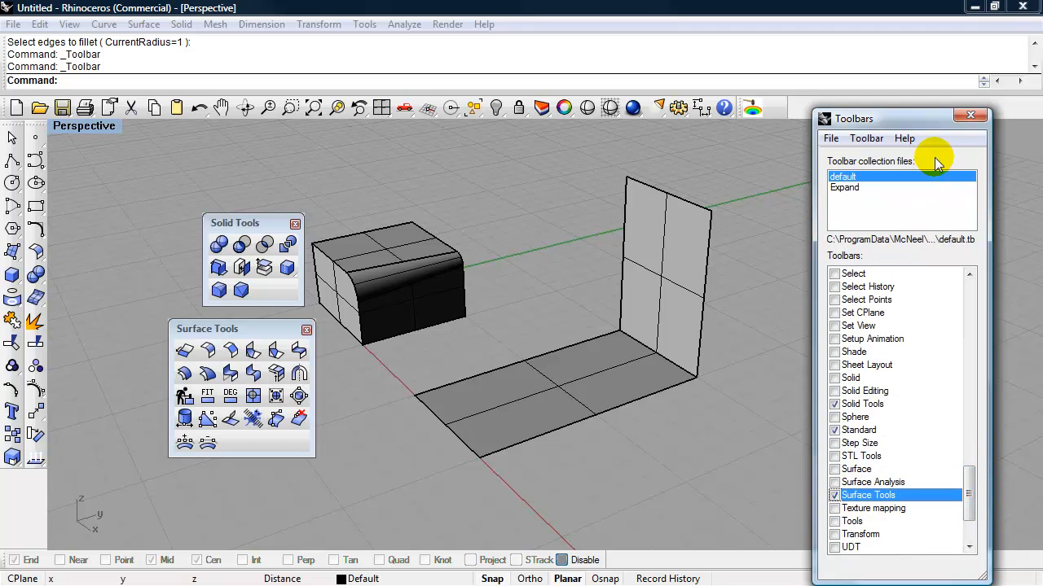
click(970, 115)
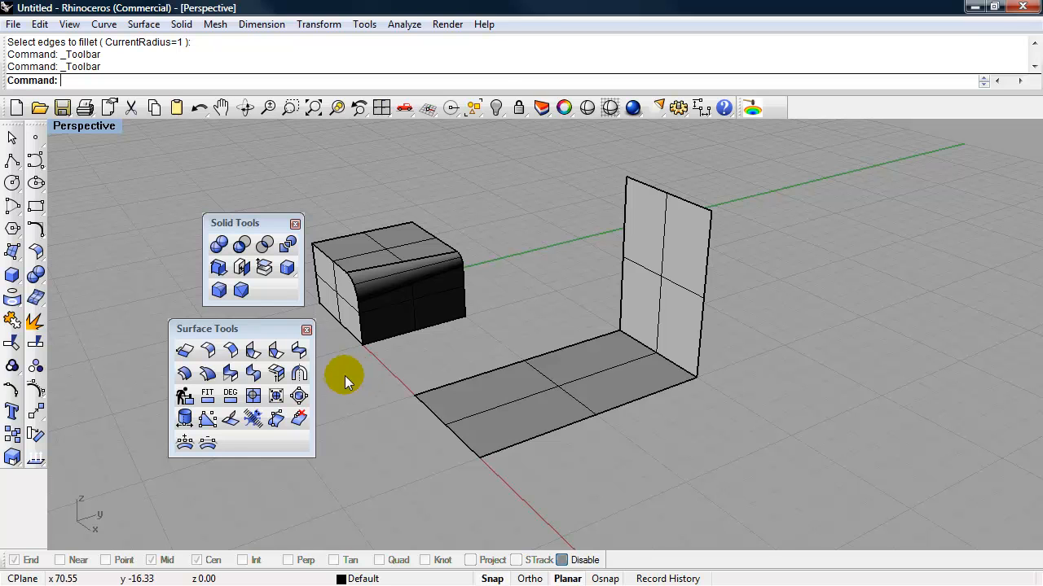
mouse_move(207, 350)
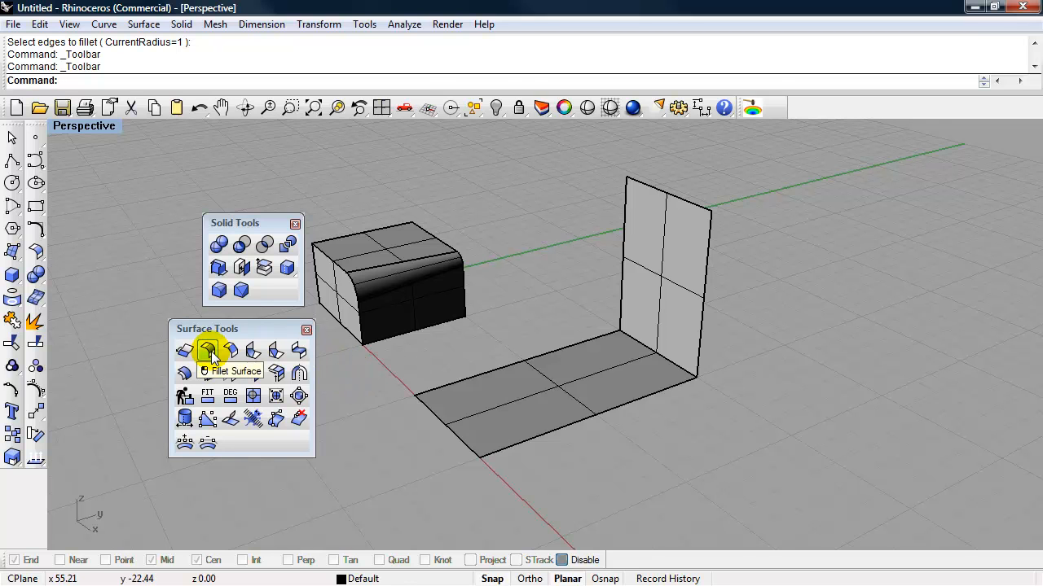
click(207, 350)
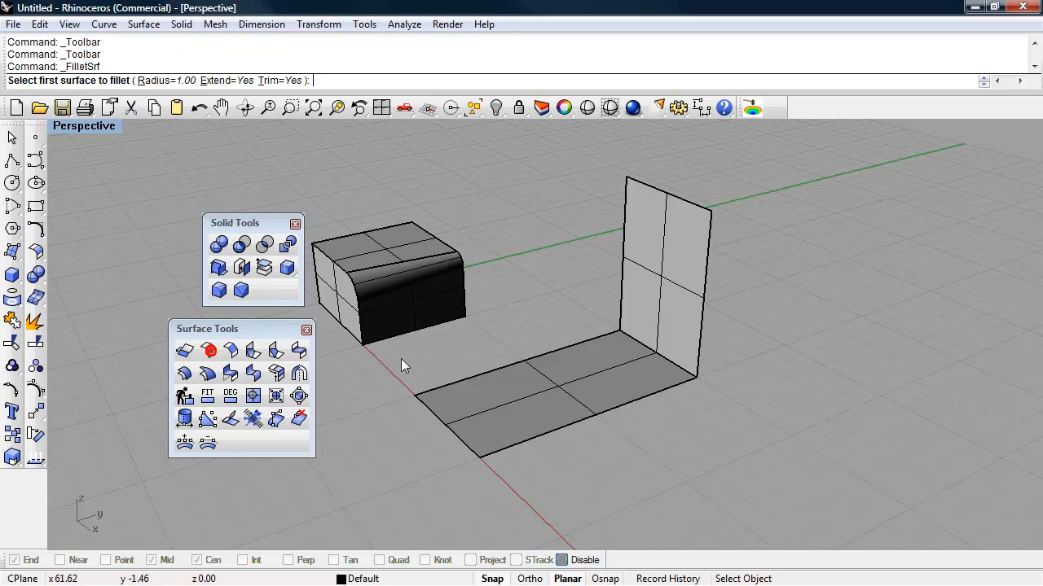
mouse_move(153, 80)
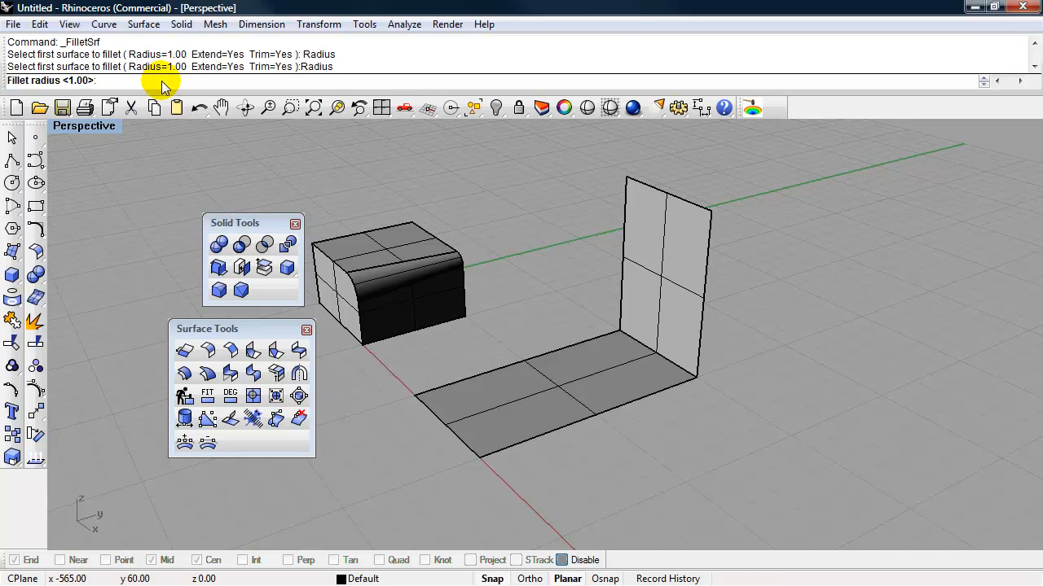
text(10)
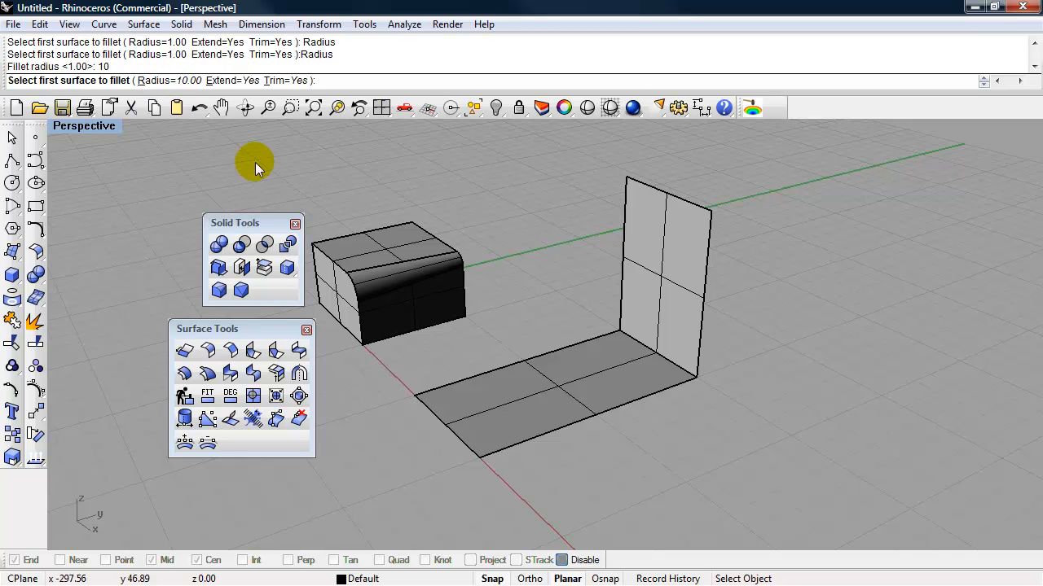
click(609, 364)
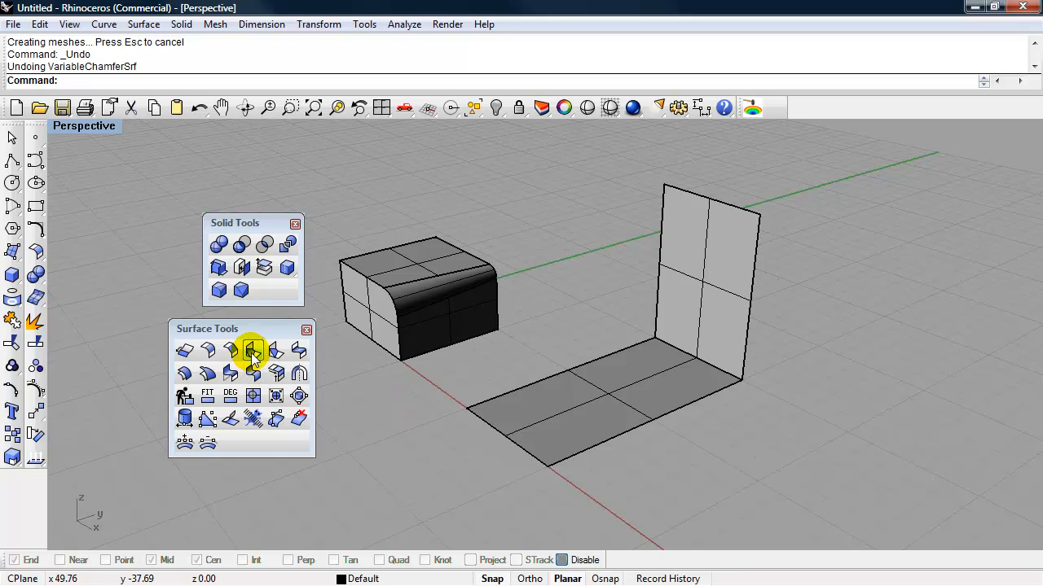
click(250, 350)
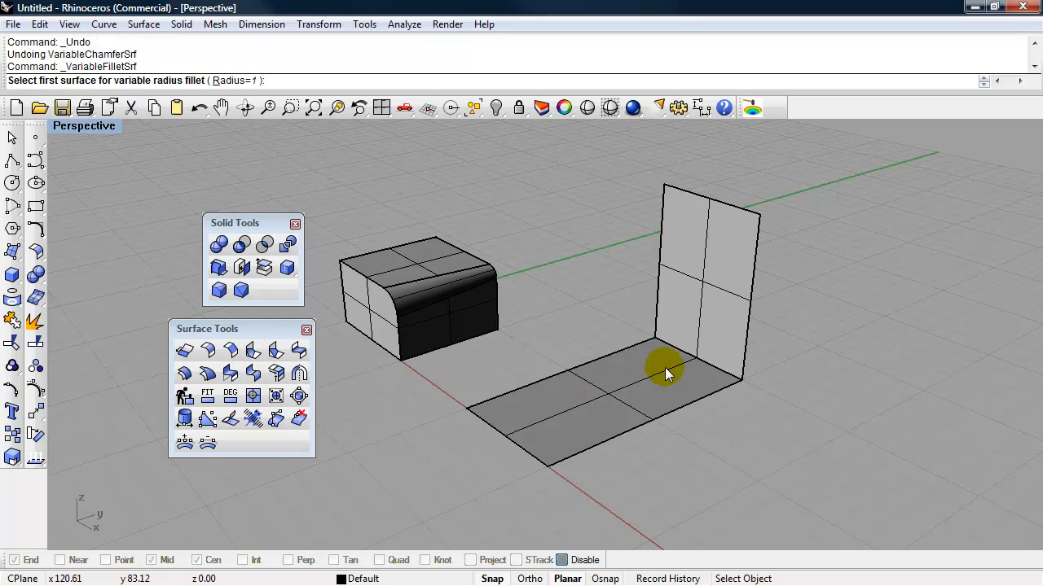
click(666, 373)
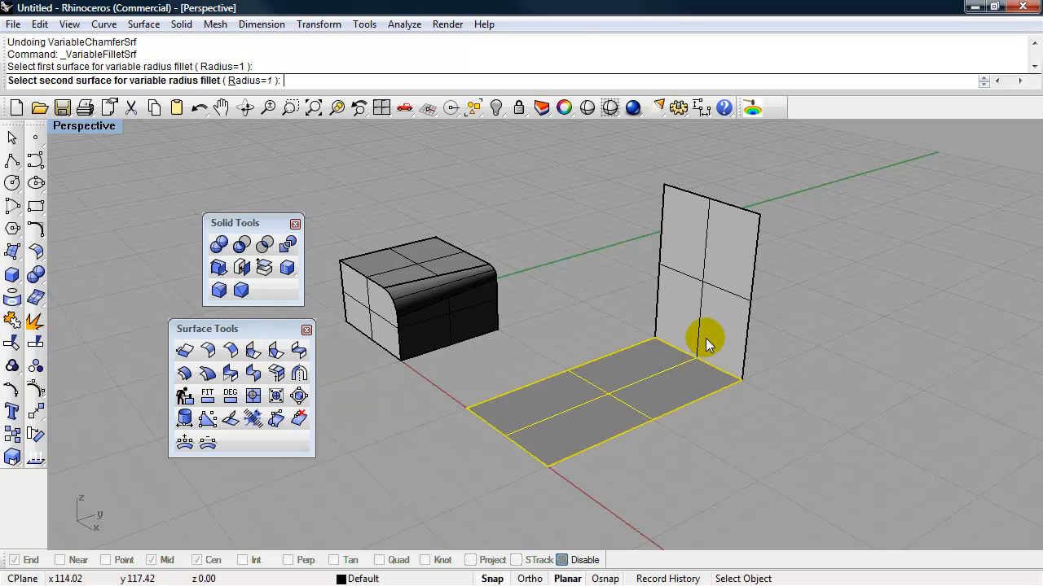
click(709, 342)
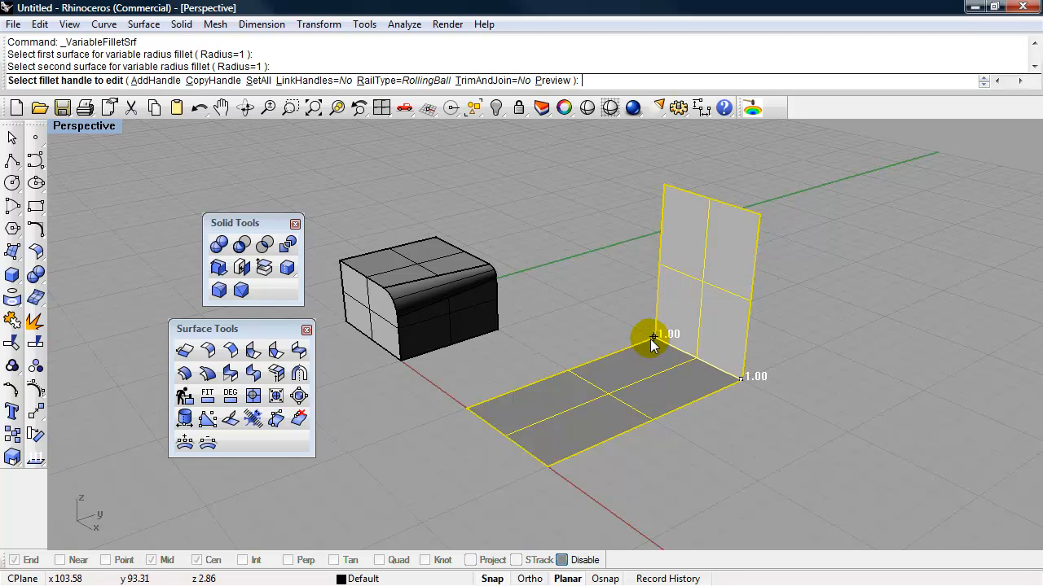
click(651, 337)
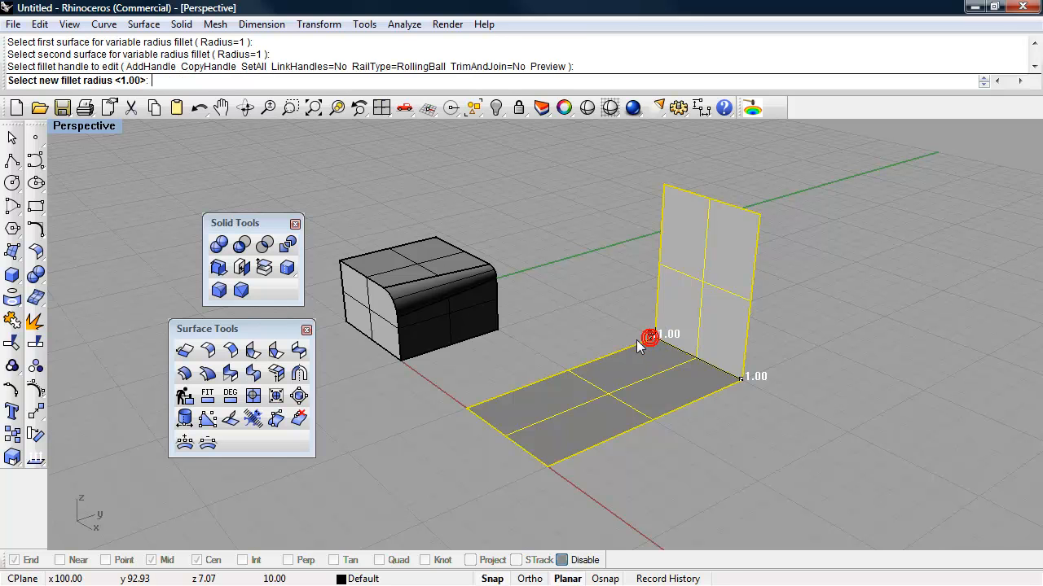
click(647, 336)
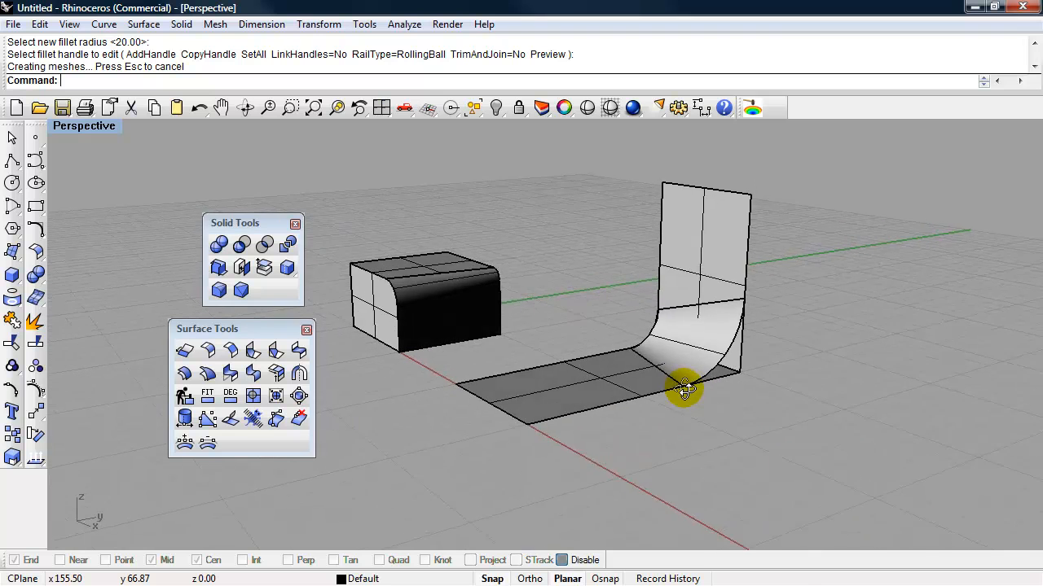
drag(684, 389, 713, 362)
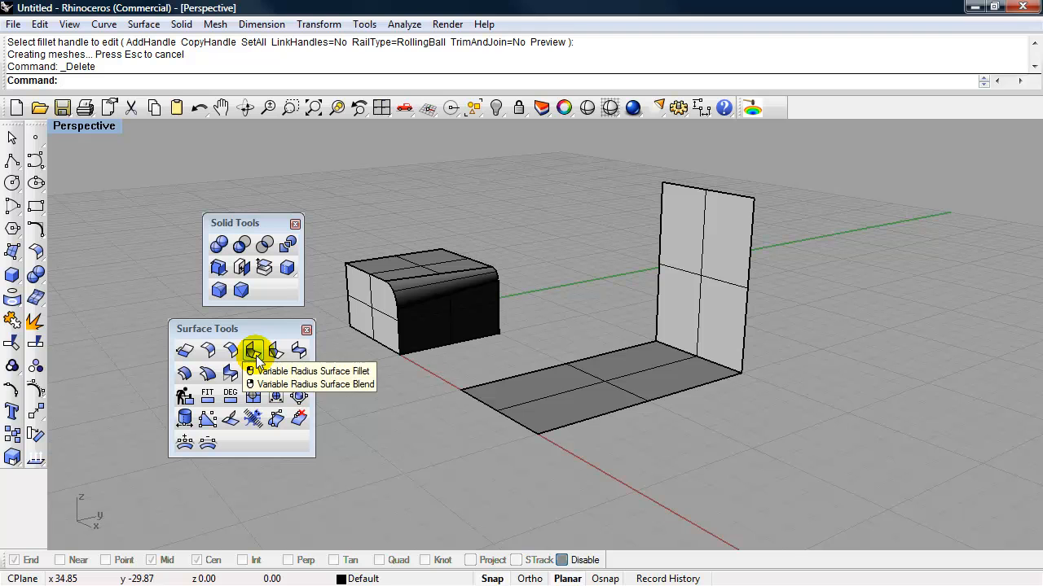
Start a variable-radius fillet on the flat plane with TrimAndJoin on, radii 15 to 30
click(253, 351)
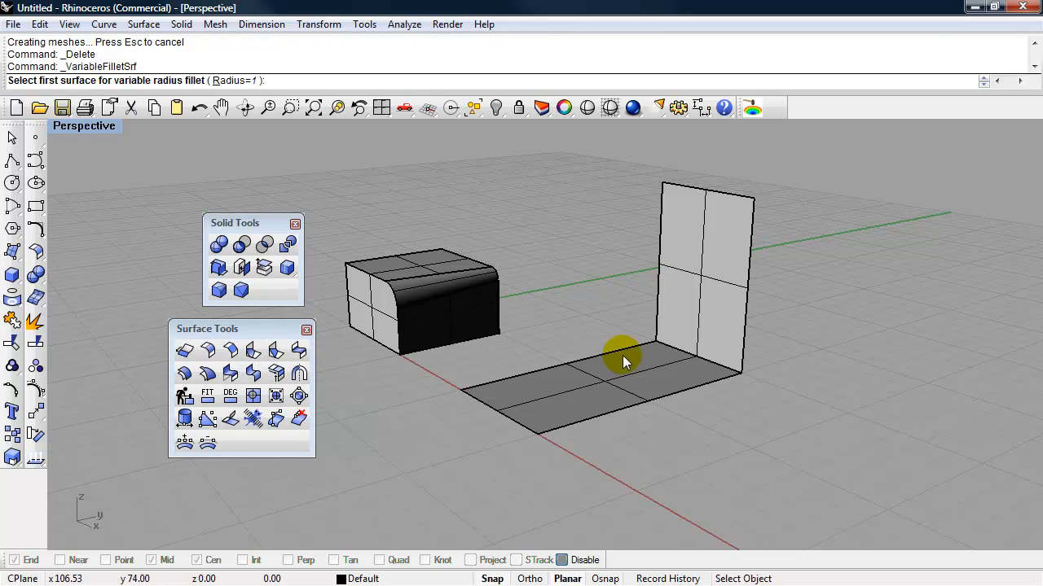
click(619, 363)
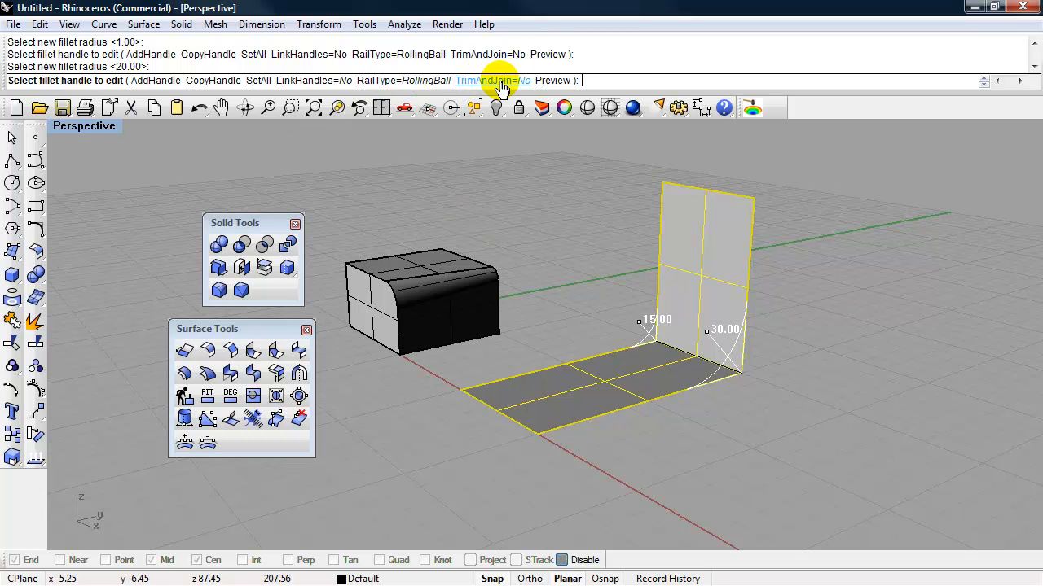
click(488, 80)
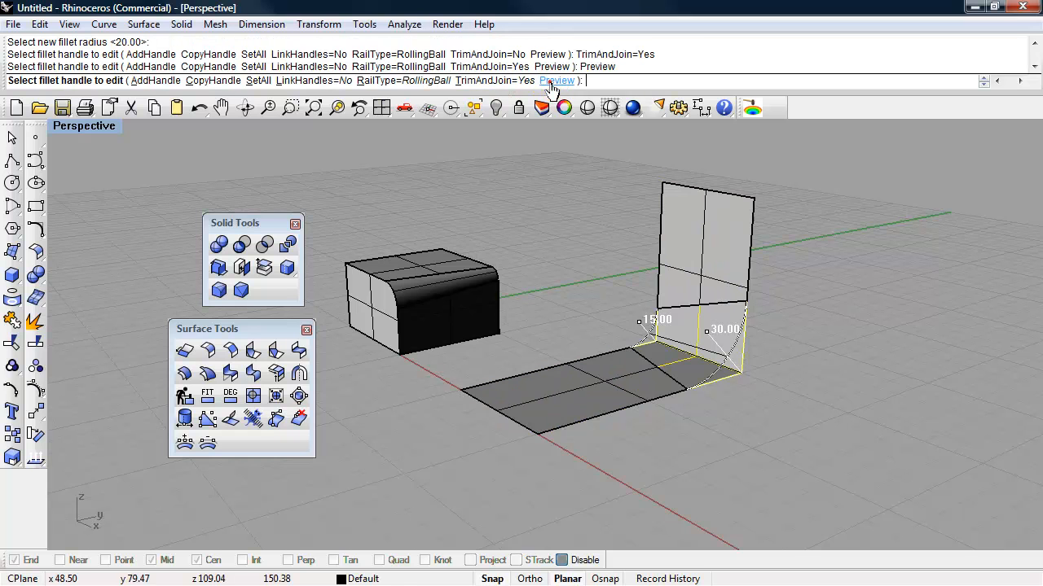
mouse_move(594, 177)
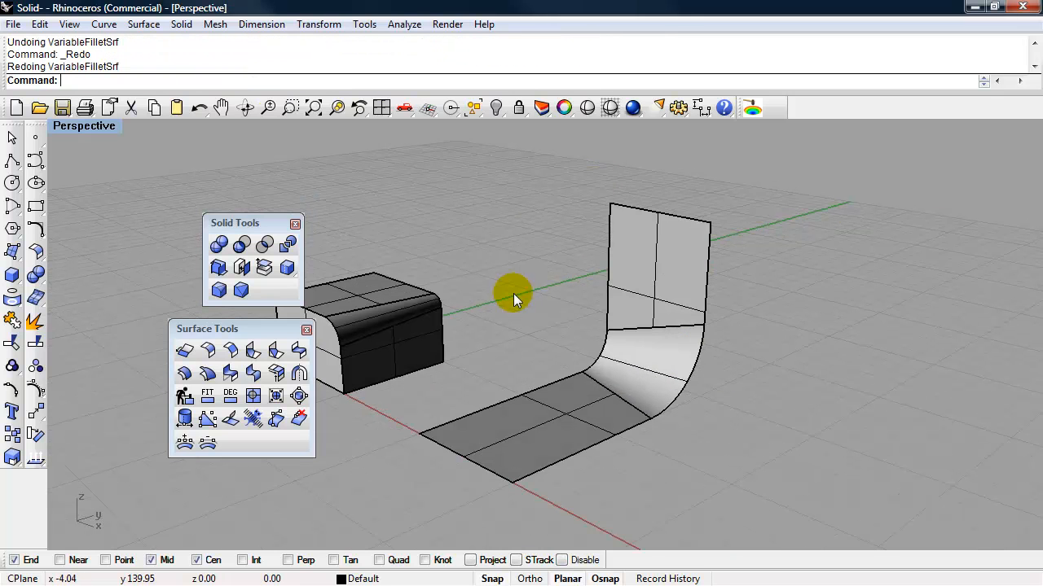
mouse_move(509, 297)
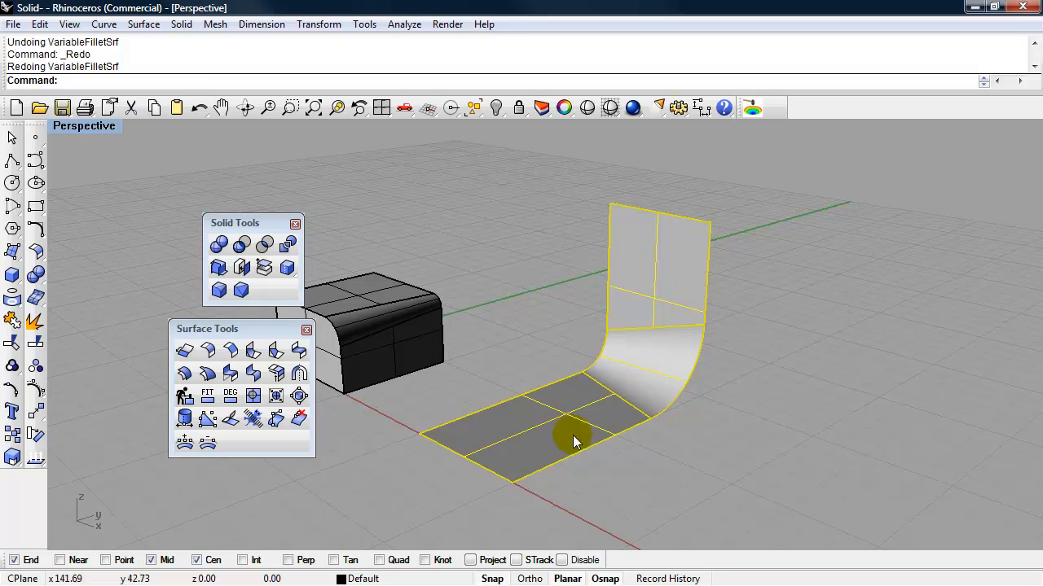
mouse_move(640, 395)
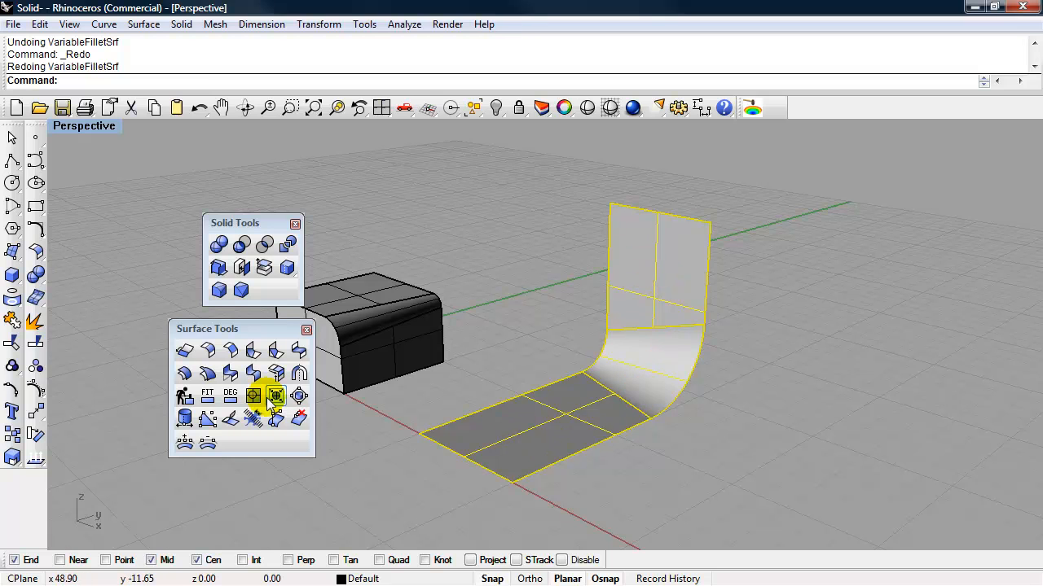
mouse_move(36, 320)
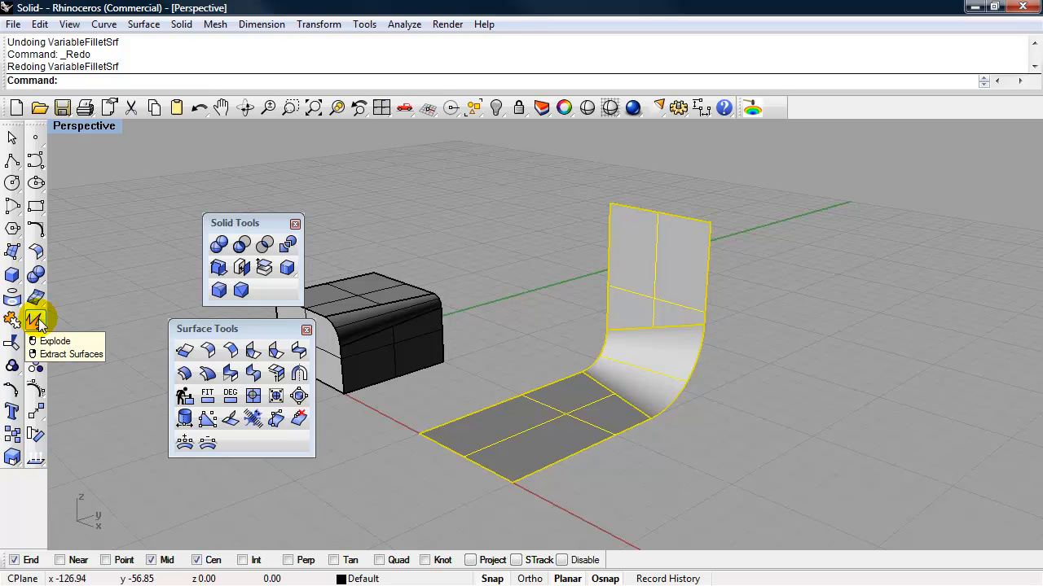
Explode the filleted polysurface and delete its curved fillet strip
click(55, 341)
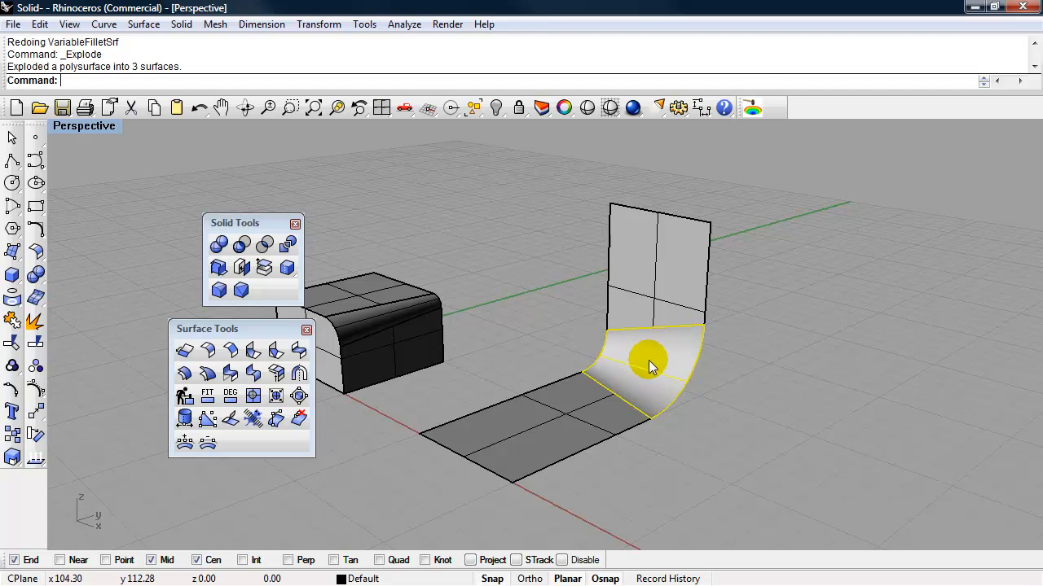
key(Delete)
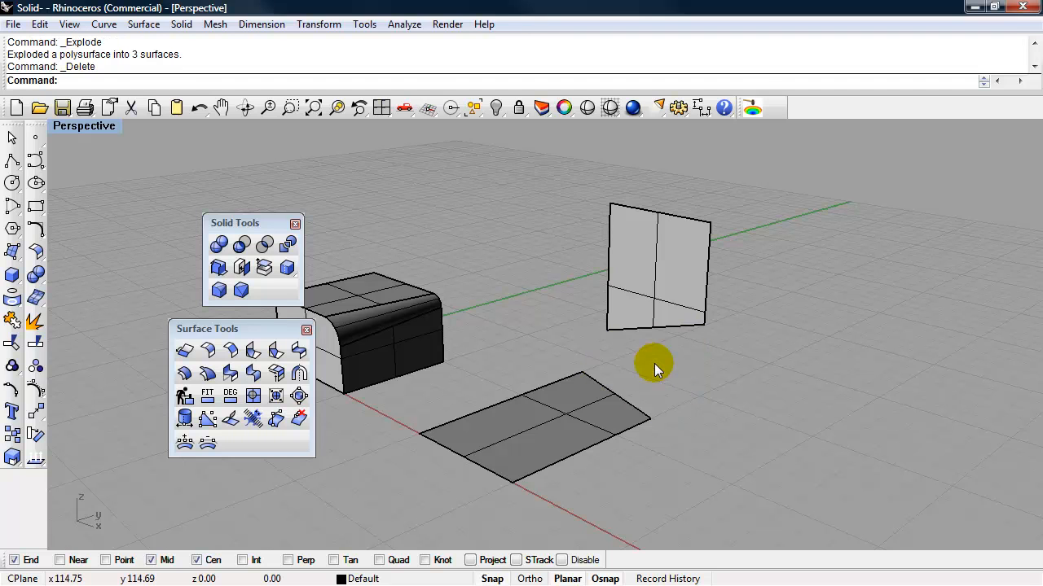
mouse_move(588, 394)
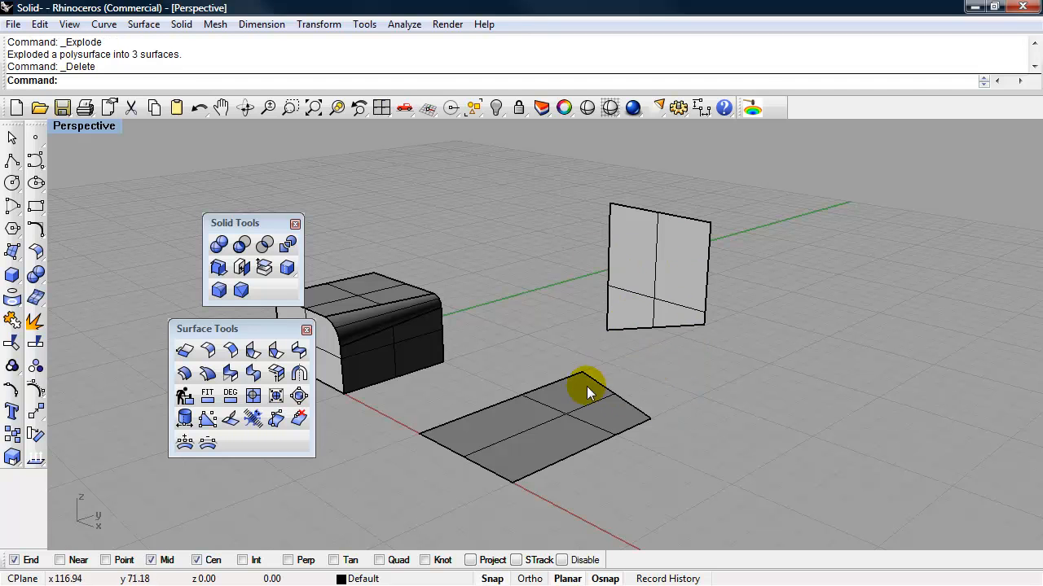
mouse_move(656, 290)
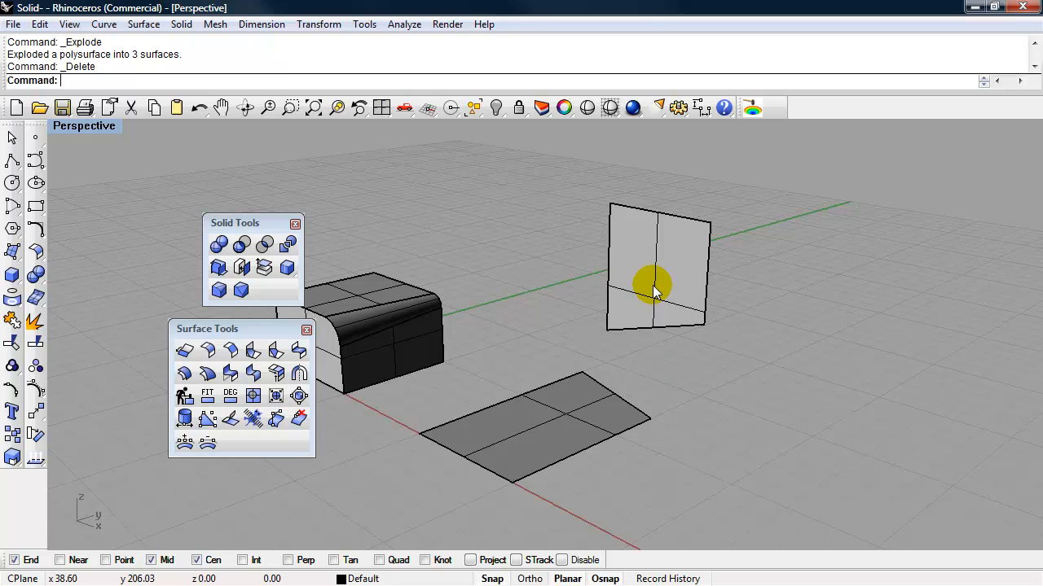
mouse_move(582, 420)
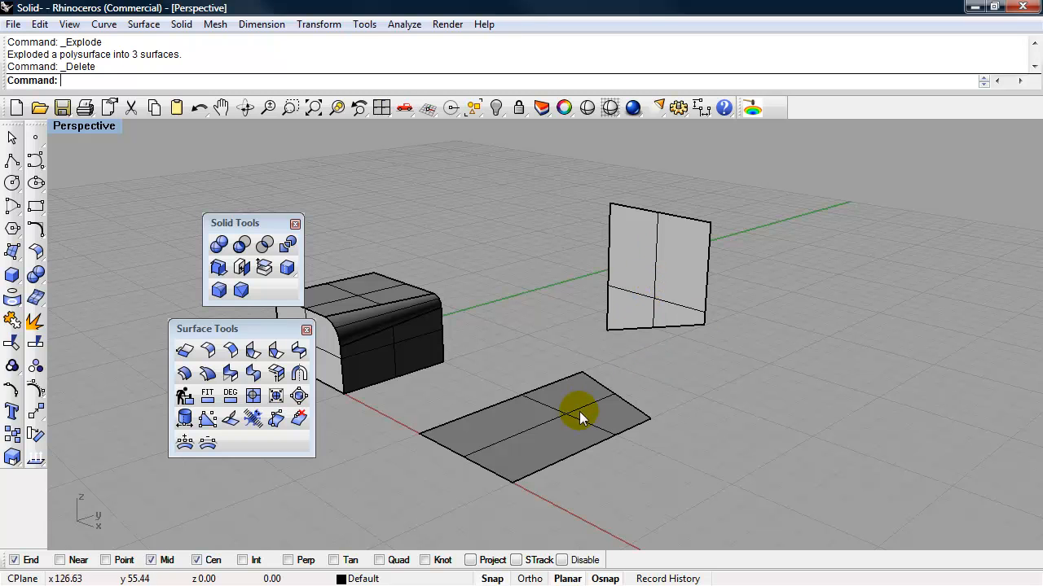
mouse_move(660, 391)
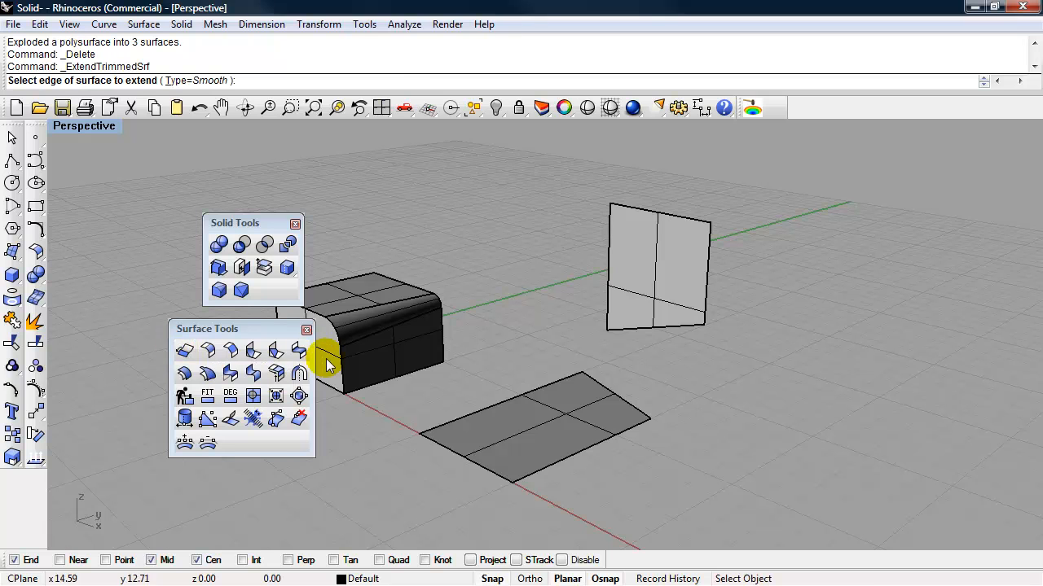
Extend the floor's far edge and the wall's bottom edge with ExtendTrimmedSrf
click(619, 391)
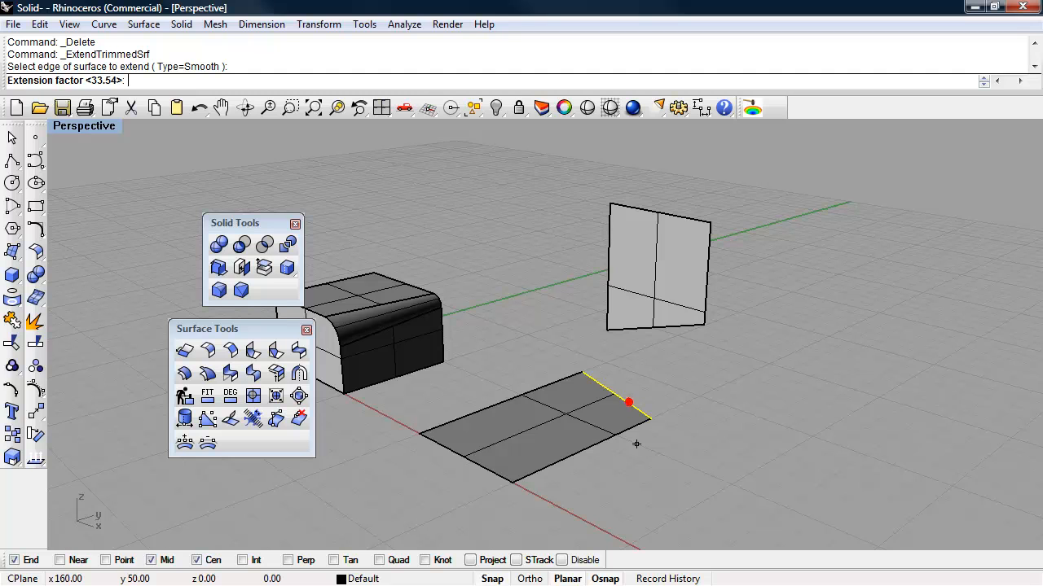
mouse_move(651, 416)
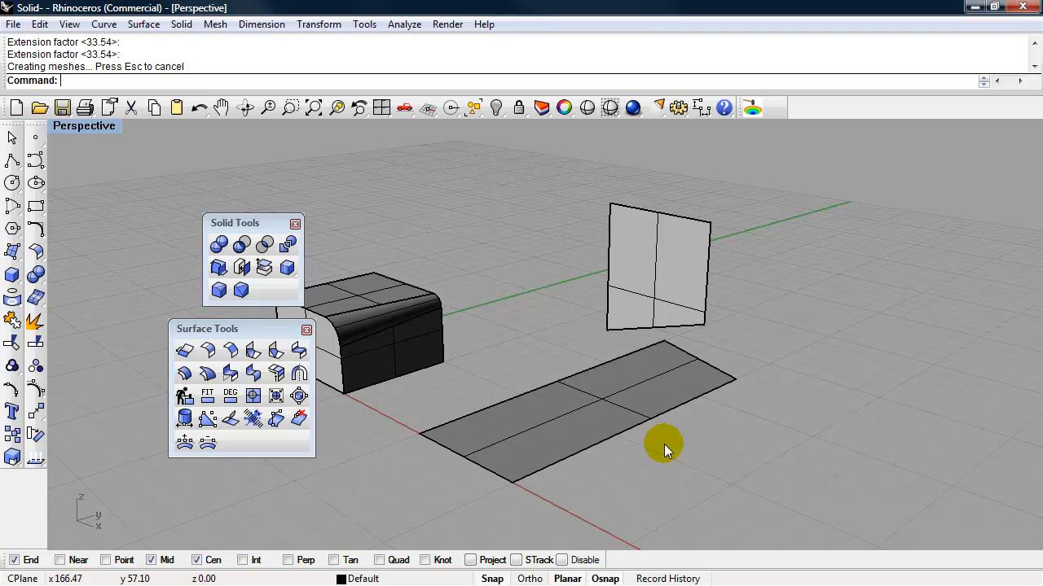
mouse_move(626, 313)
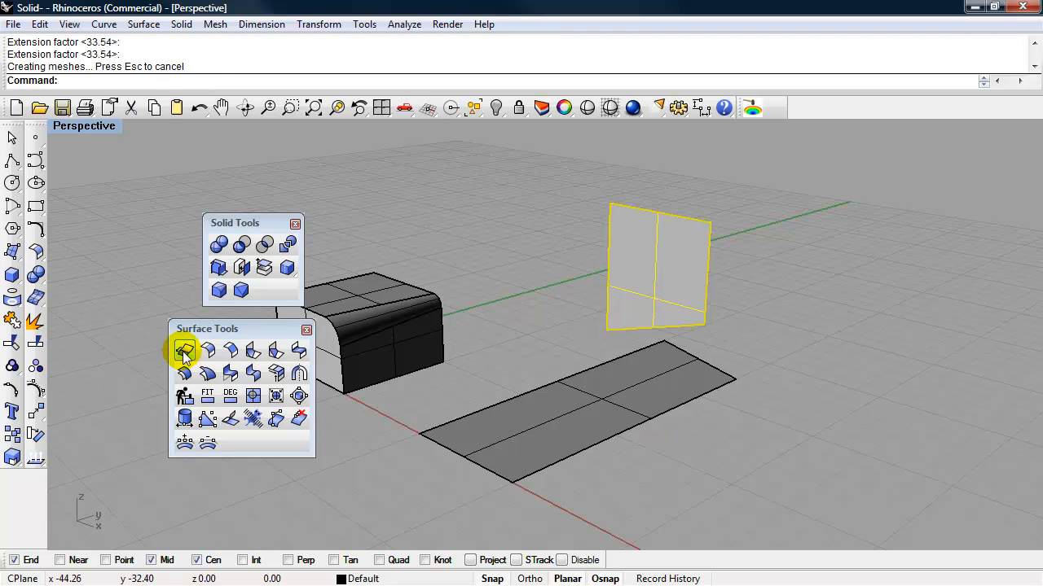
click(184, 350)
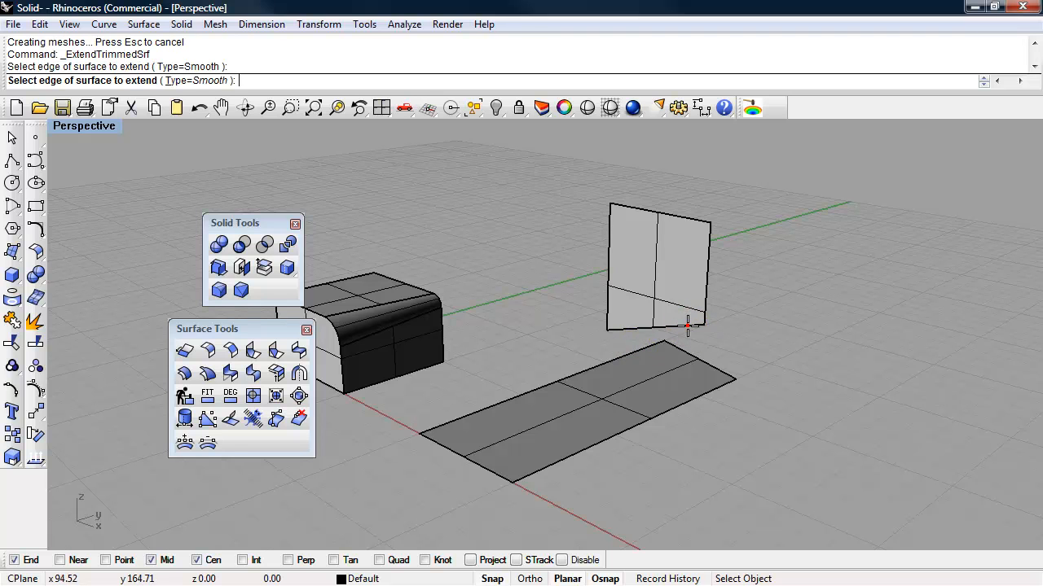
click(687, 328)
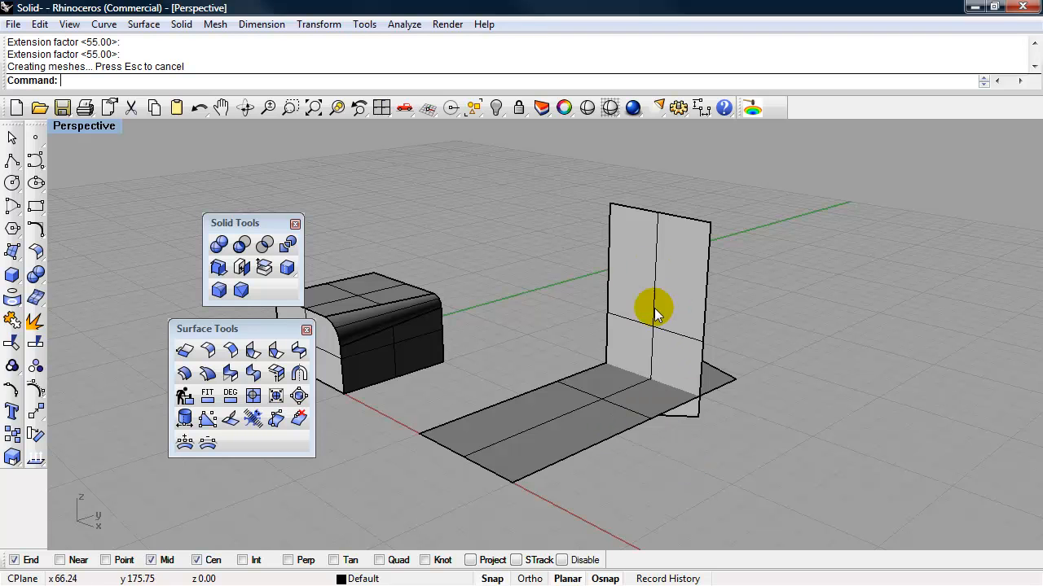
mouse_move(647, 342)
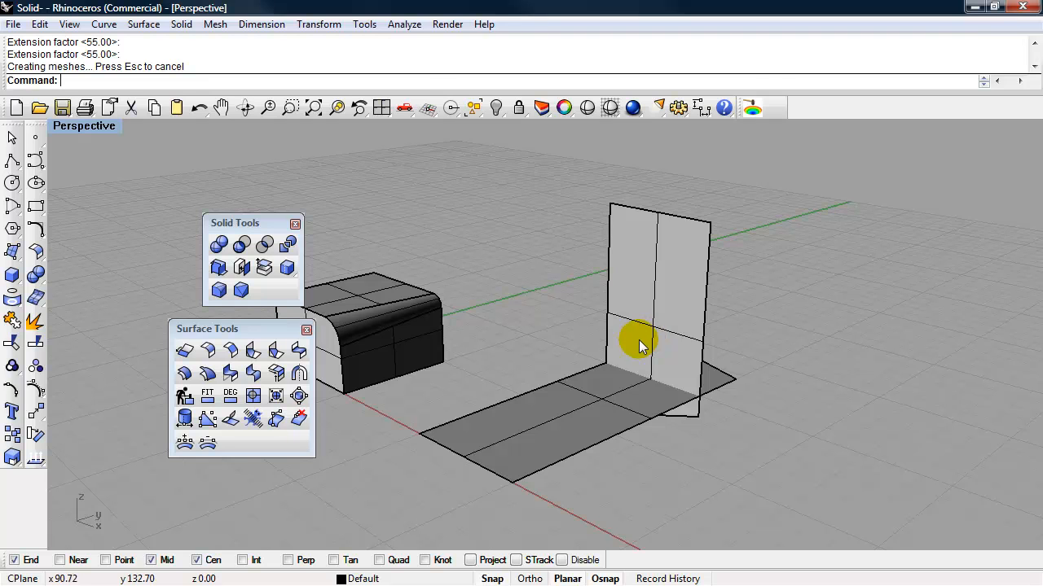
mouse_move(276, 372)
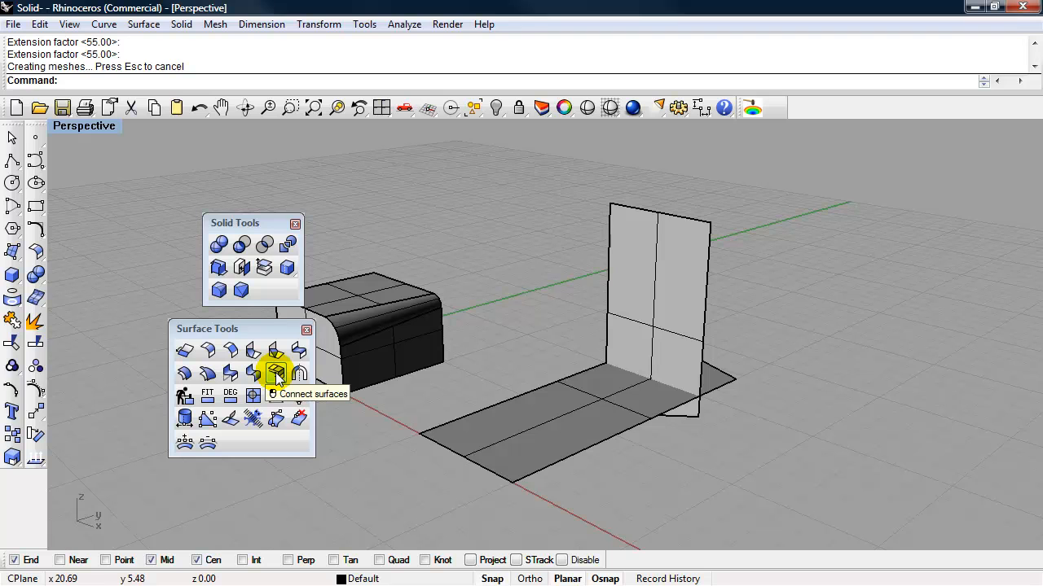
Trim the floor and wall to each other with Connect Surfaces
click(276, 373)
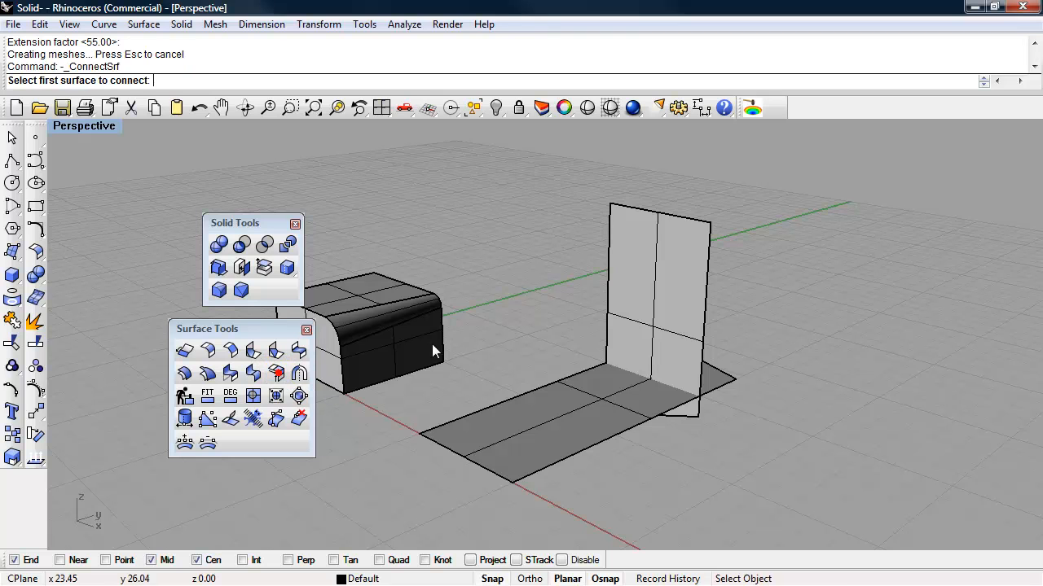
click(678, 303)
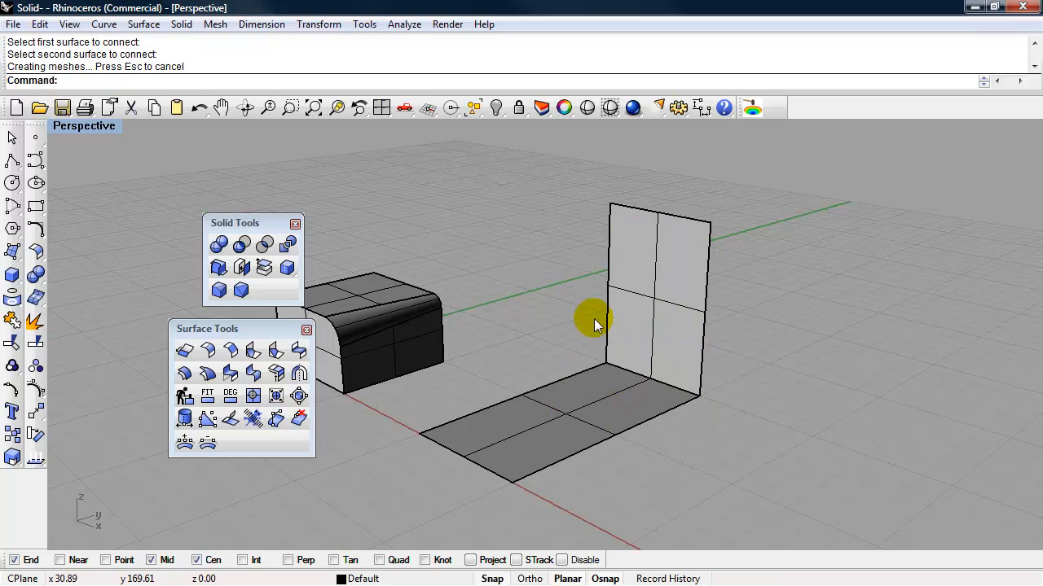
mouse_move(611, 395)
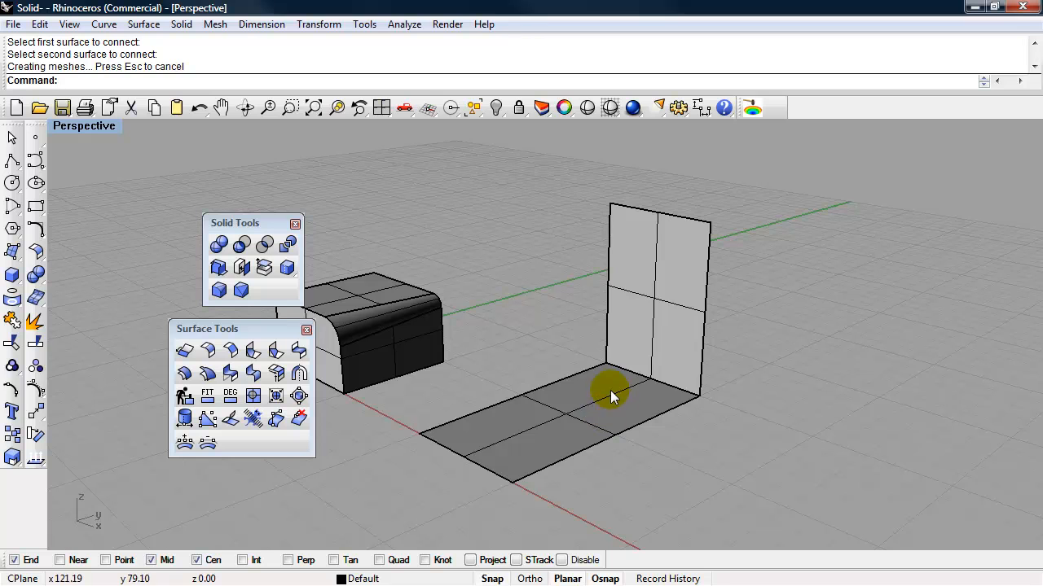
mouse_move(633, 383)
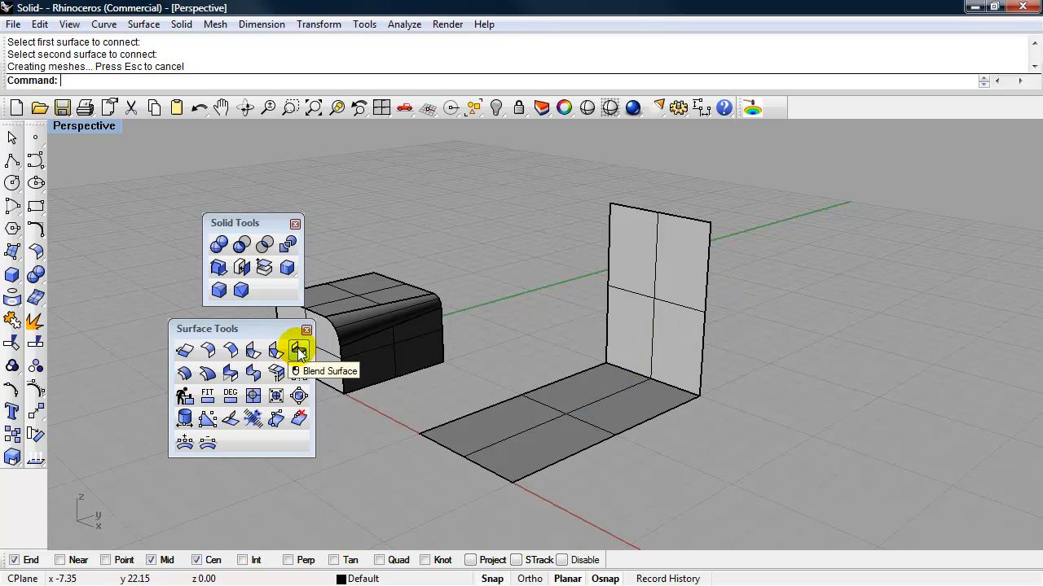
Move the wall surface 35 units upward, clear of the floor
click(677, 350)
text(Mo)
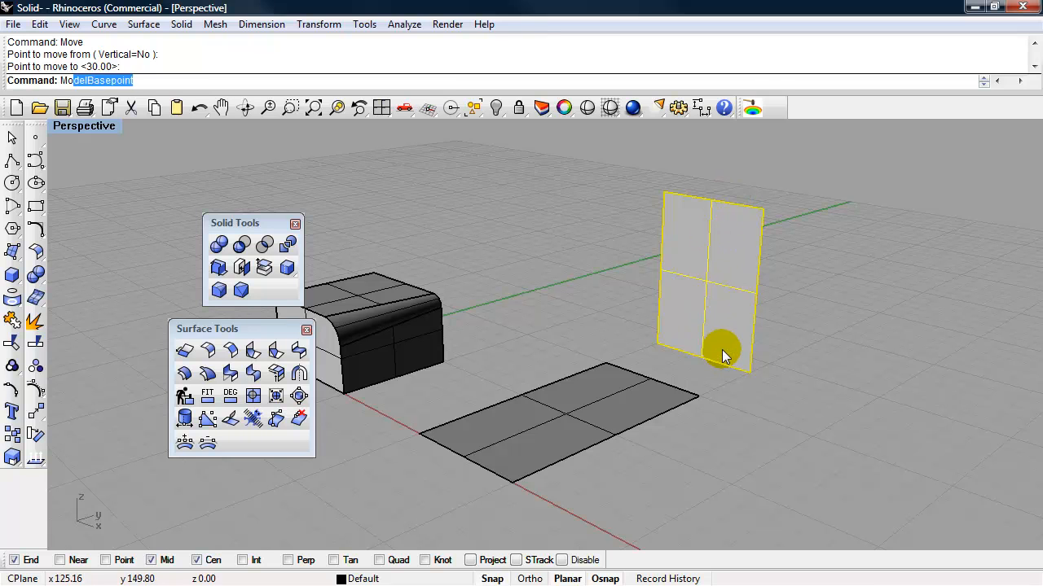
click(725, 350)
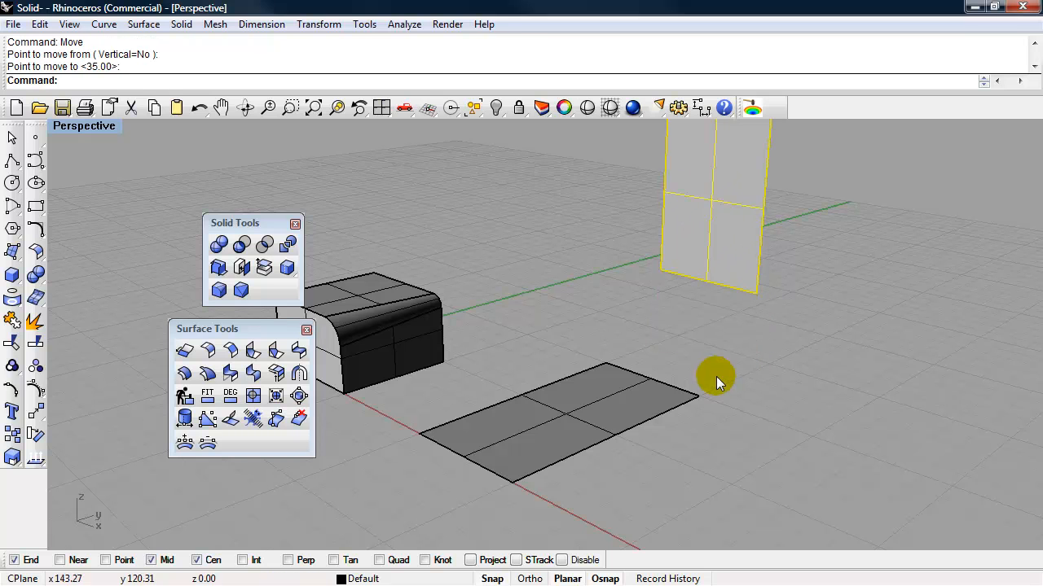
mouse_move(711, 326)
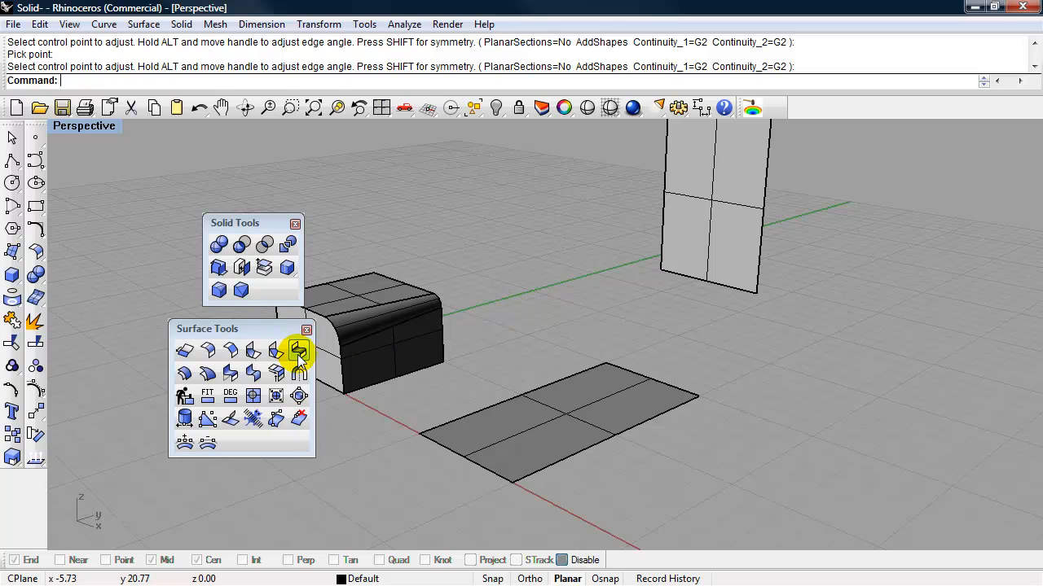
Start a blend surface, picking the wall's bottom edge as the first side
click(298, 351)
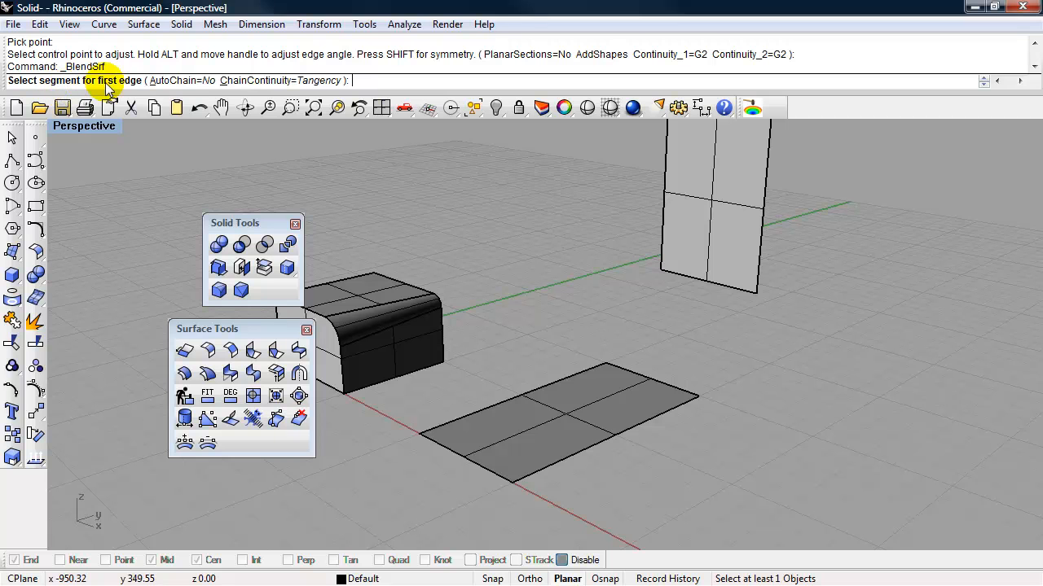
click(701, 277)
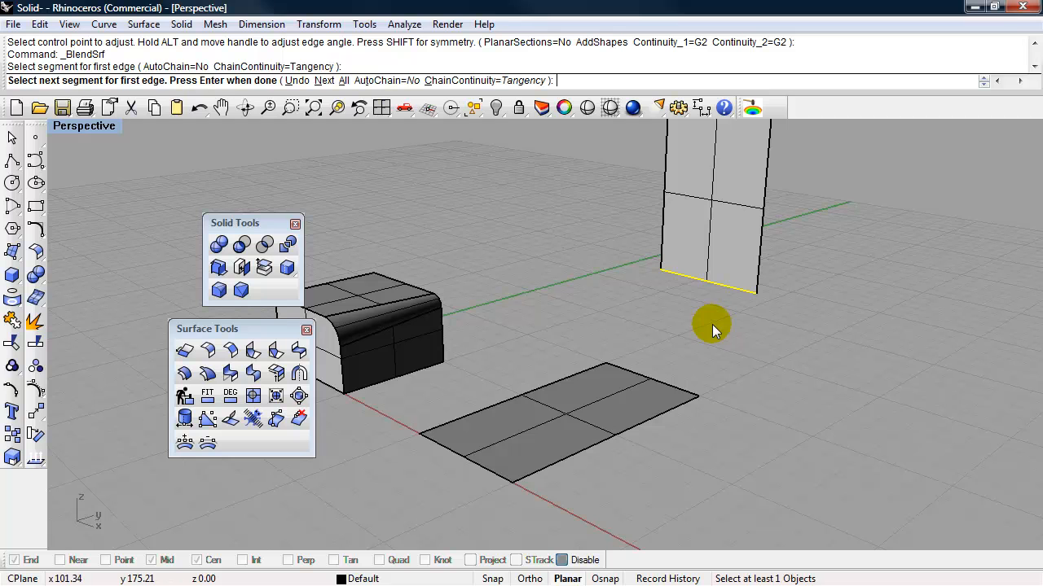
mouse_move(730, 309)
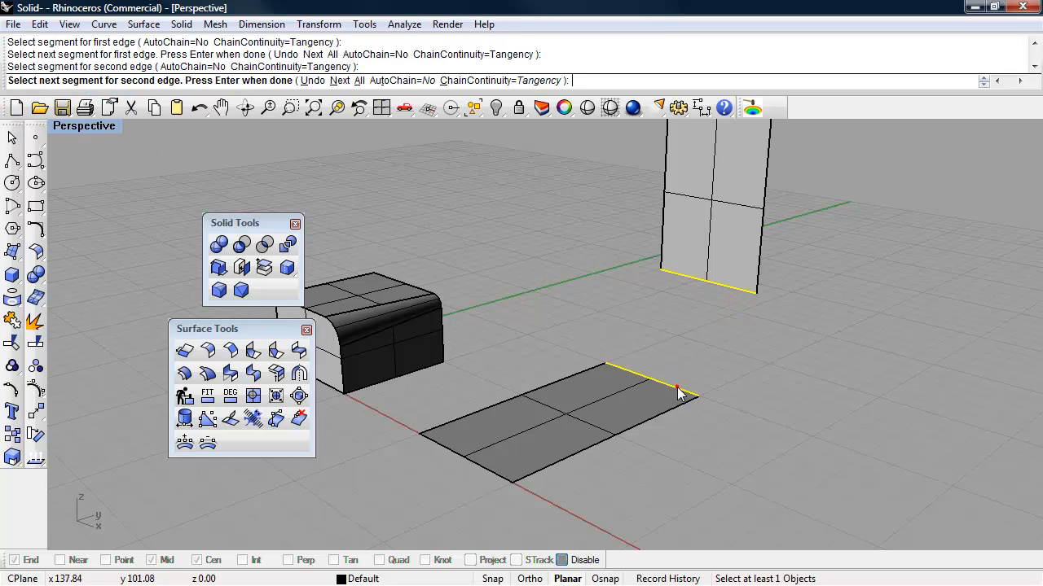
mouse_move(770, 358)
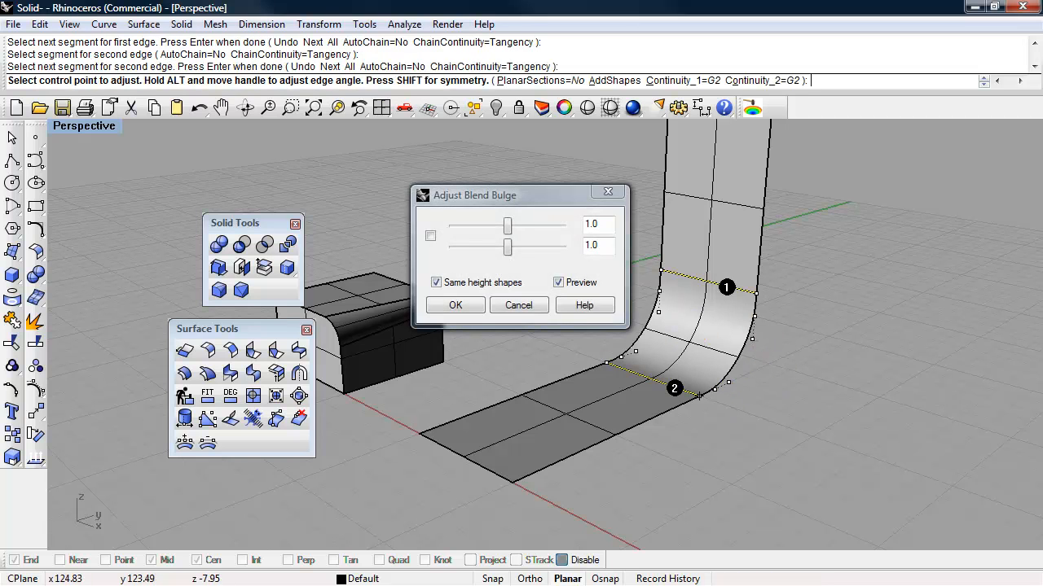
mouse_move(505, 253)
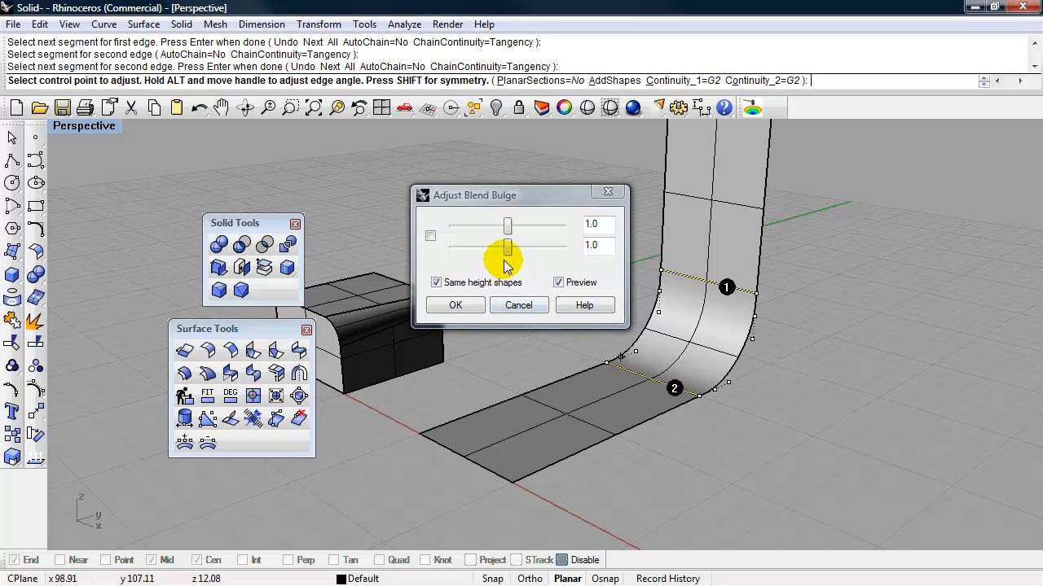
Tune the corner blend bulges to 0.758 and 1.602 and accept the blend
drag(507, 248, 485, 249)
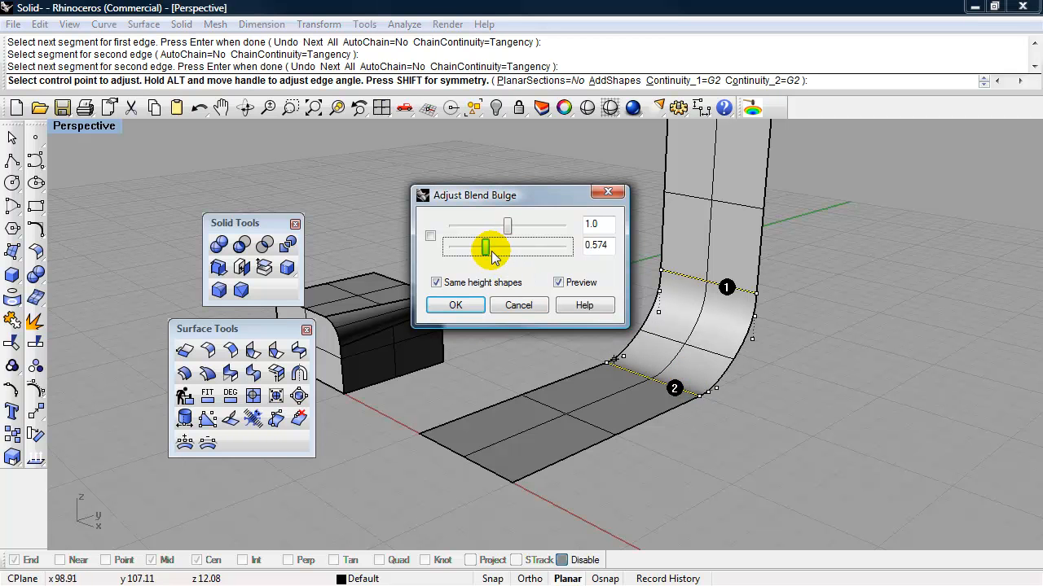
drag(485, 246, 546, 247)
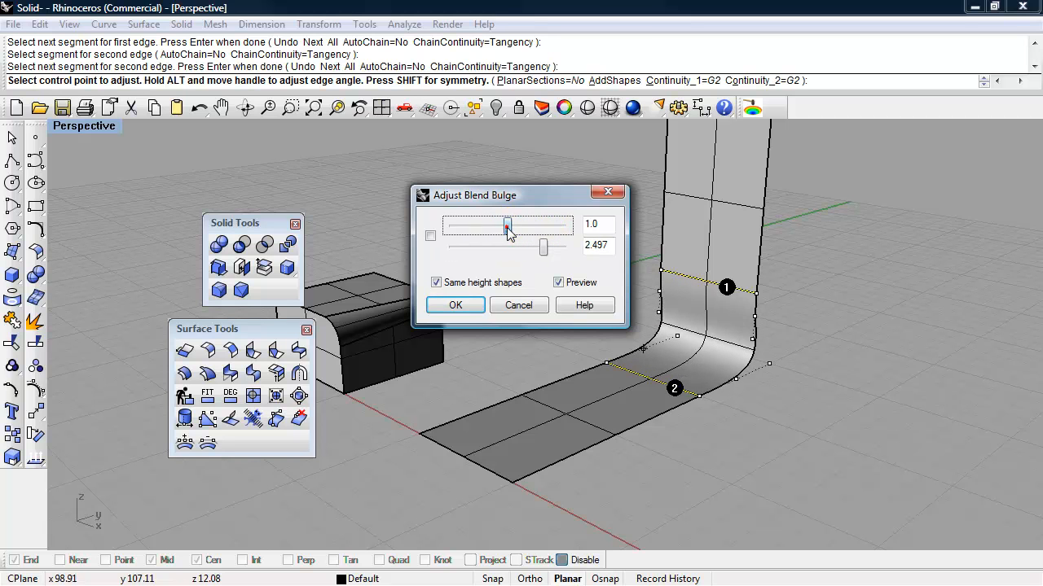
drag(507, 226, 499, 226)
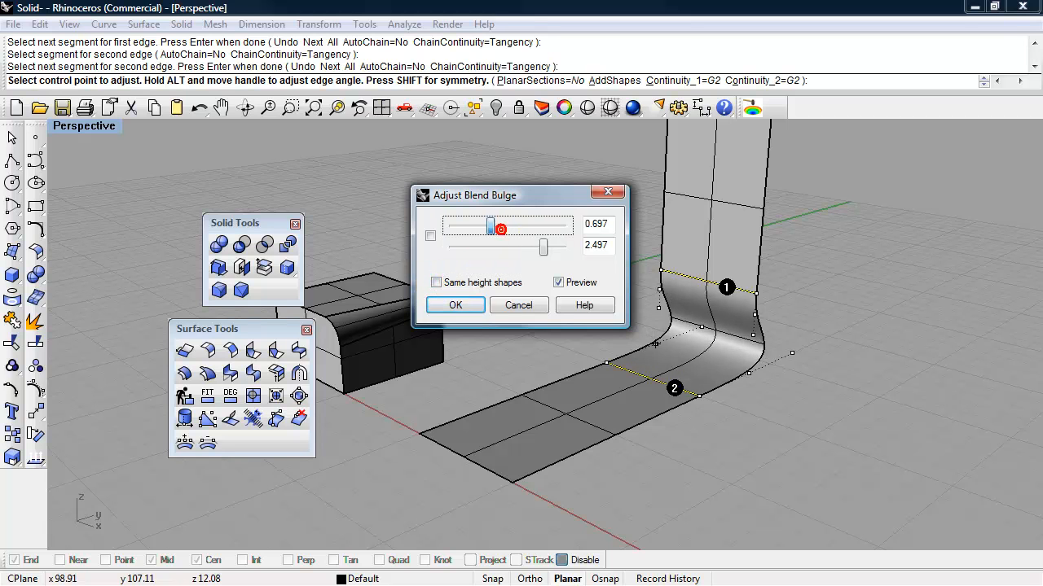
drag(501, 229, 497, 227)
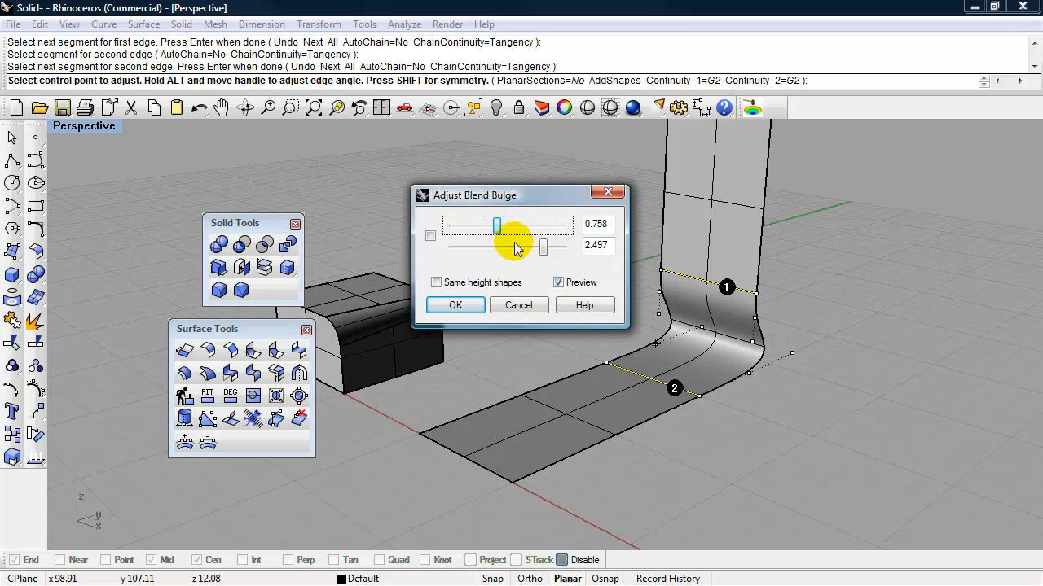
drag(543, 246, 517, 247)
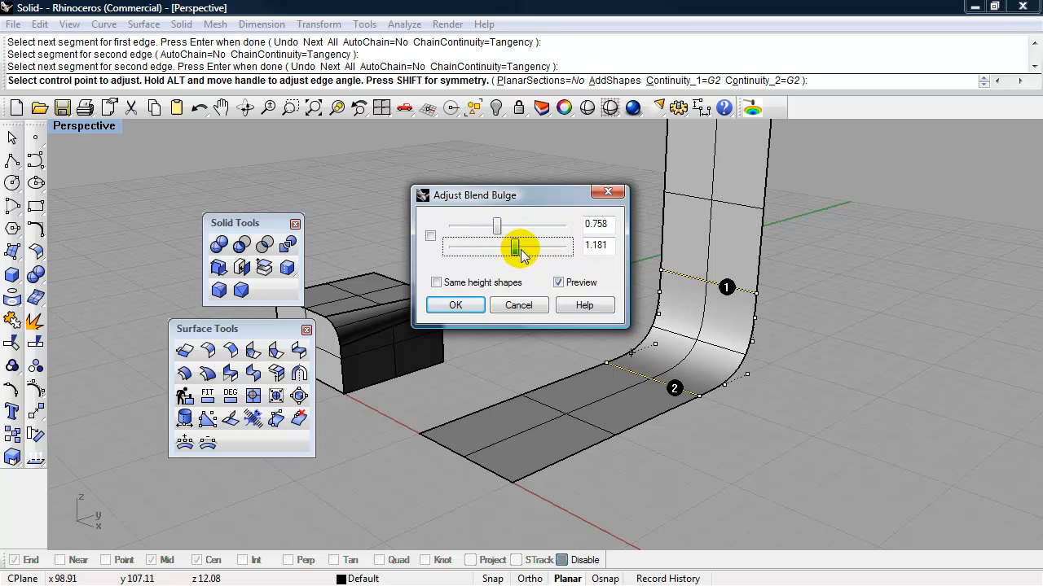
drag(518, 248, 526, 247)
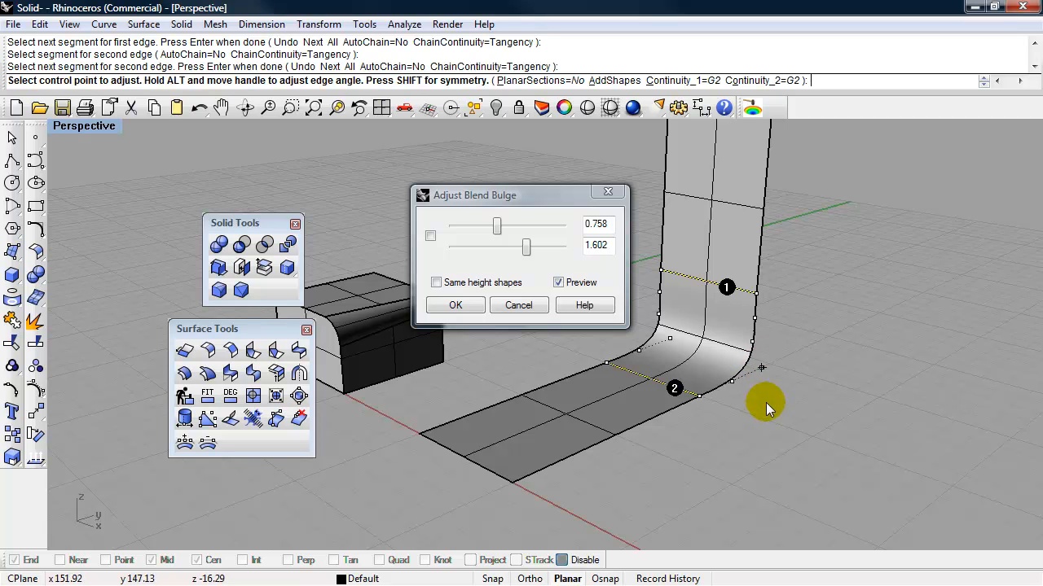
click(766, 377)
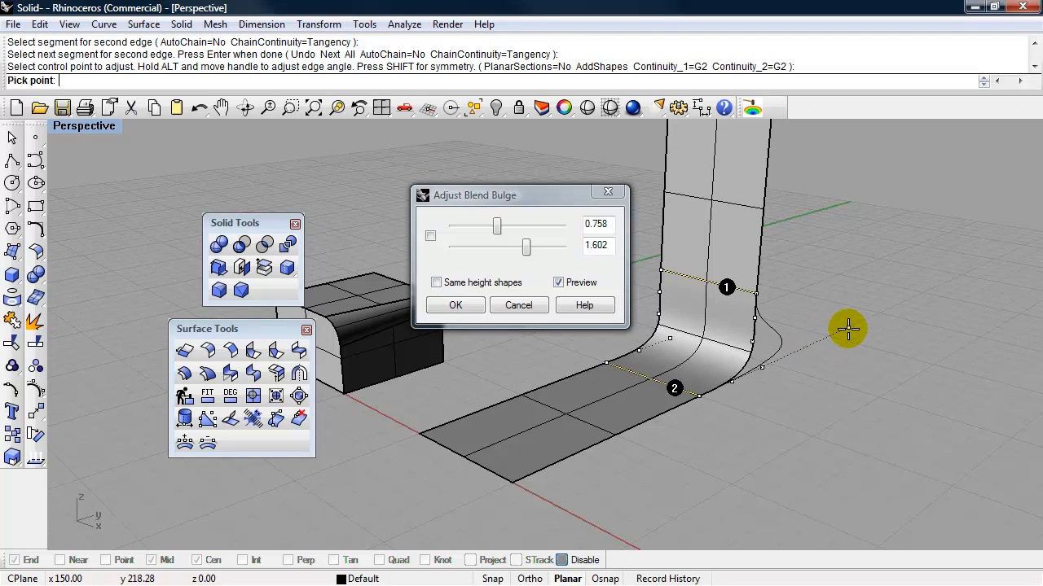
mouse_move(825, 342)
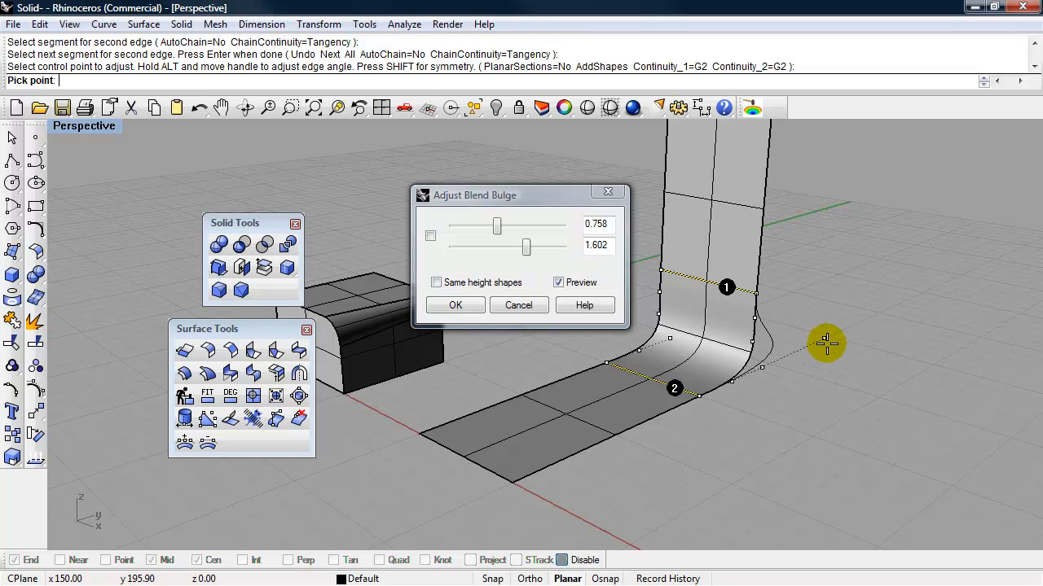
mouse_move(831, 342)
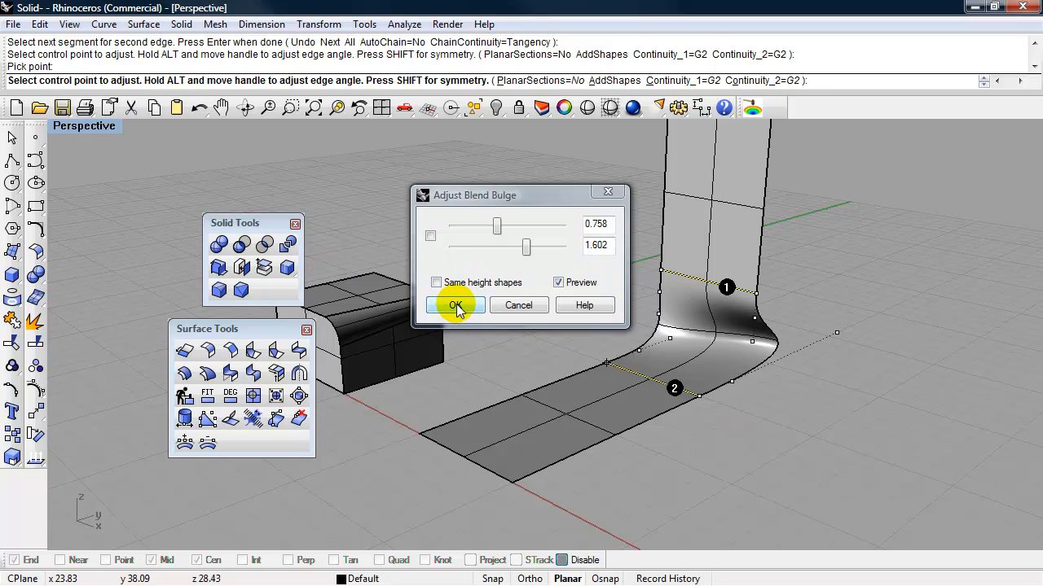
click(455, 305)
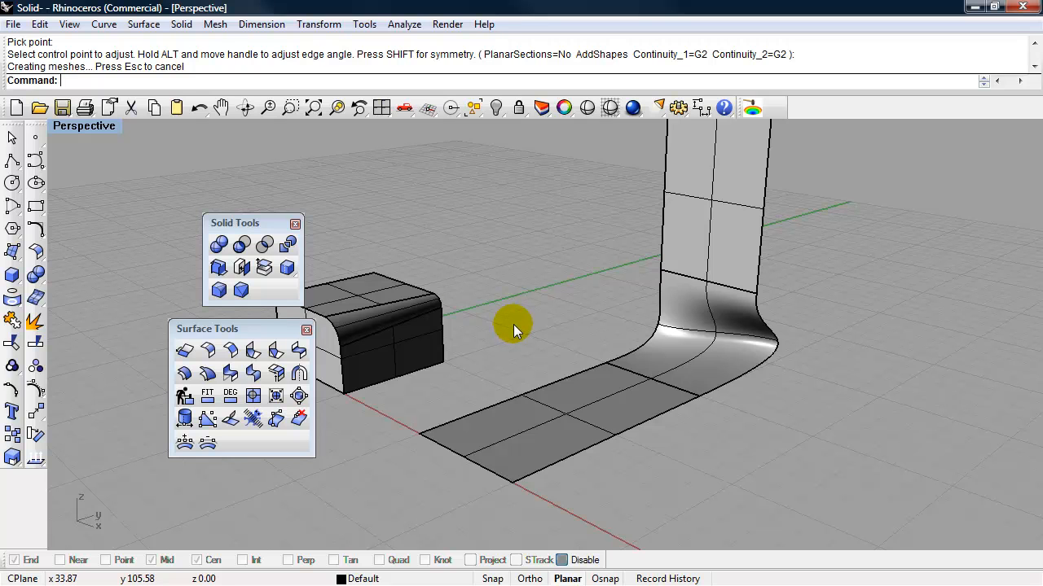
mouse_move(524, 325)
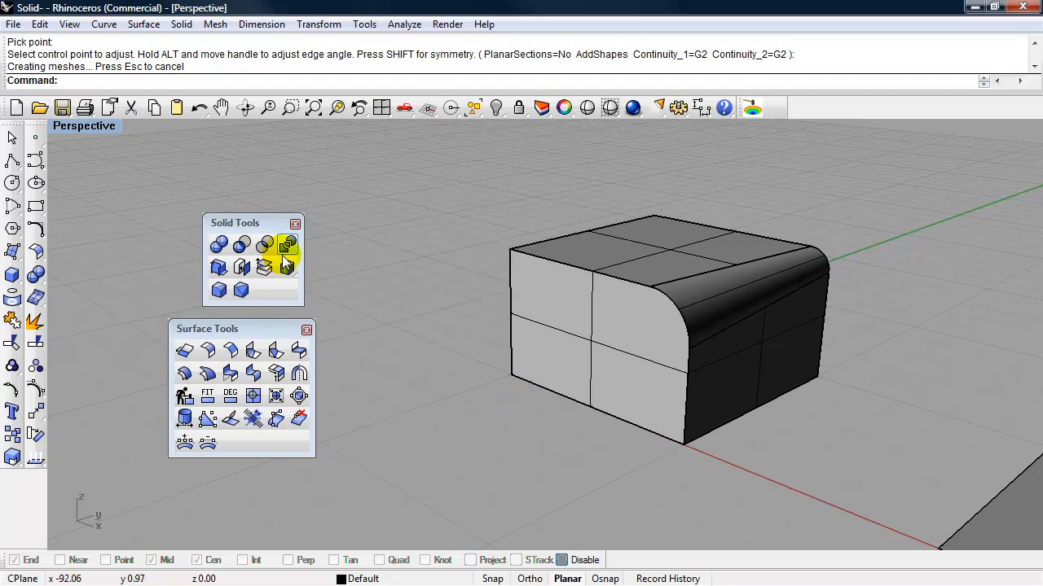
mouse_move(298, 350)
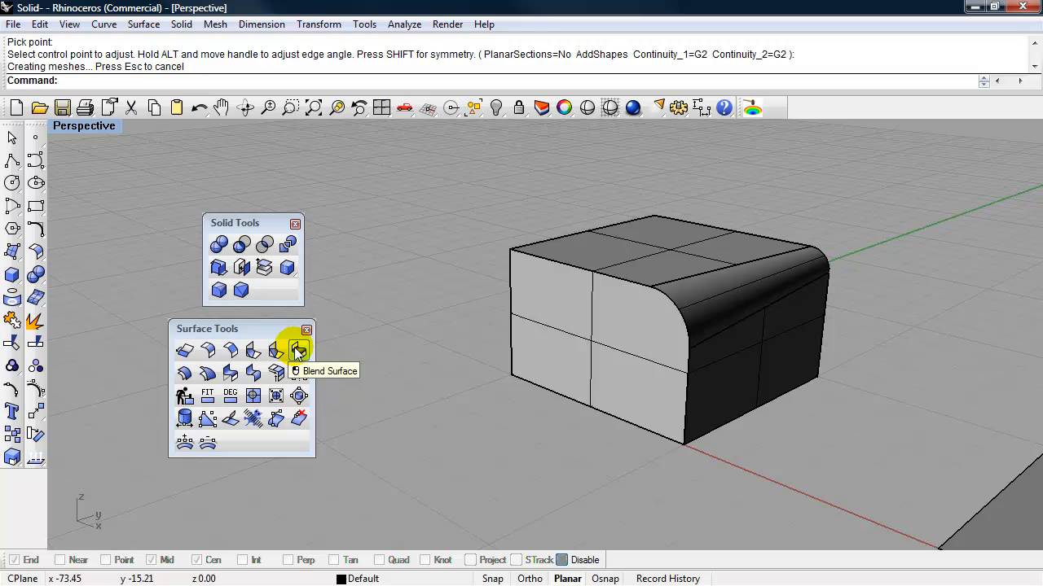
Start a blend picking the box's top front and bottom front edges from the Selection Menu
click(299, 350)
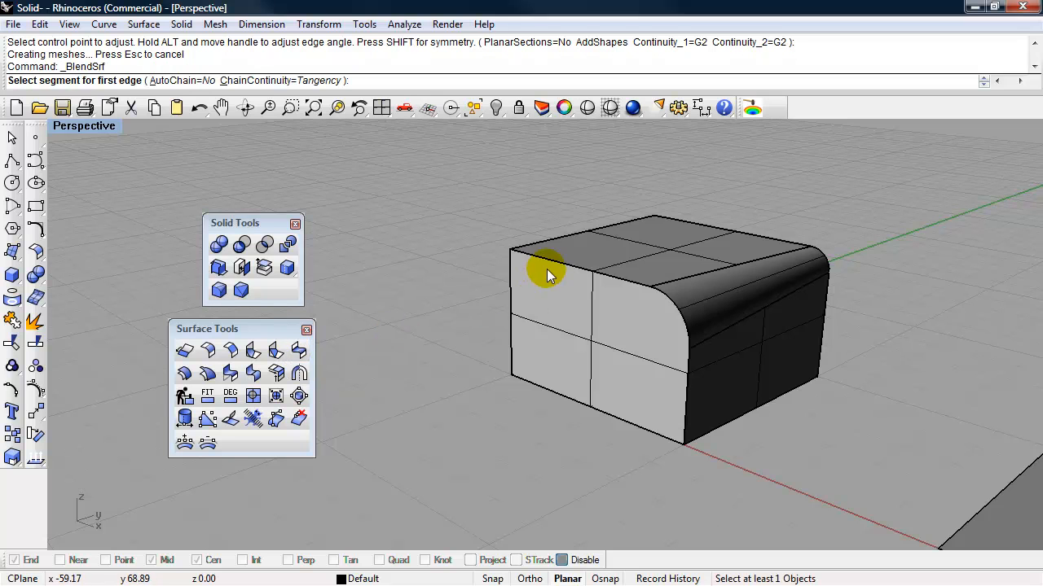
mouse_move(552, 268)
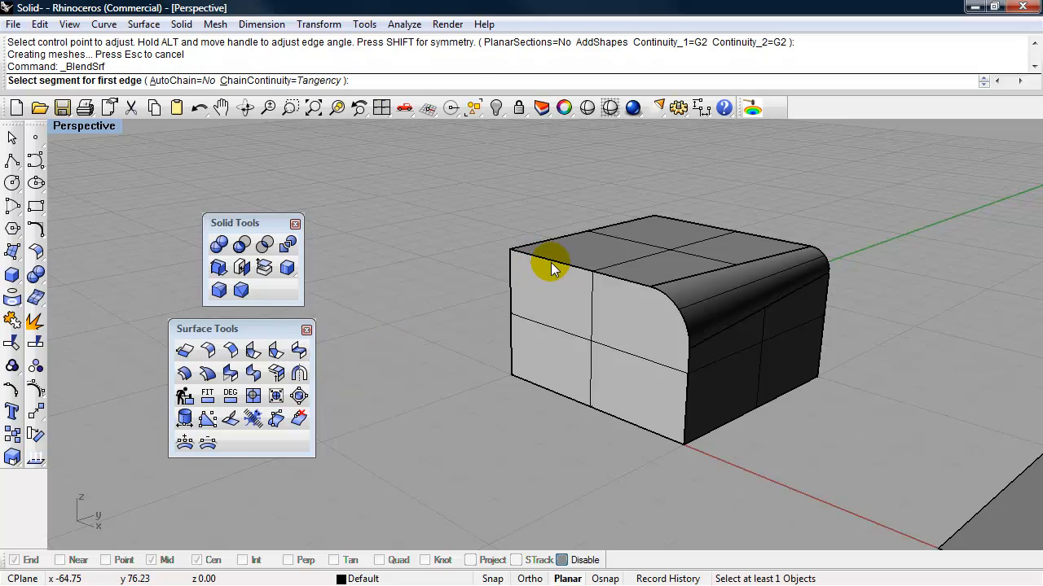
click(552, 269)
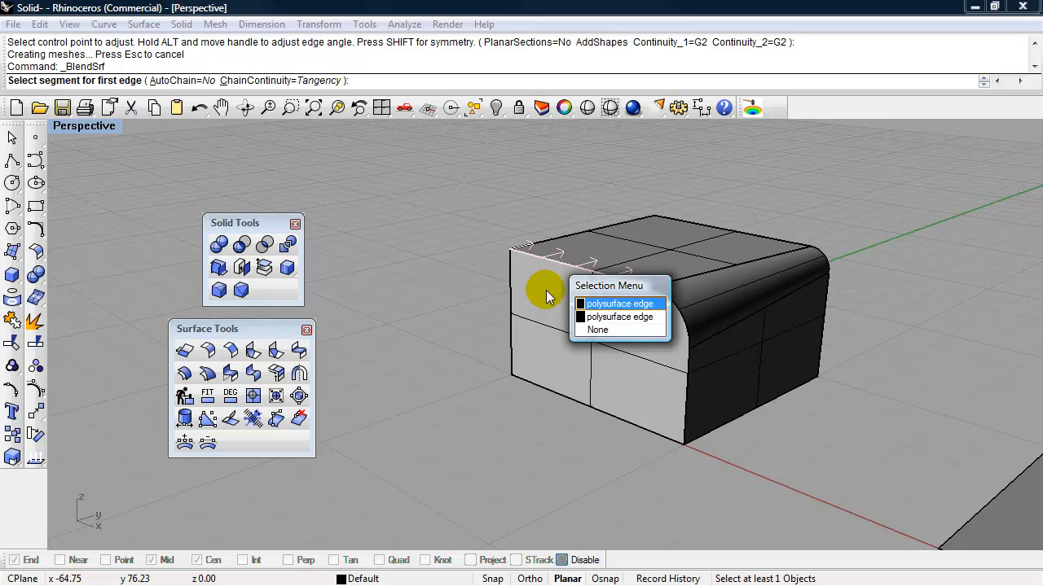
mouse_move(615, 316)
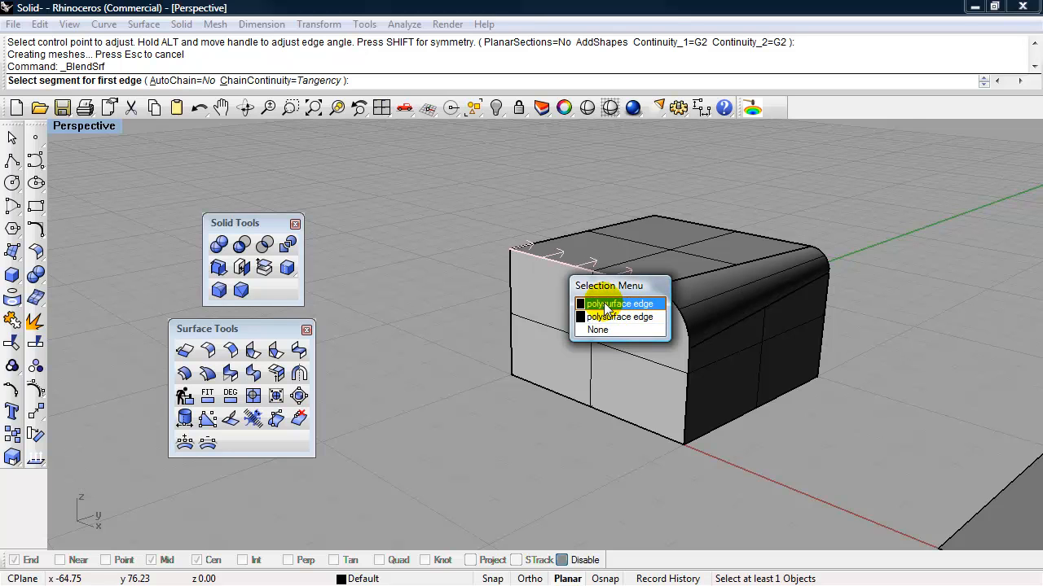
click(619, 303)
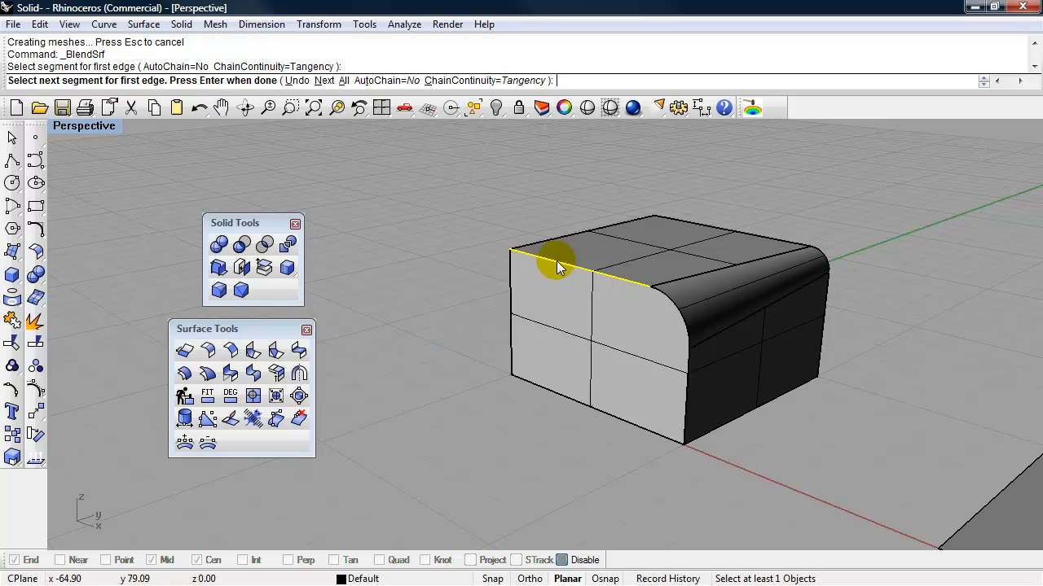
click(558, 261)
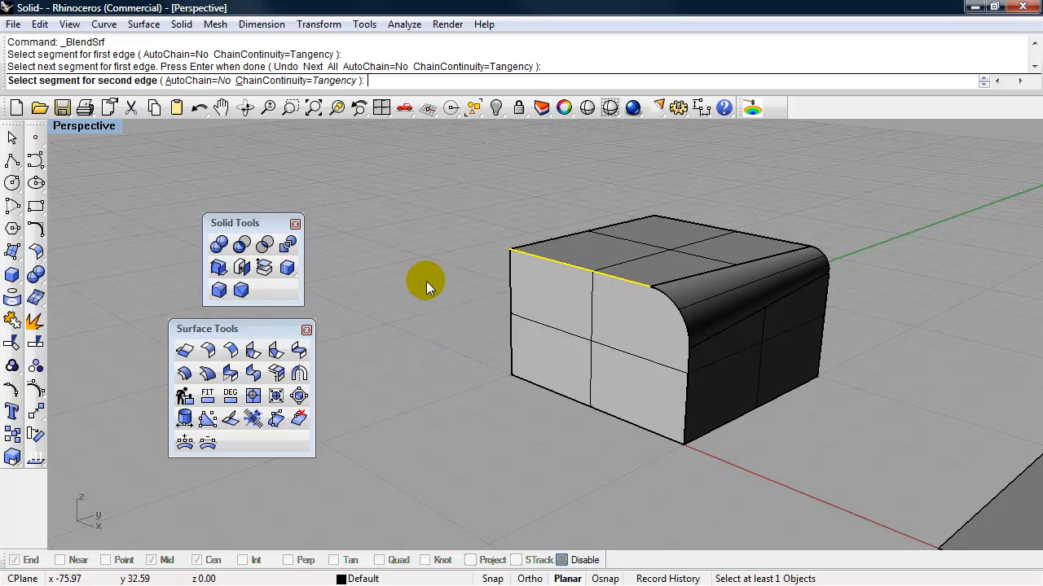
mouse_move(549, 391)
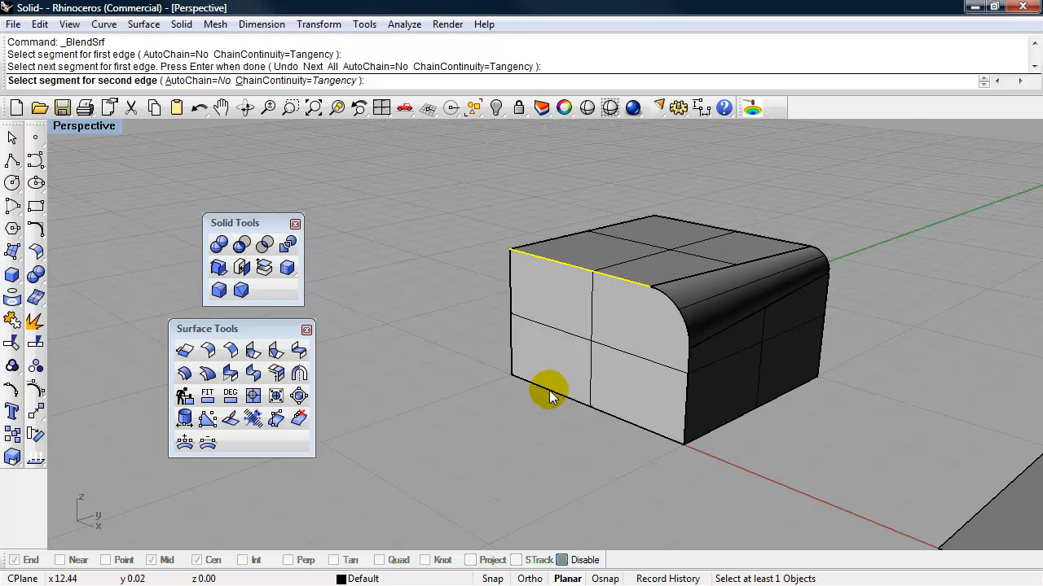
mouse_move(561, 397)
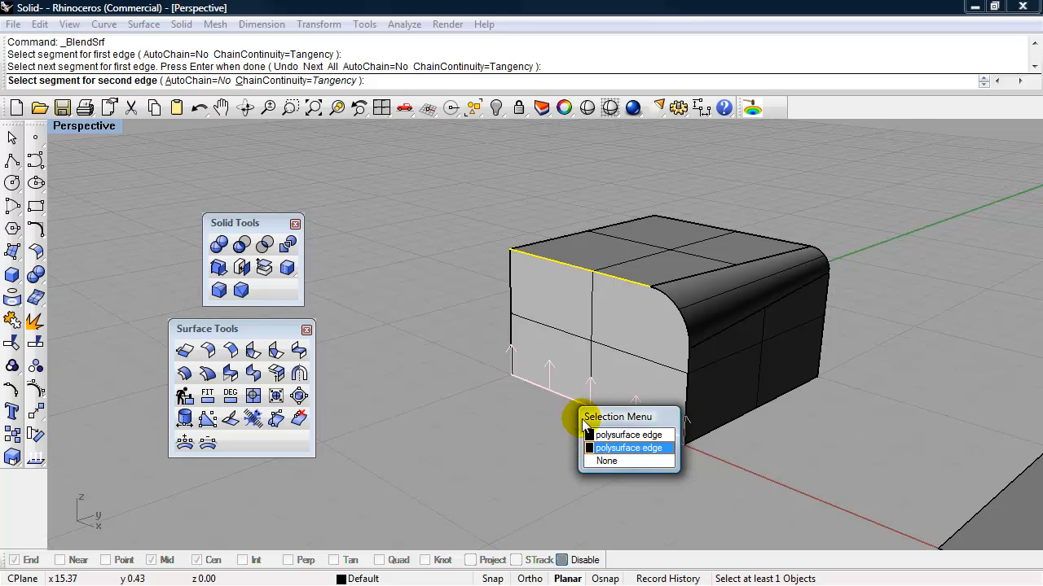
click(629, 448)
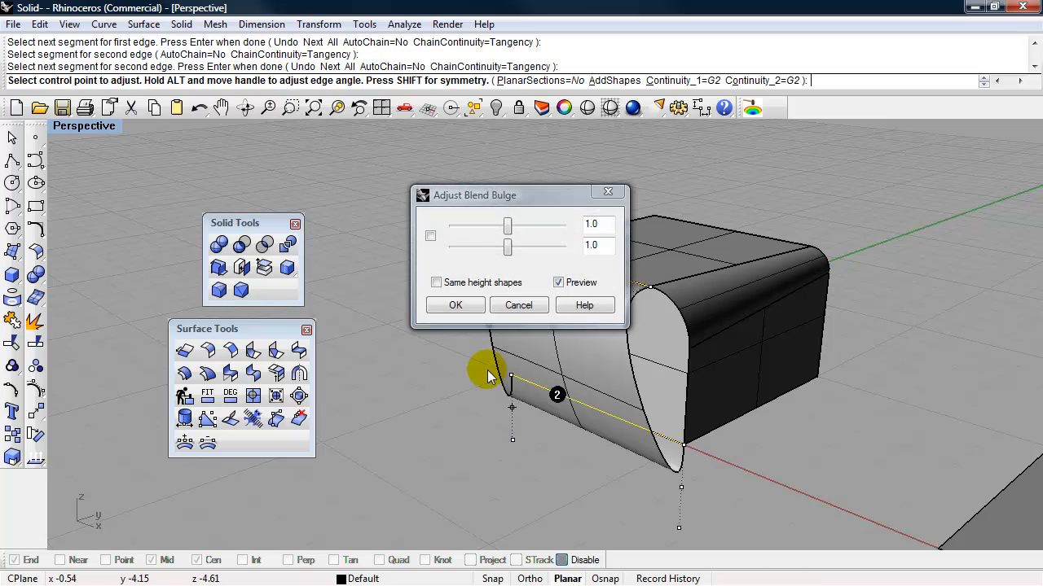
drag(474, 195, 326, 112)
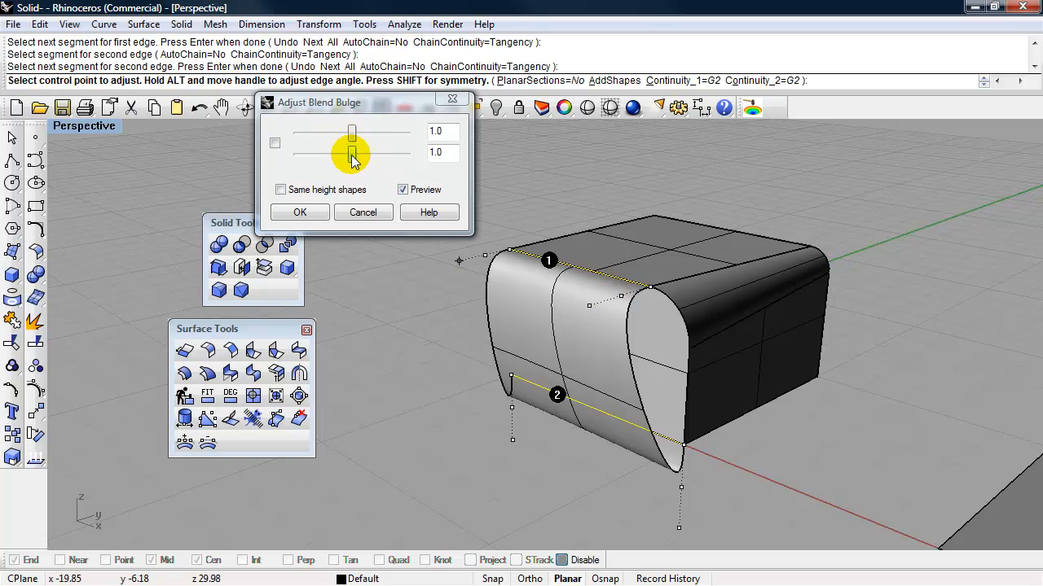
drag(353, 159, 352, 134)
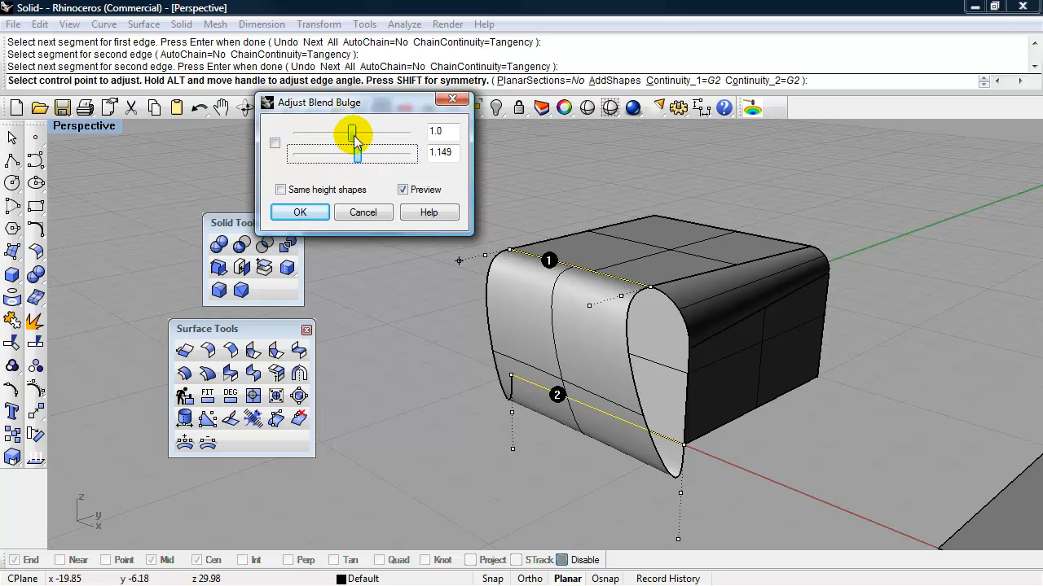
drag(355, 133, 360, 133)
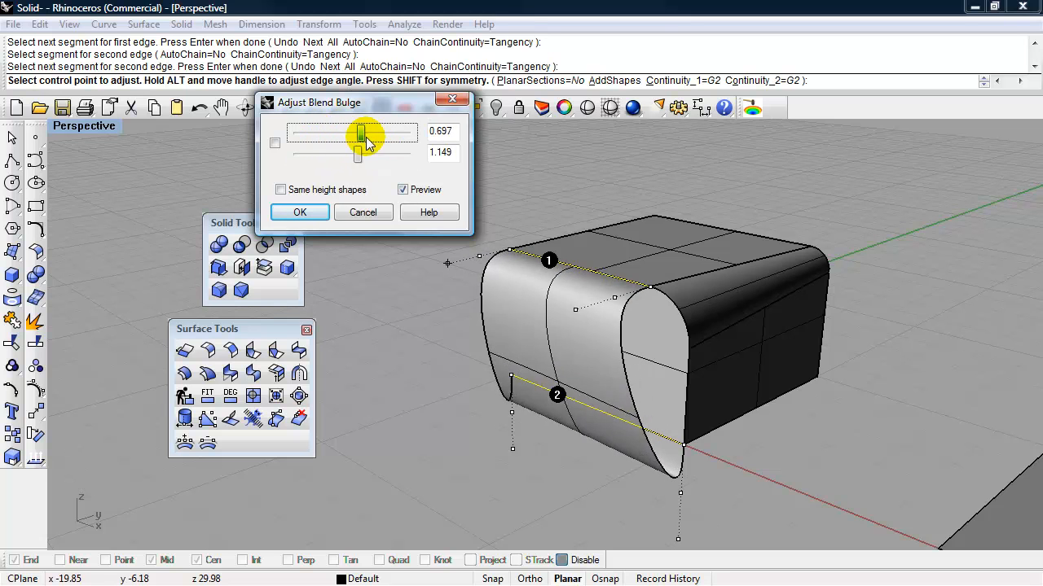
drag(363, 132, 407, 132)
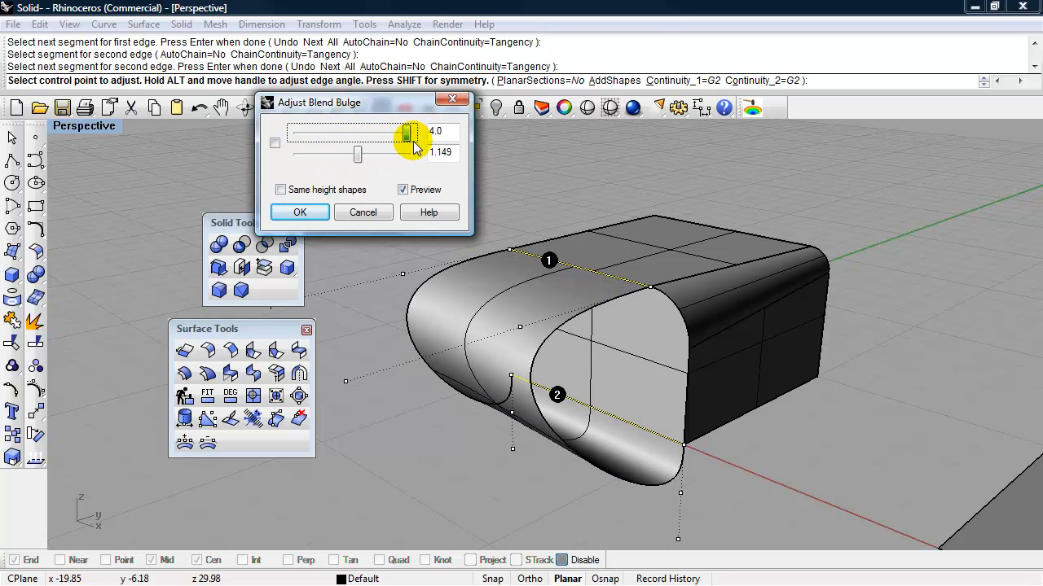
drag(357, 155, 377, 155)
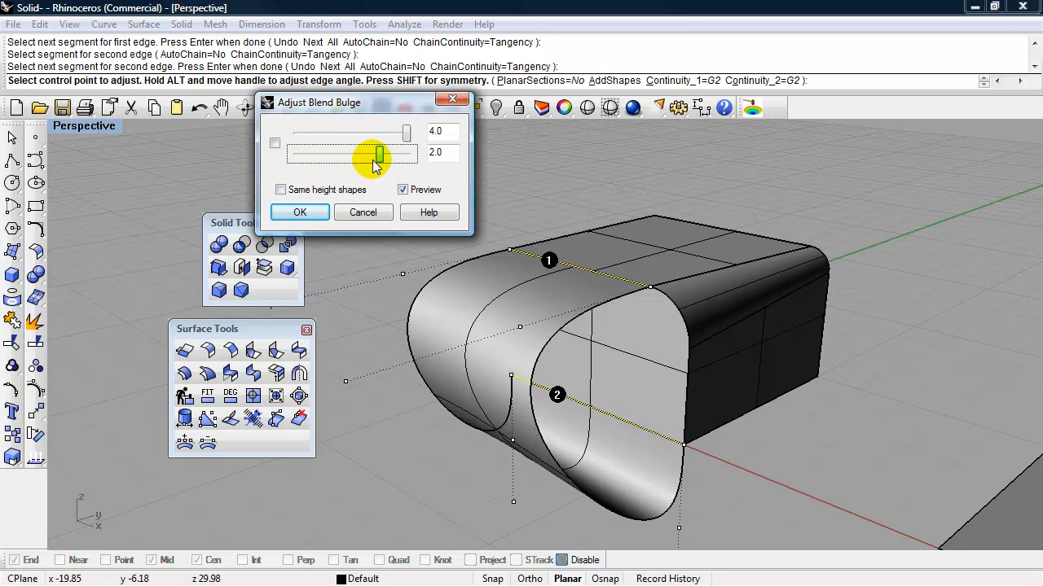
drag(377, 155, 324, 156)
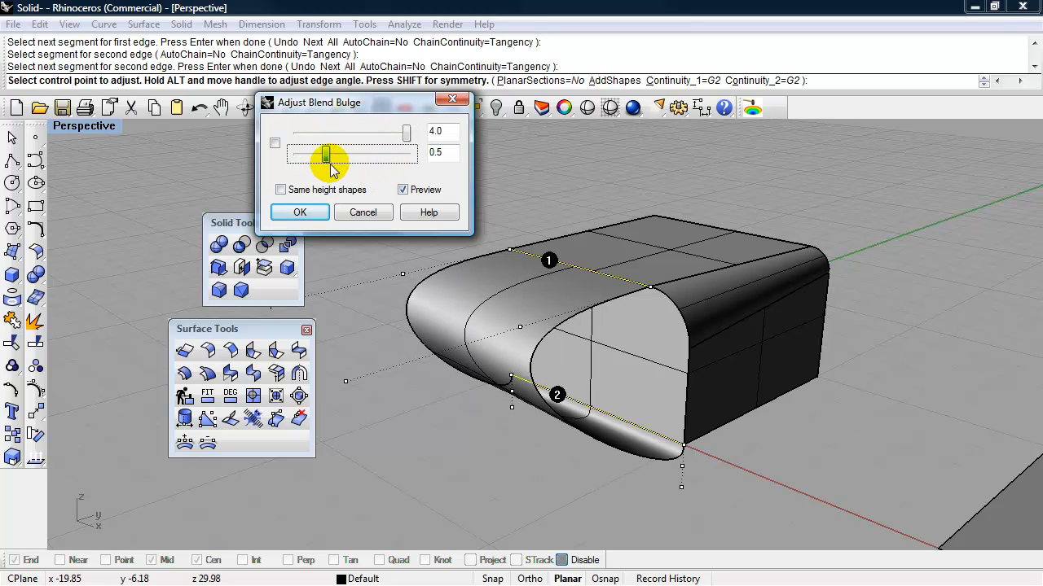
drag(326, 155, 354, 156)
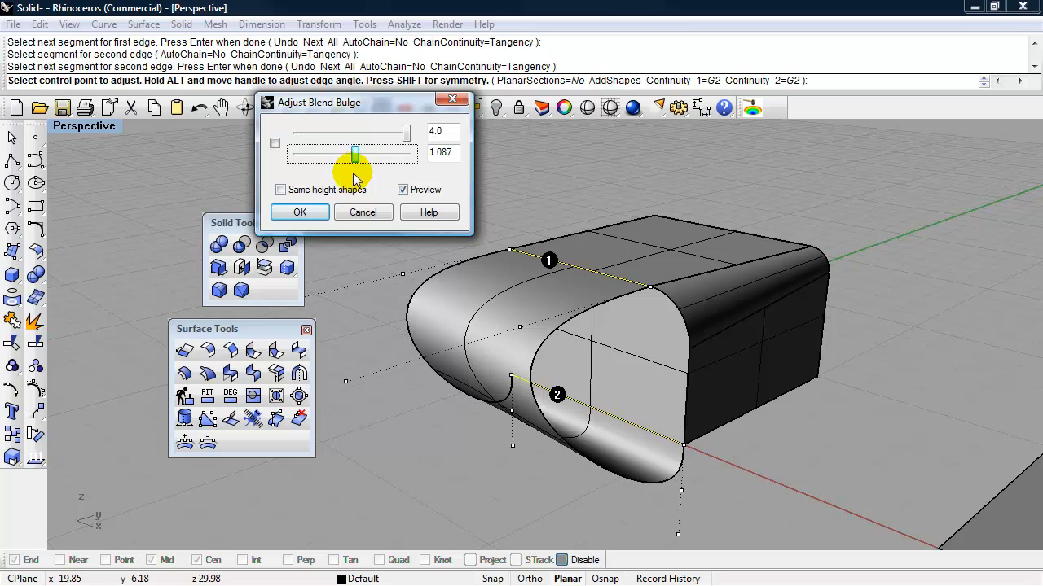
click(299, 212)
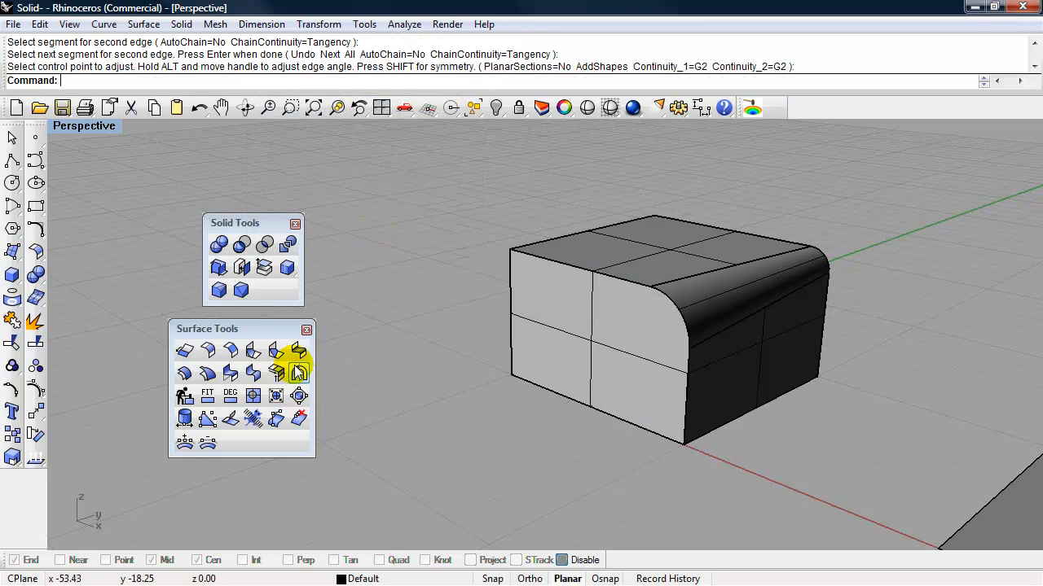
Restart the front blend on the top and bottom front edges, both bulges at 1.0
click(562, 267)
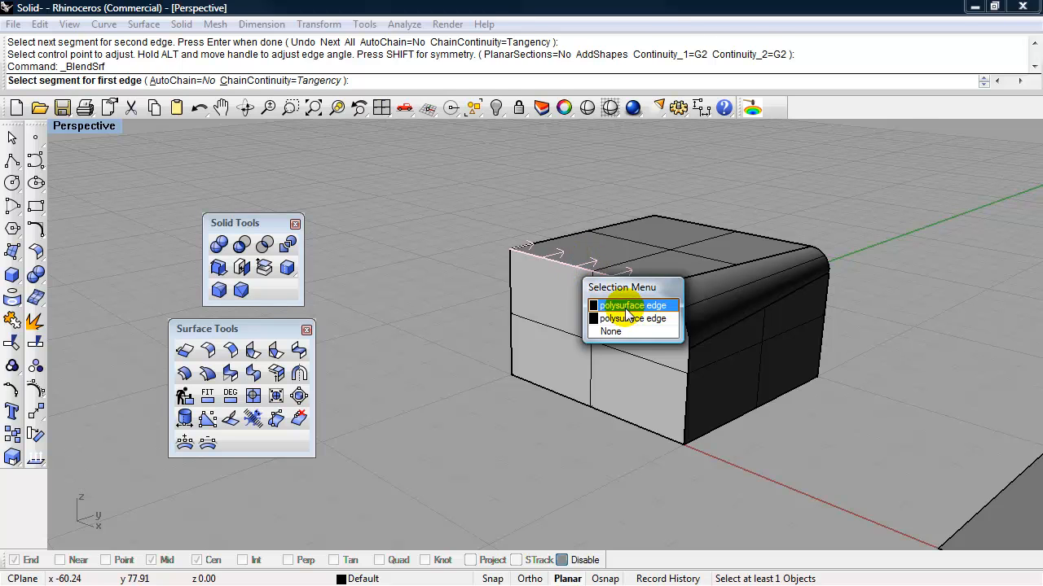
click(633, 305)
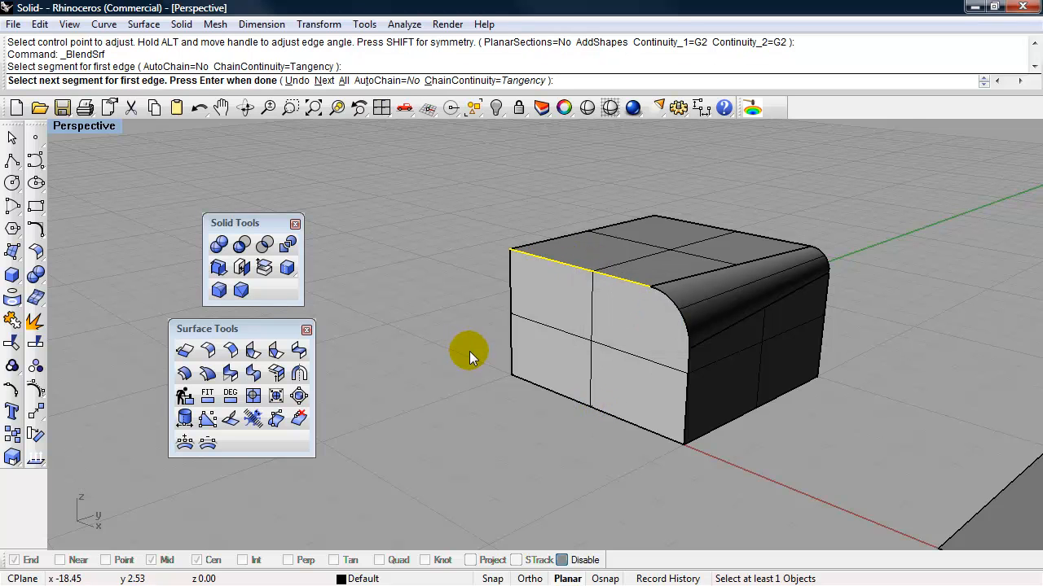
click(545, 387)
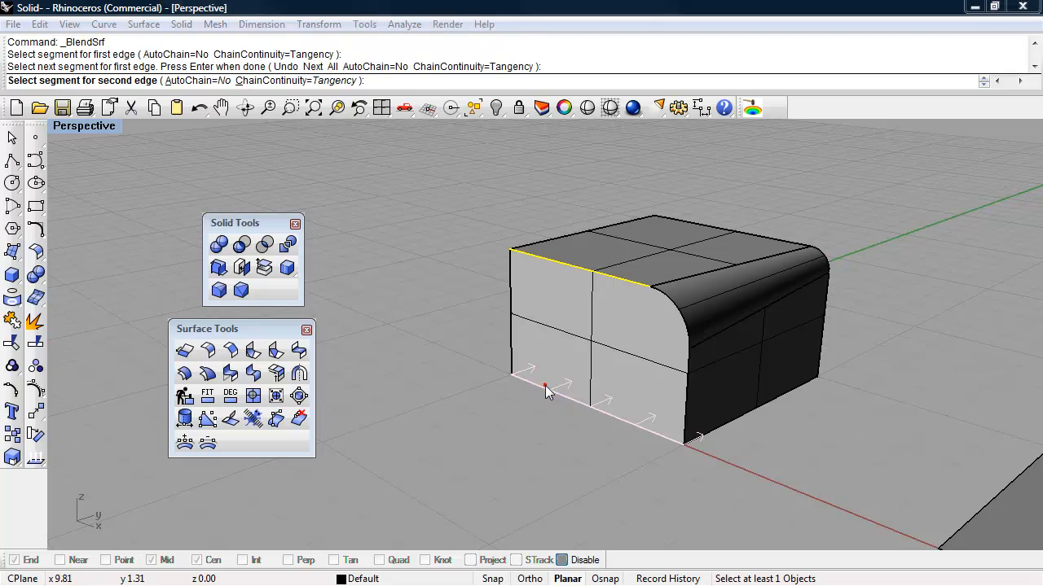
click(546, 386)
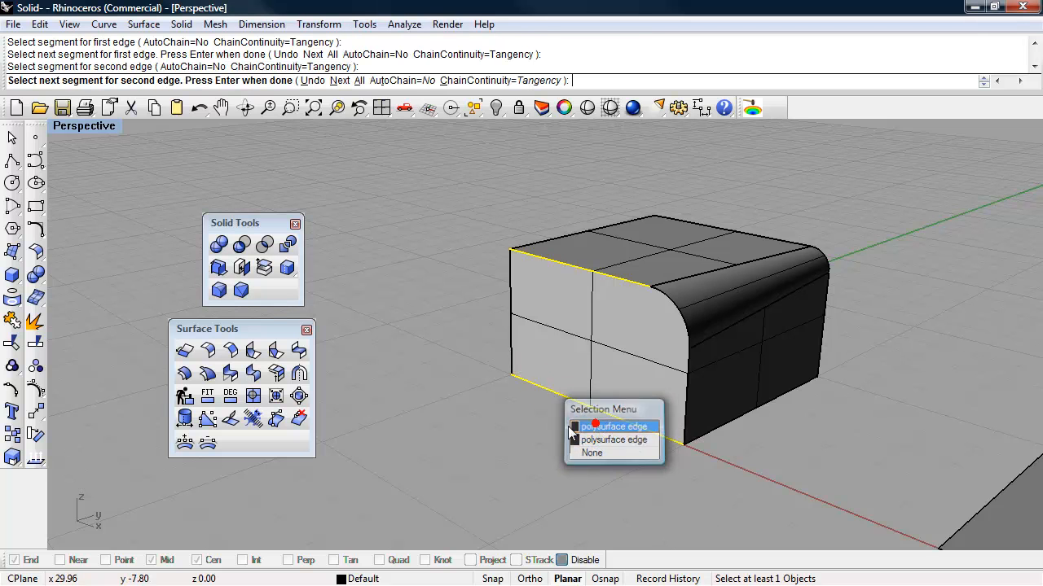
click(615, 427)
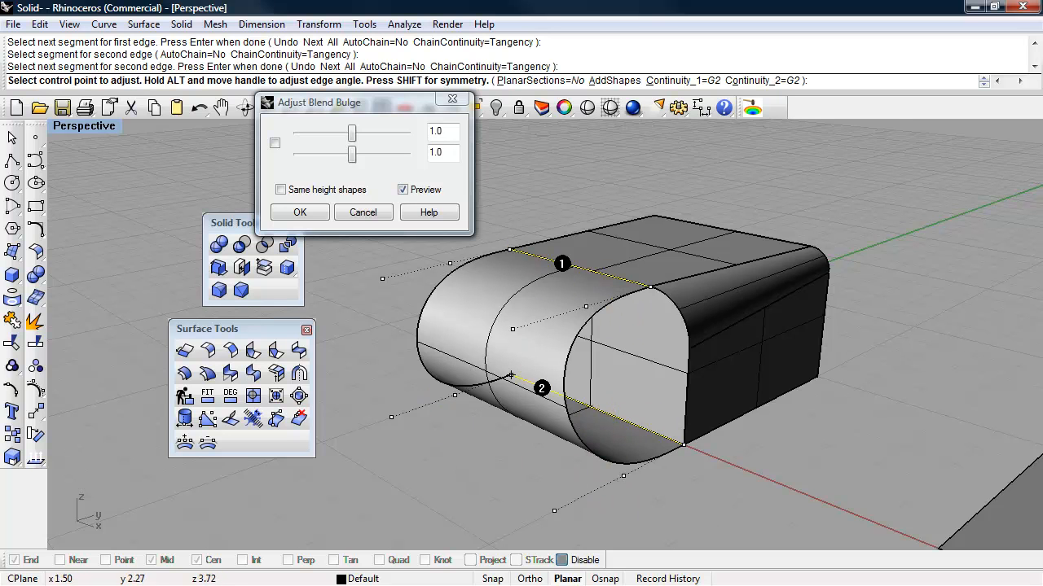
Set the nose blend bulges to about 1.25 top and 0.3 bottom, then accept
drag(352, 155, 326, 155)
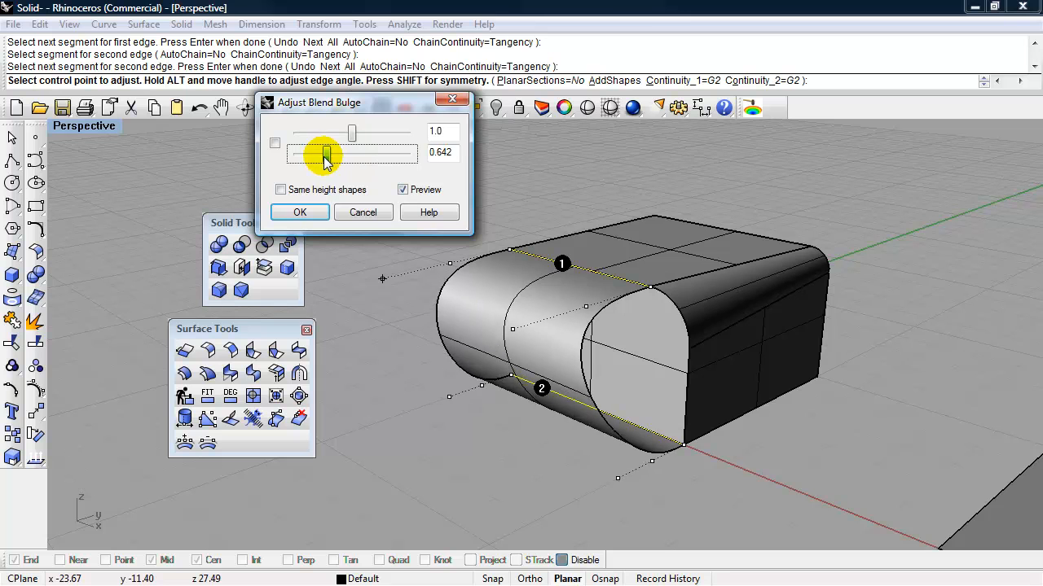
drag(324, 154, 303, 155)
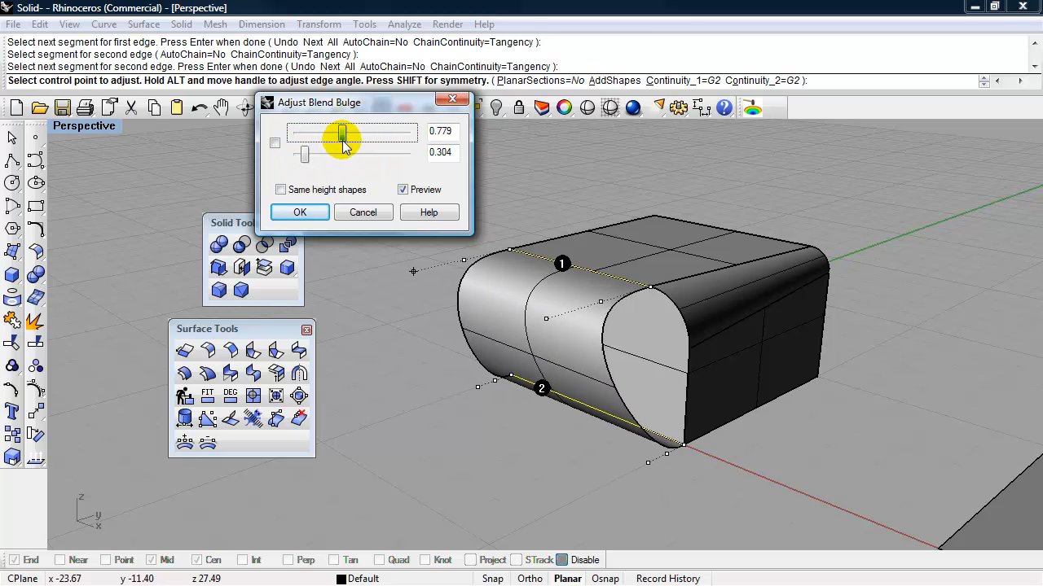
drag(341, 134, 361, 135)
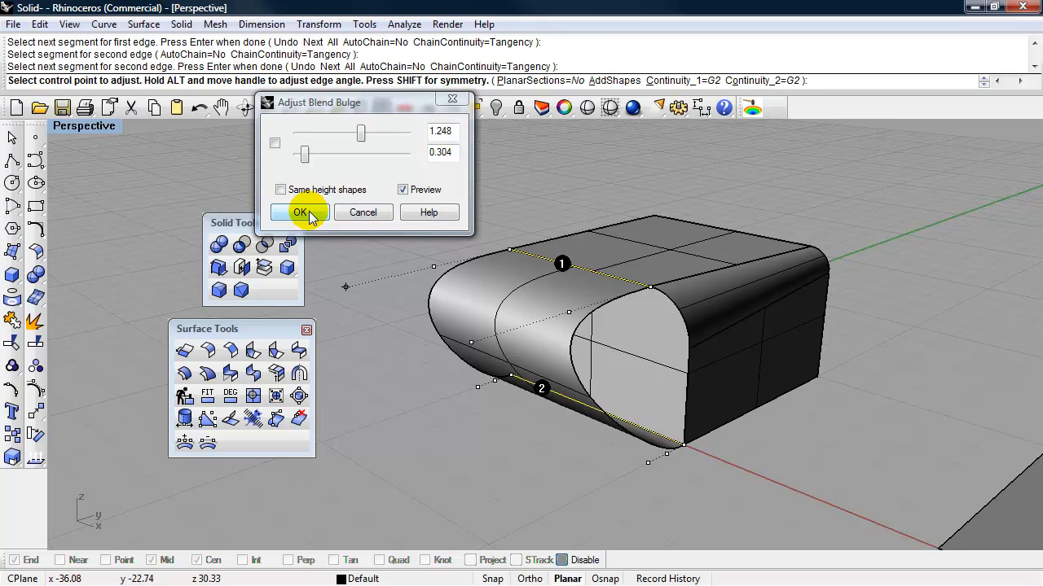
click(299, 212)
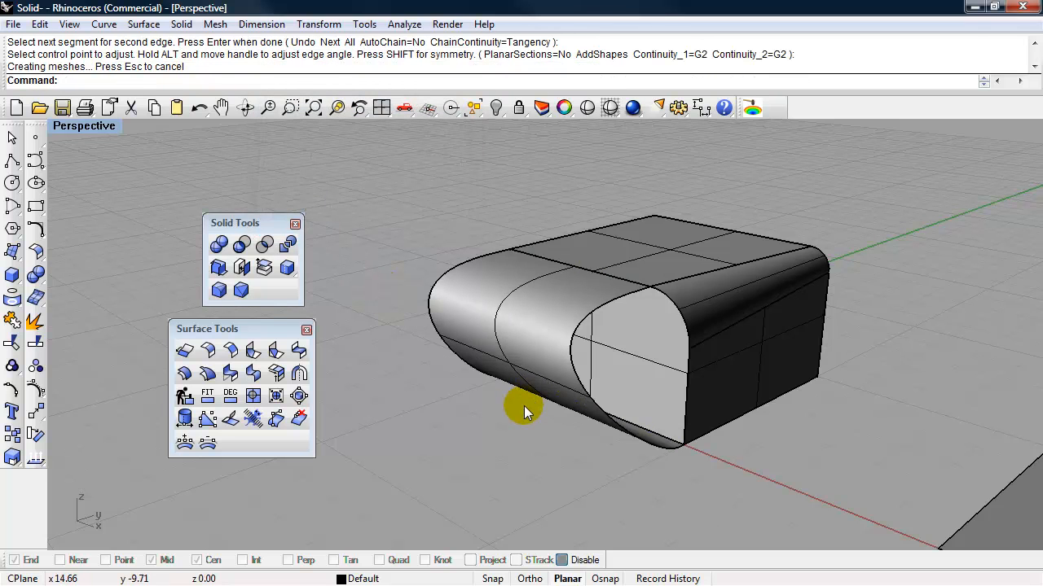
mouse_move(676, 321)
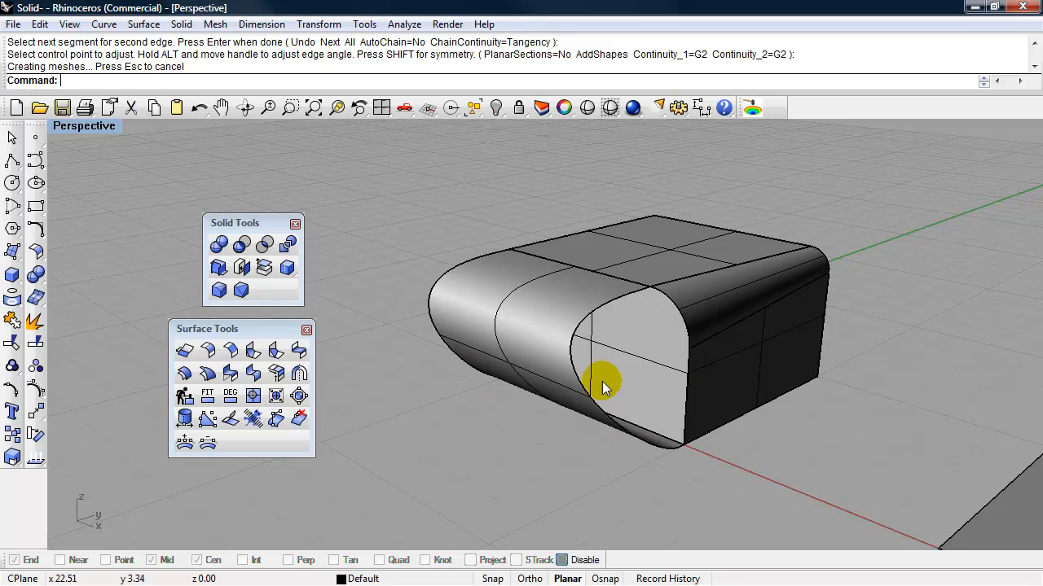
mouse_move(717, 411)
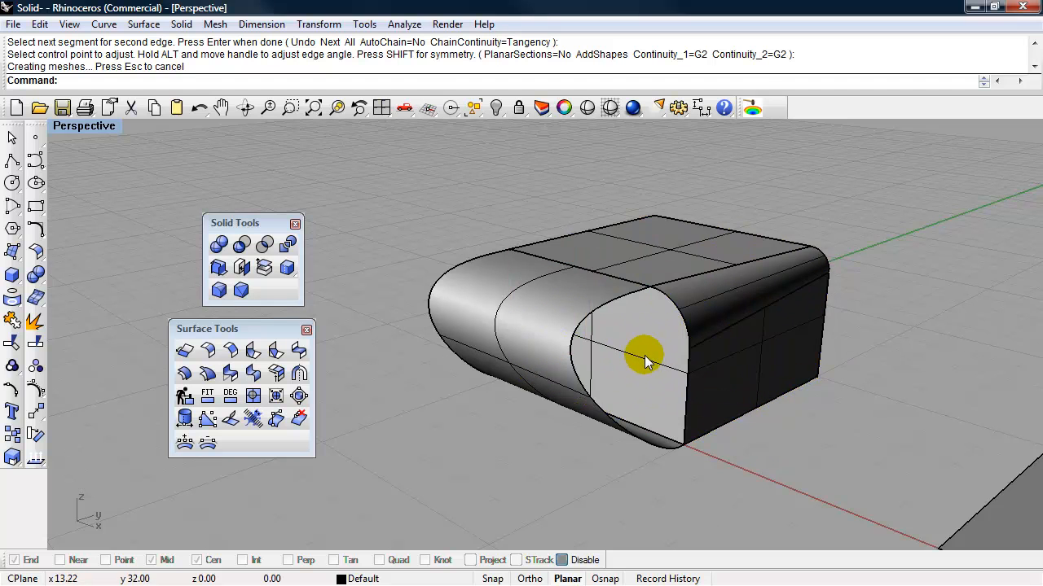
mouse_move(635, 363)
text(Extract)
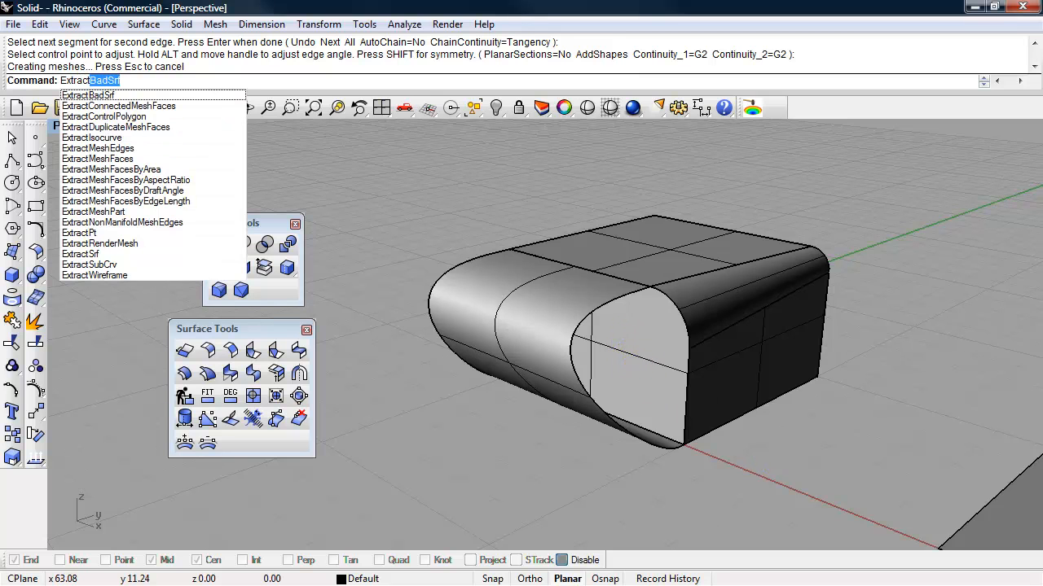
Extract the flat end face from the solid, choosing it in the Selection Menu
click(80, 254)
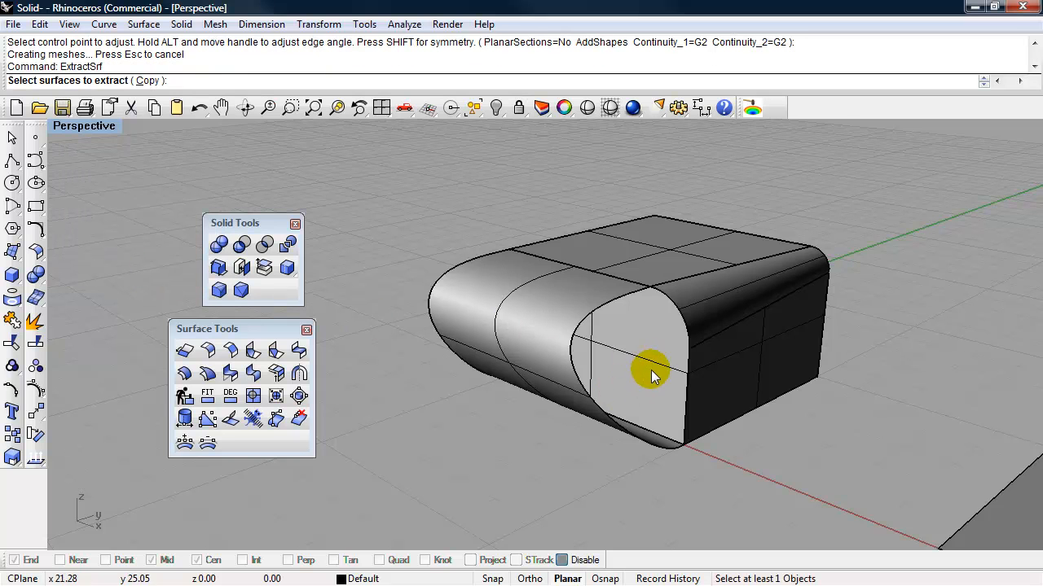
click(652, 374)
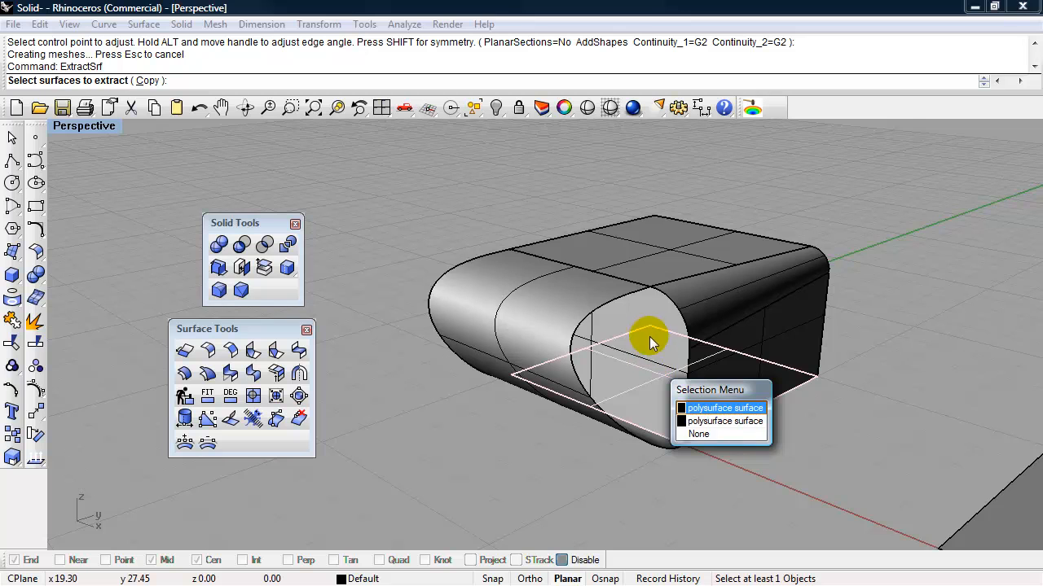
click(723, 407)
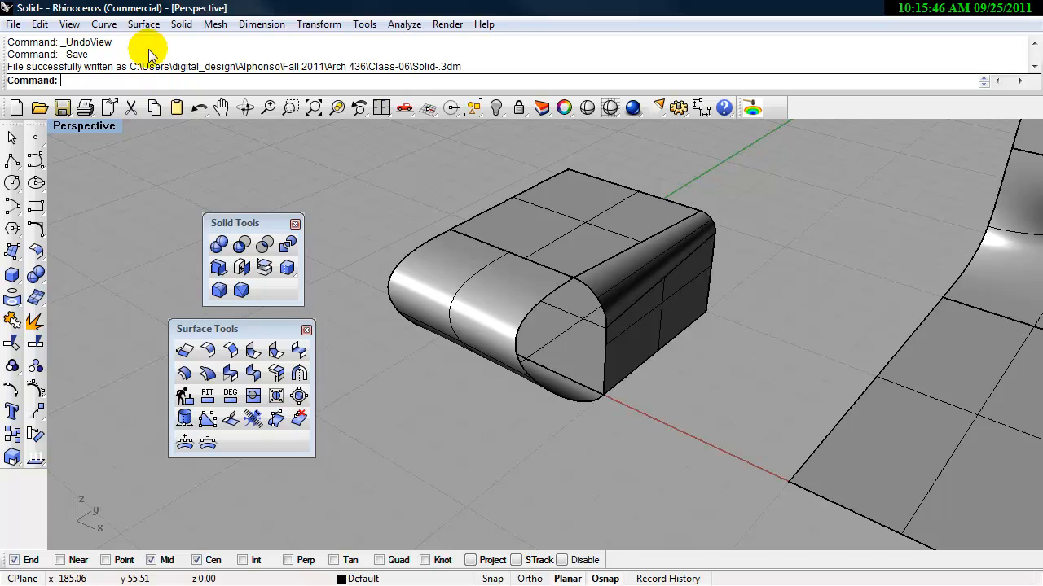
Build edge-curve surfaces on both open ends, then window-select all body pieces
click(144, 24)
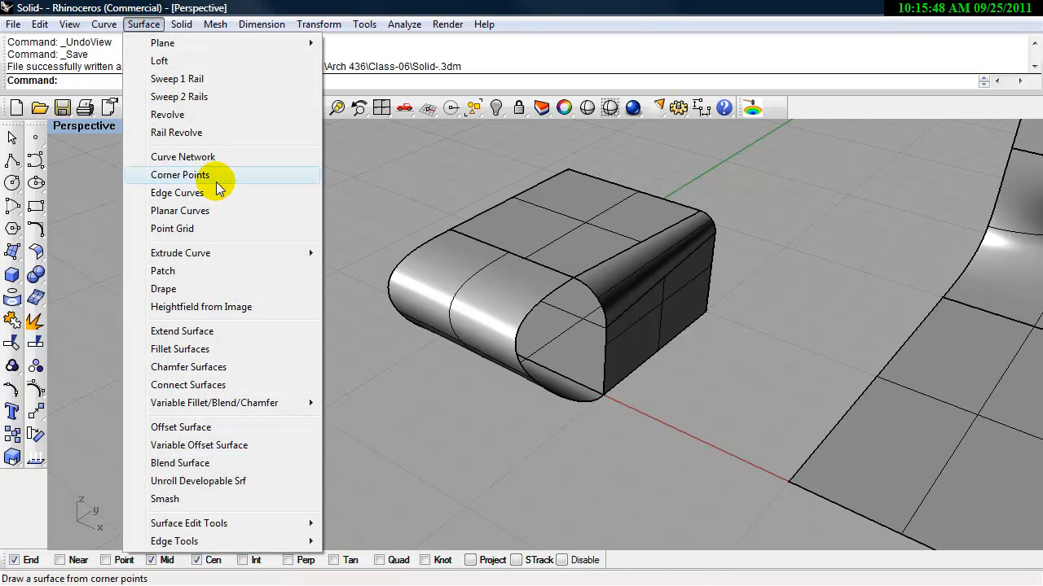
click(176, 192)
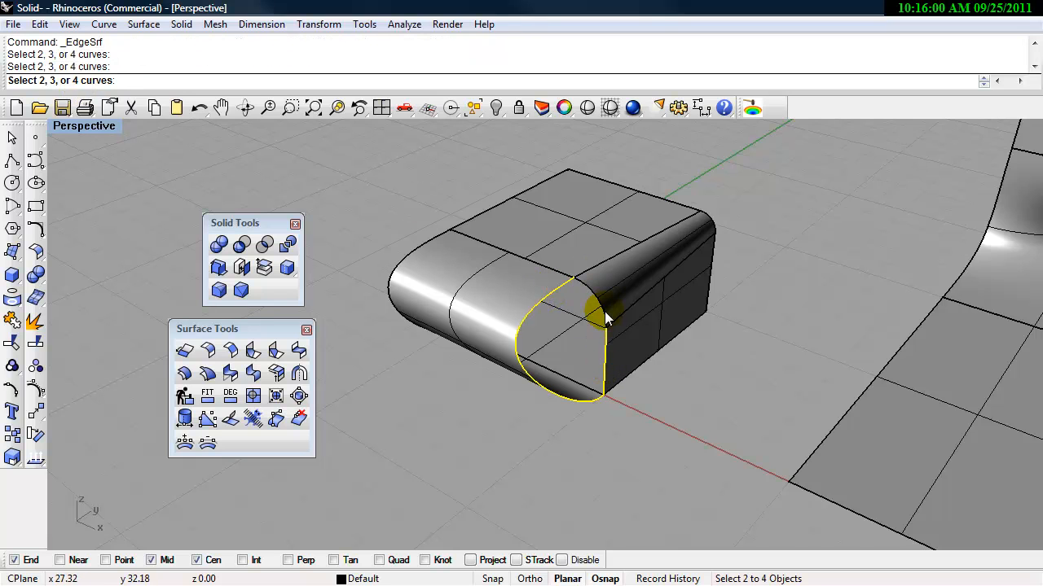
click(607, 318)
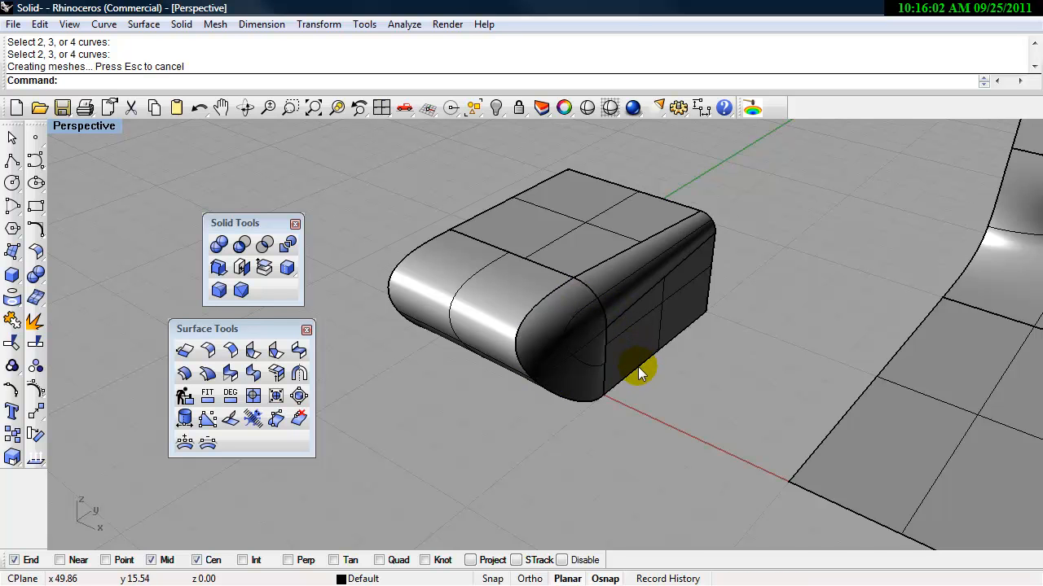
mouse_move(568, 367)
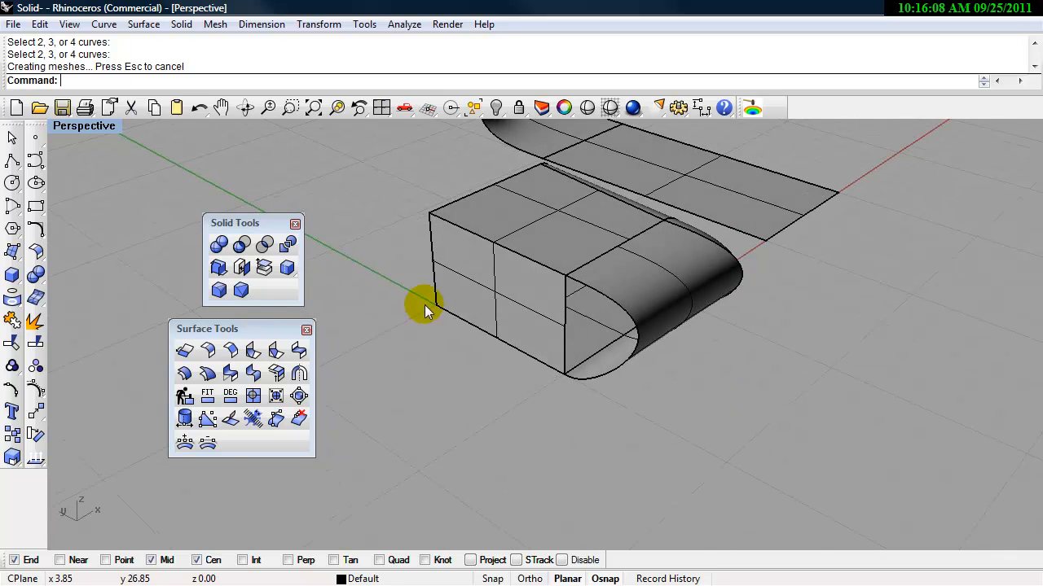
click(143, 23)
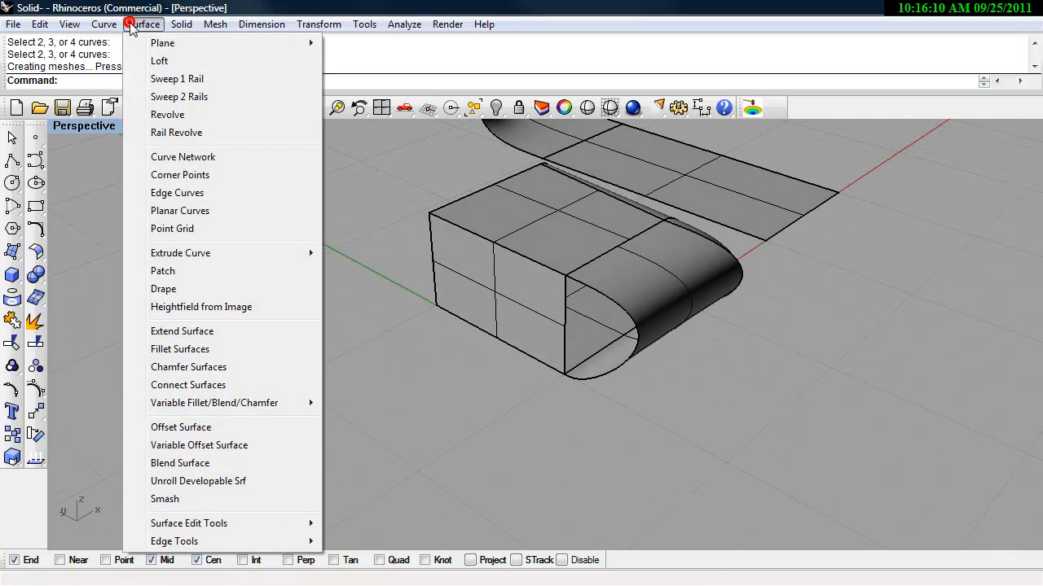
click(177, 192)
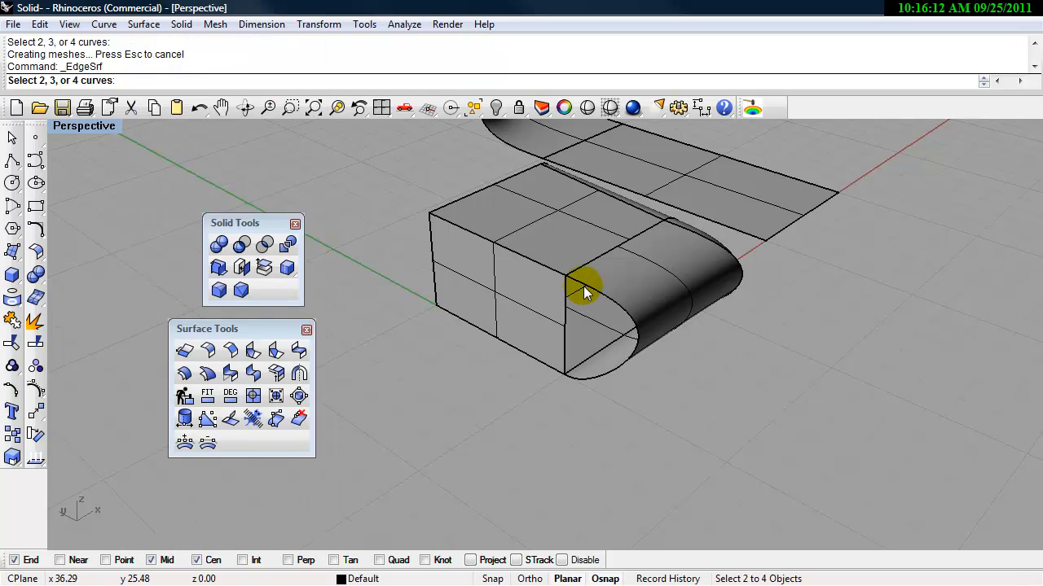
click(587, 289)
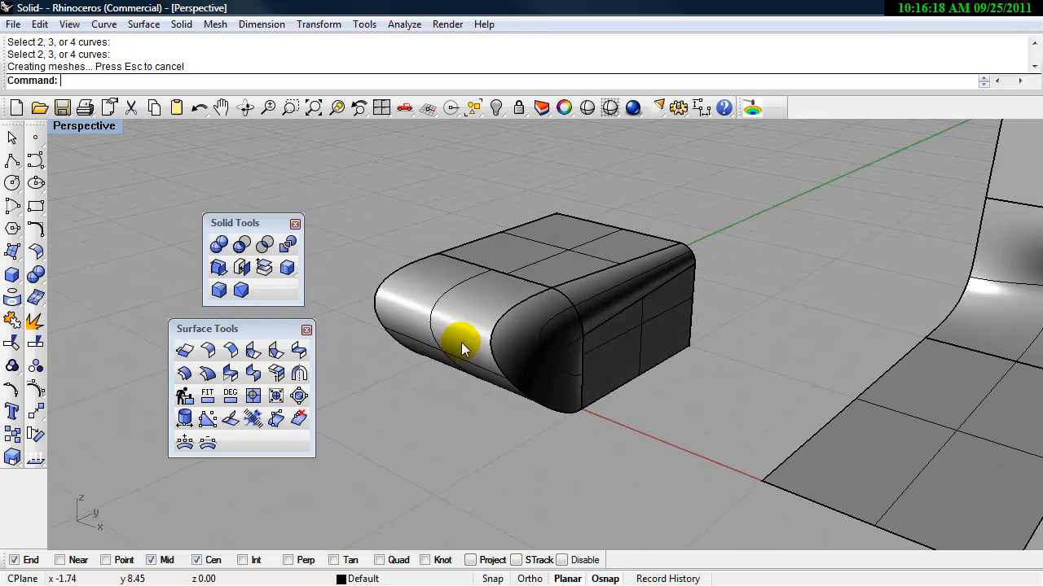
drag(464, 347, 533, 356)
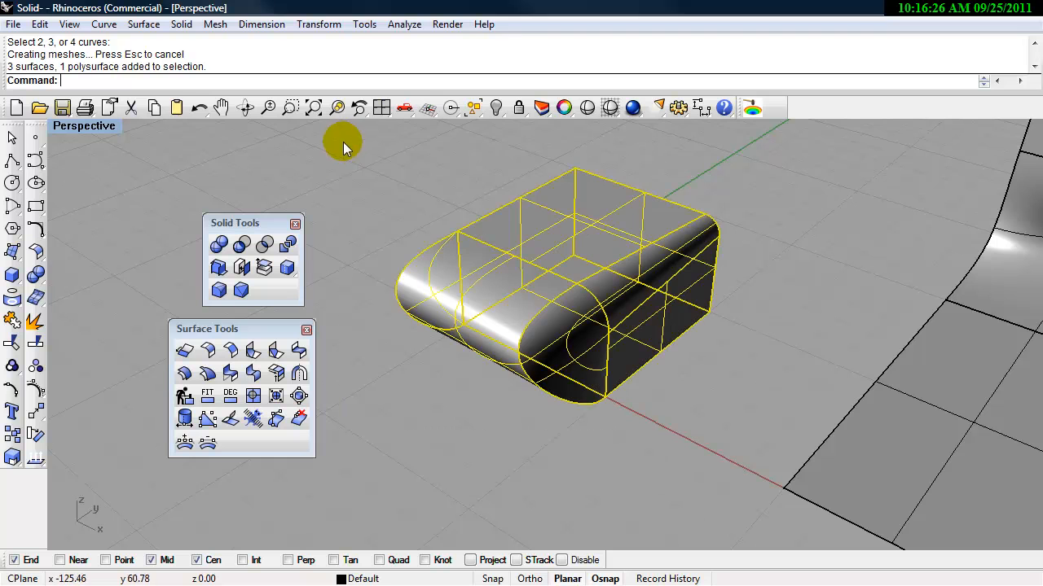
Join the four selected pieces into a single closed polysurface with Join
text(Join)
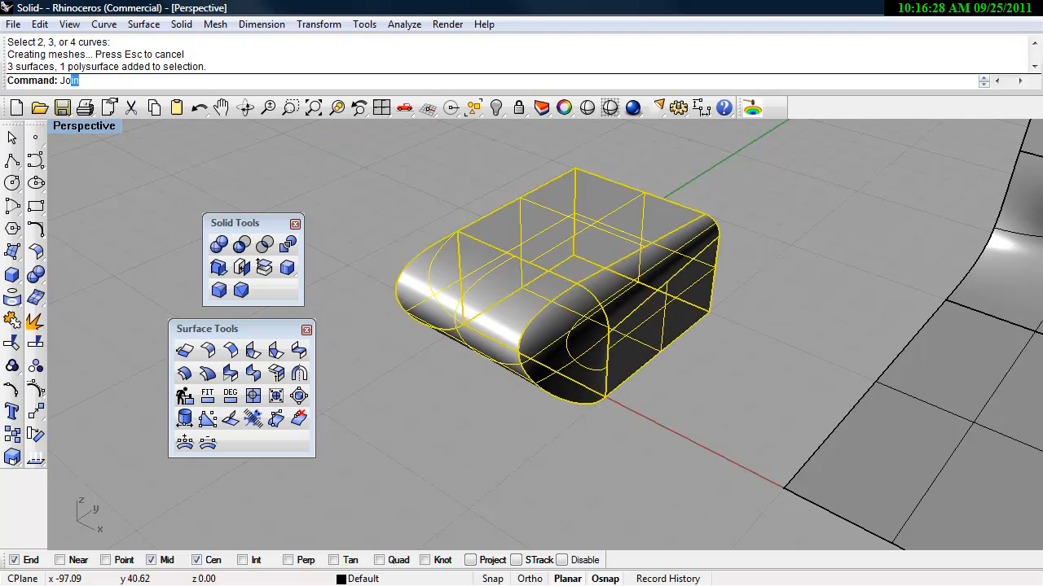
key(Enter)
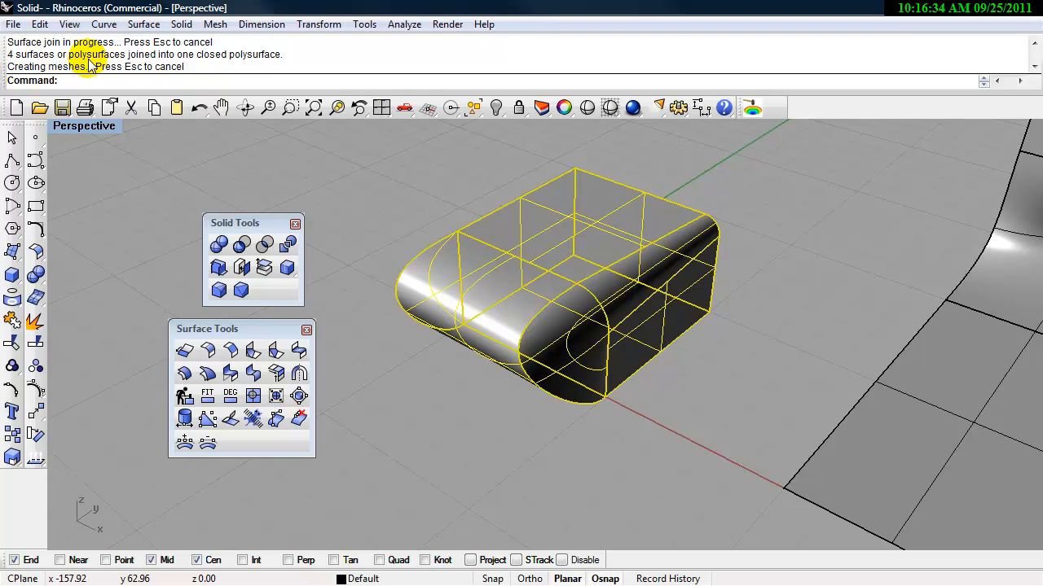
mouse_move(251, 67)
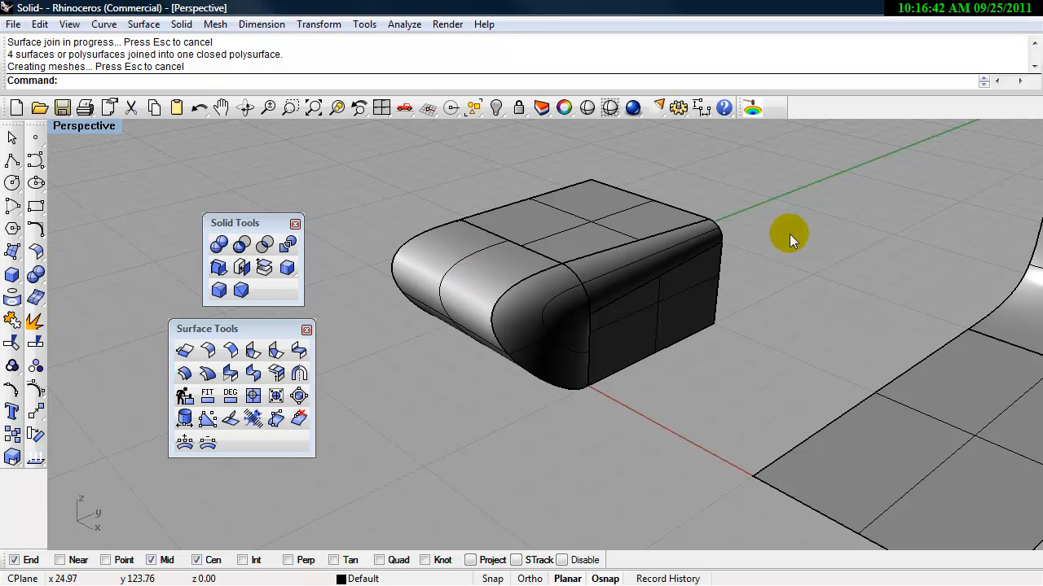
mouse_move(770, 237)
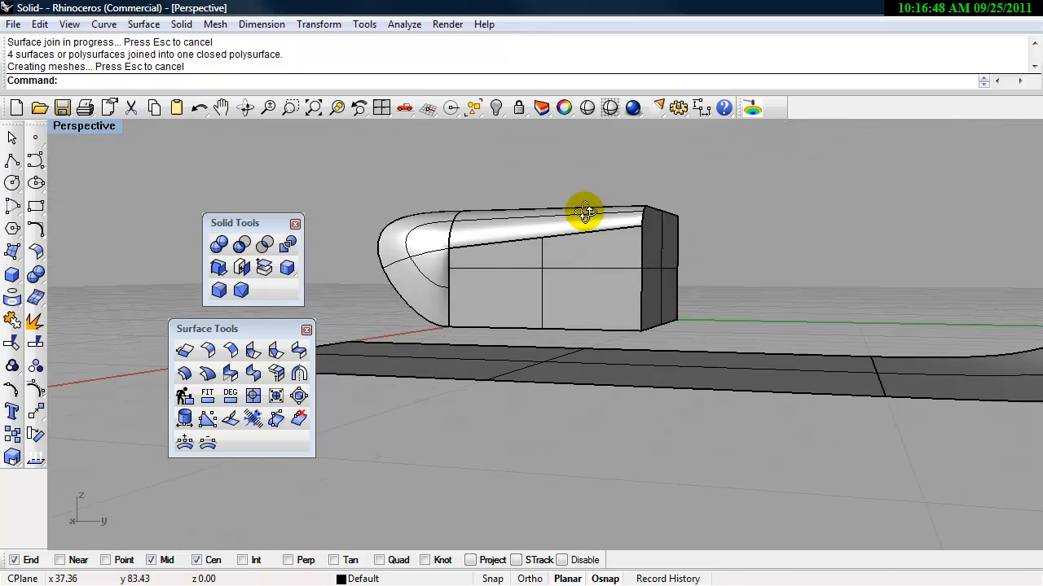
Align the construction plane upright to a surface and draw a free-form curve past the box
drag(585, 212, 754, 293)
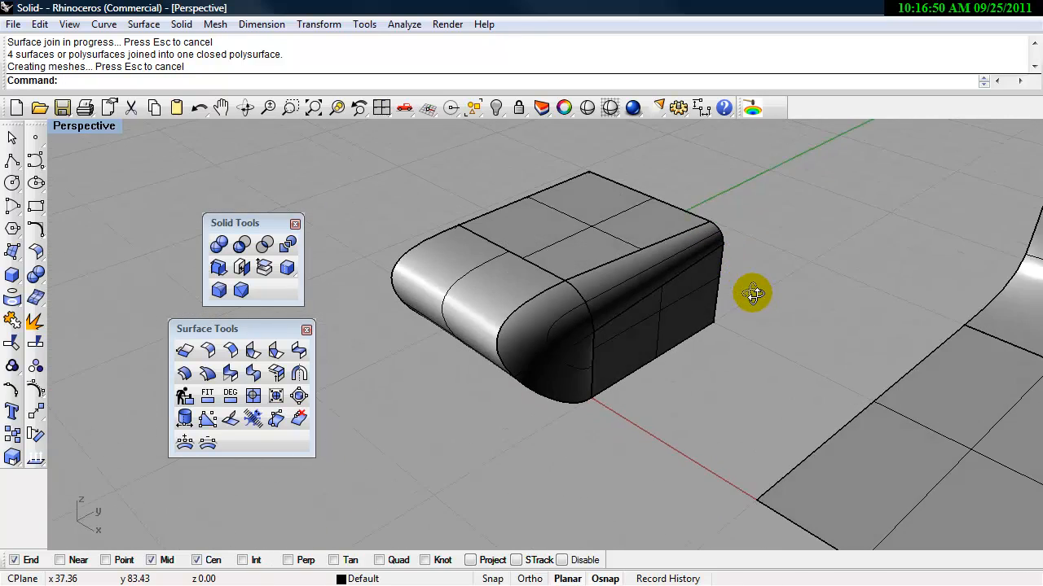
mouse_move(534, 347)
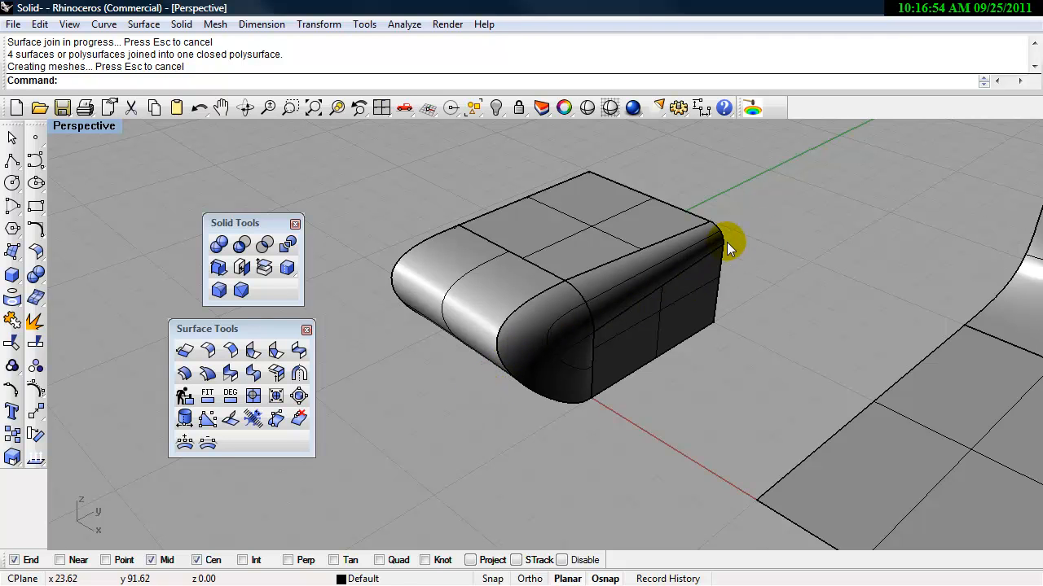
text(CPlane)
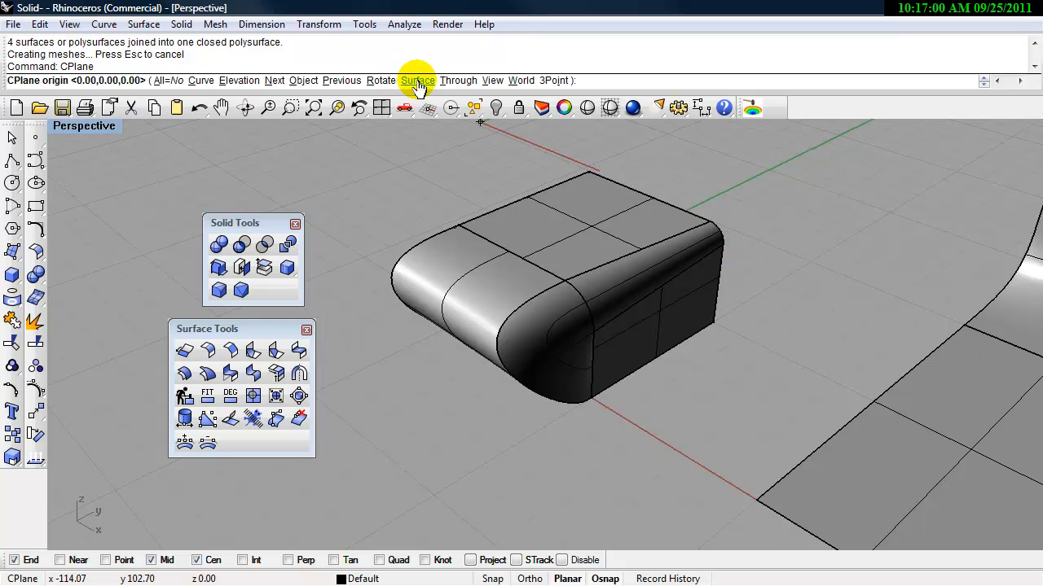
click(416, 80)
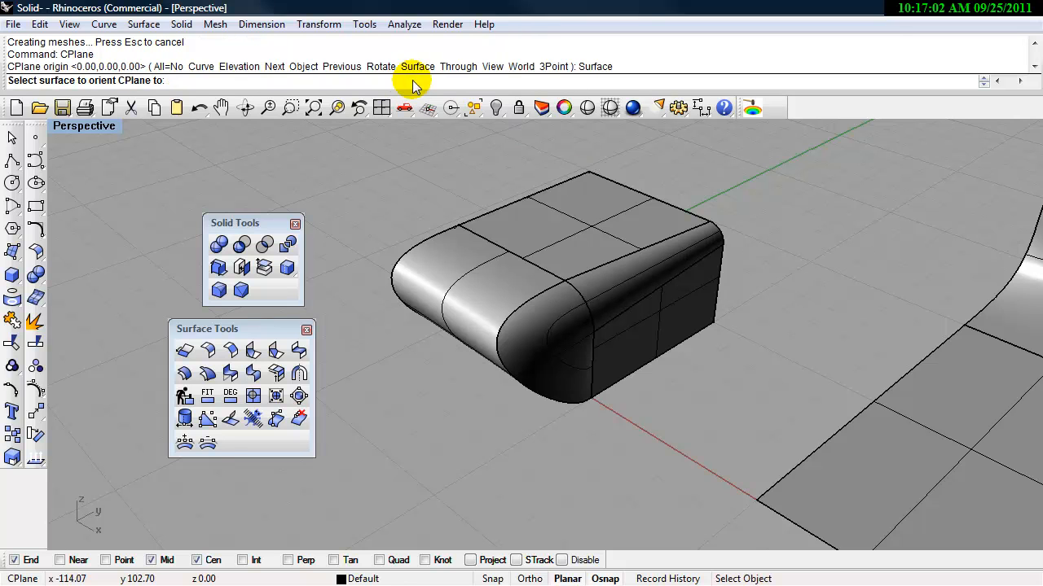
mouse_move(82, 89)
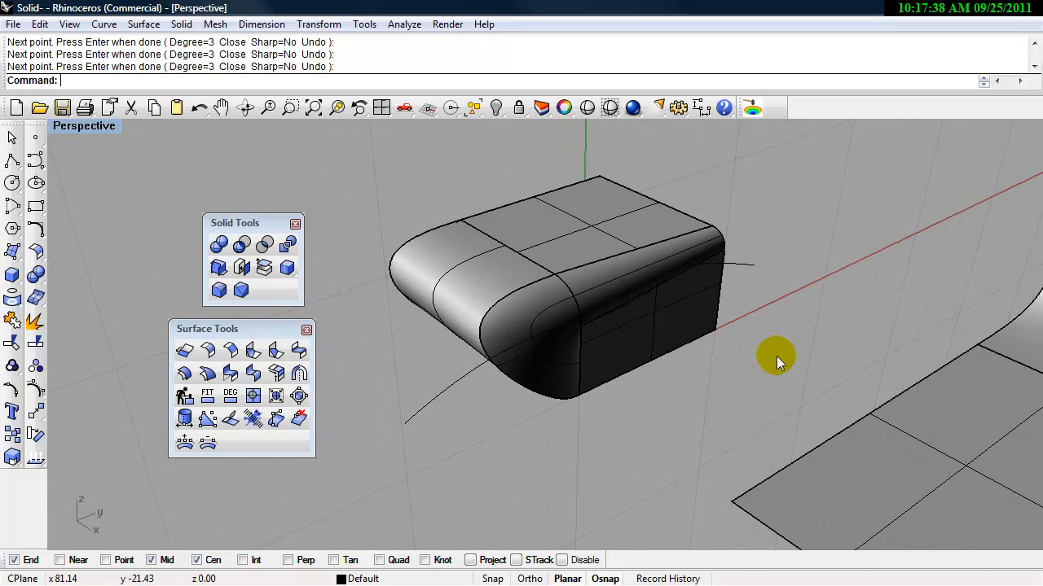
drag(778, 358, 717, 365)
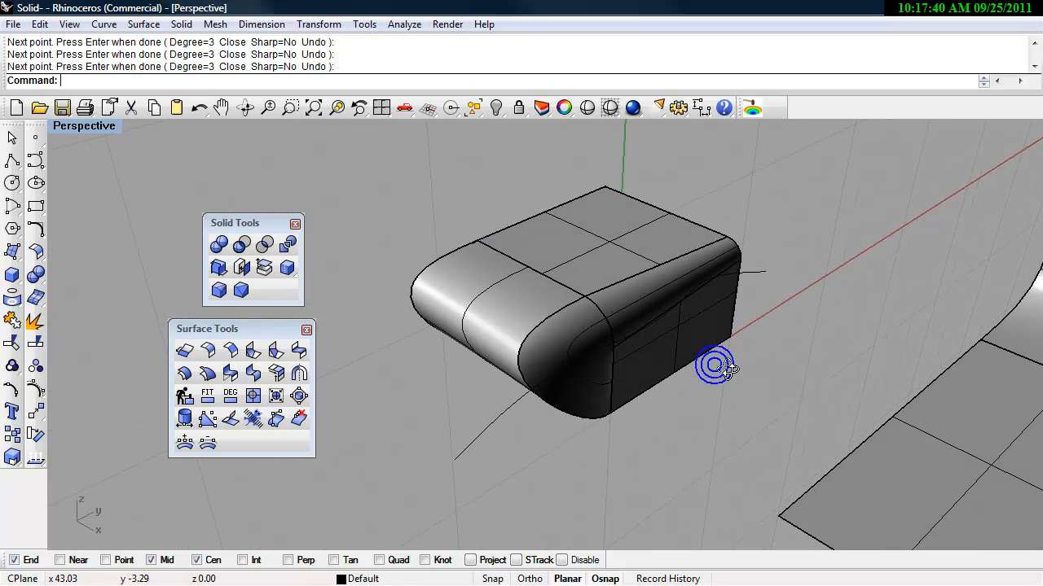
Extrude the curve into a wavy surface and trim away the box above it
text(EarthAnchorPoint)
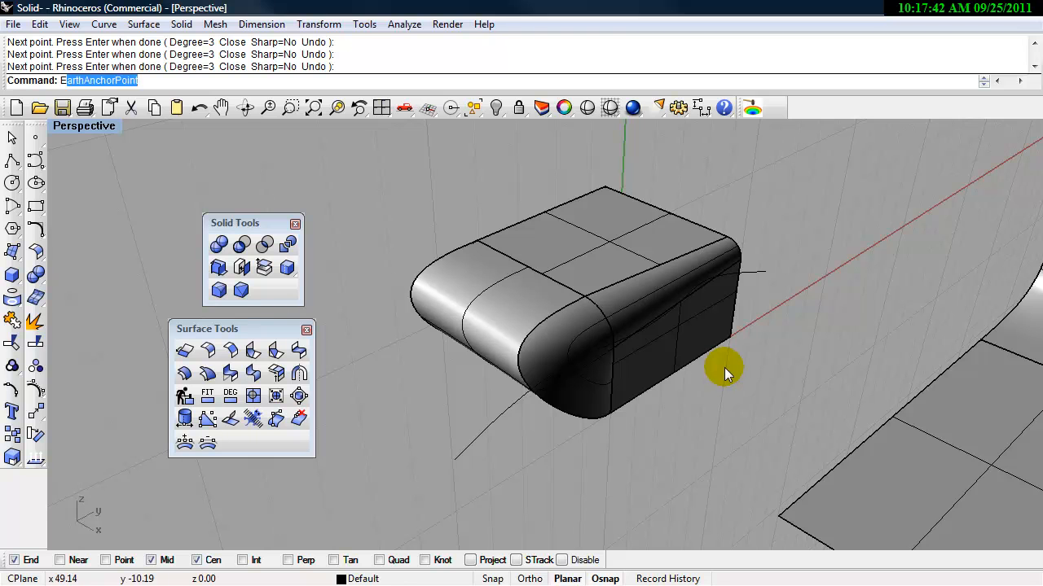
text(Extru)
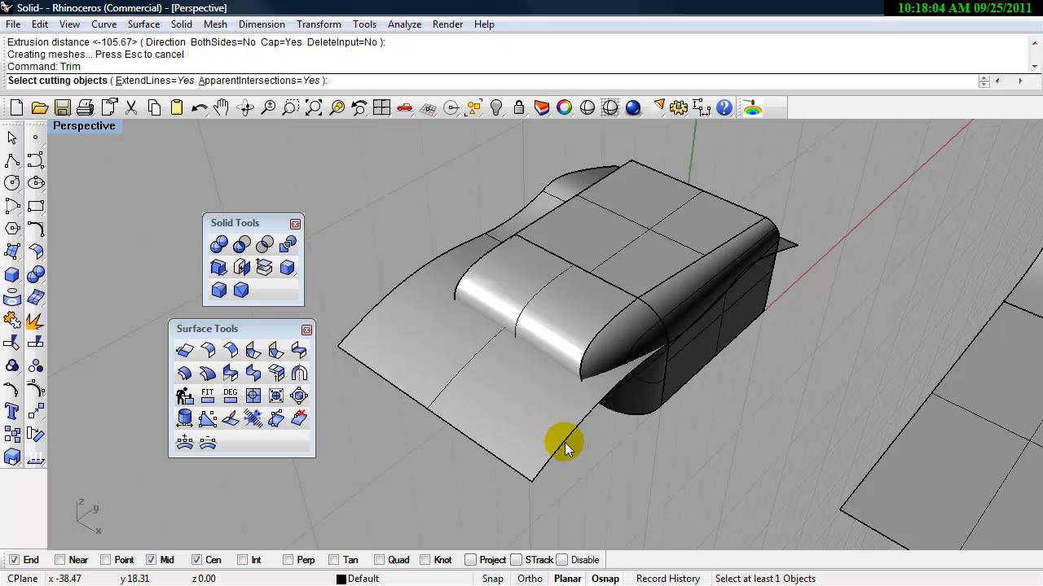
click(564, 446)
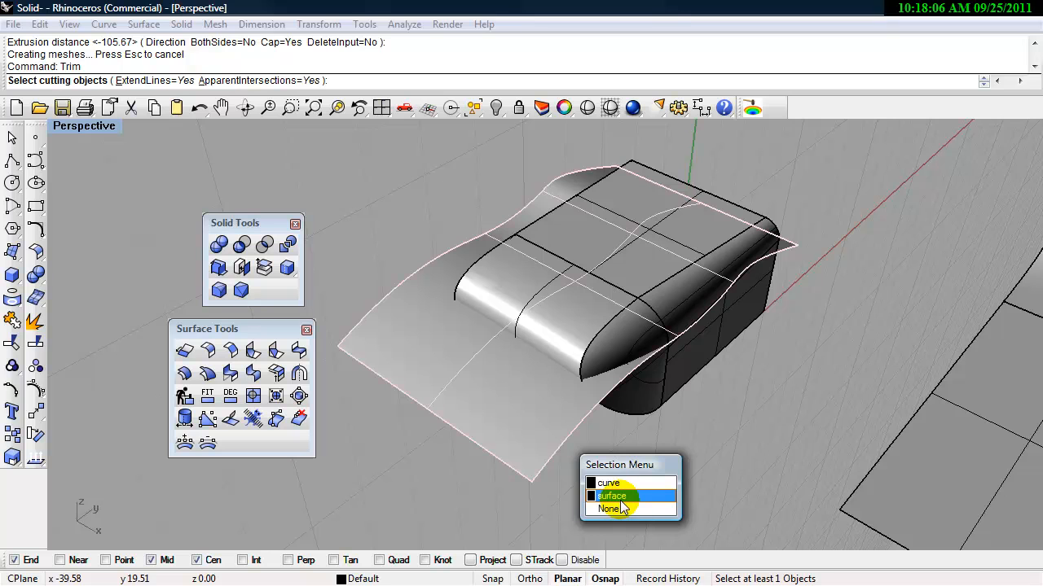
click(612, 496)
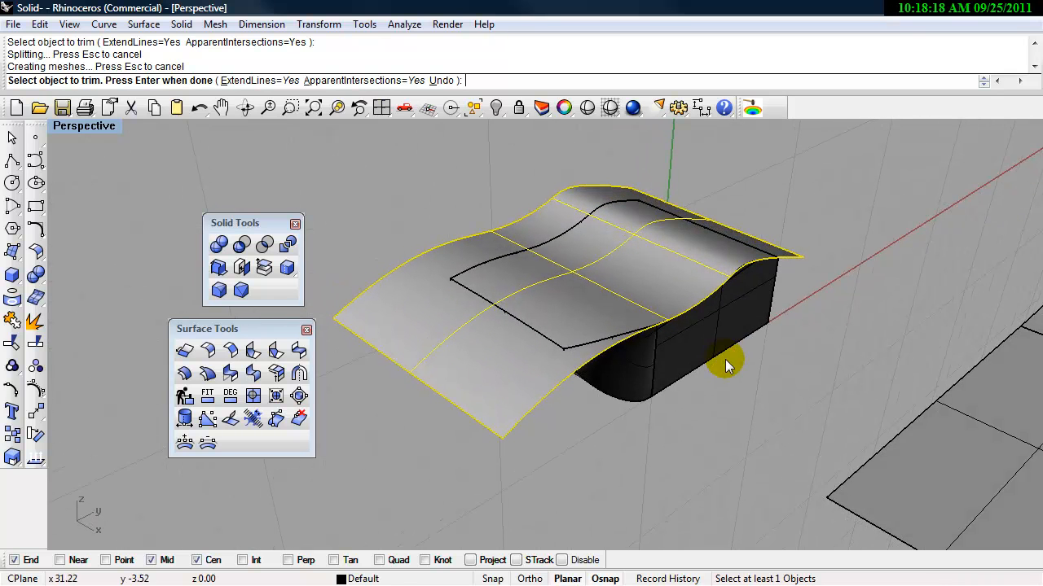
drag(725, 367, 594, 366)
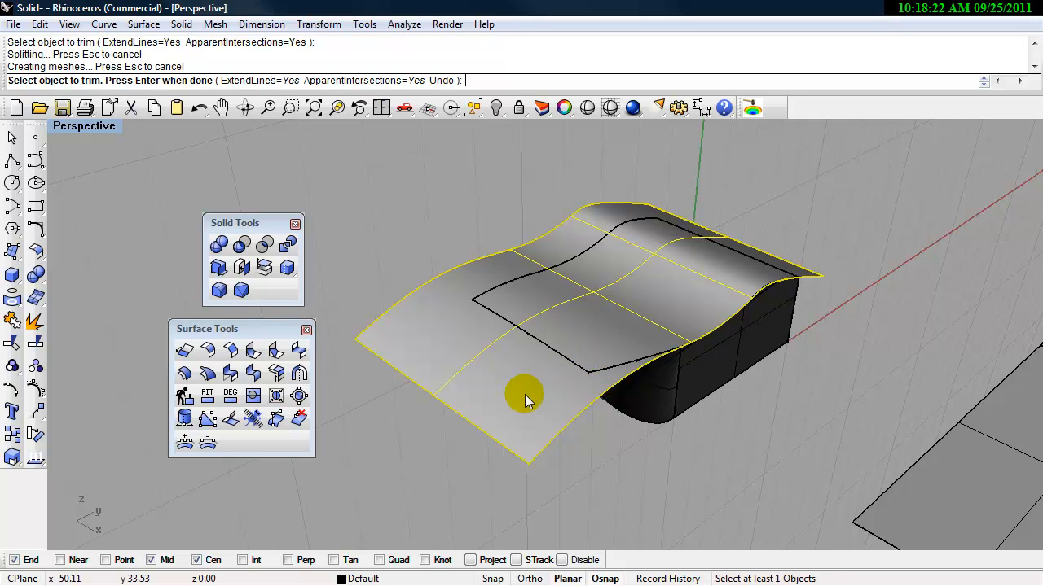
click(525, 395)
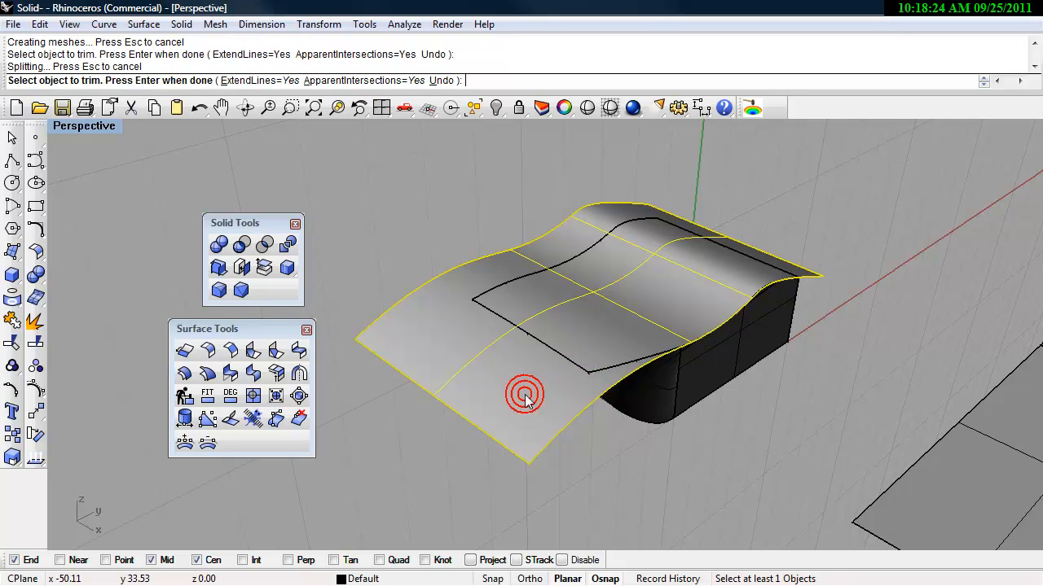
click(523, 395)
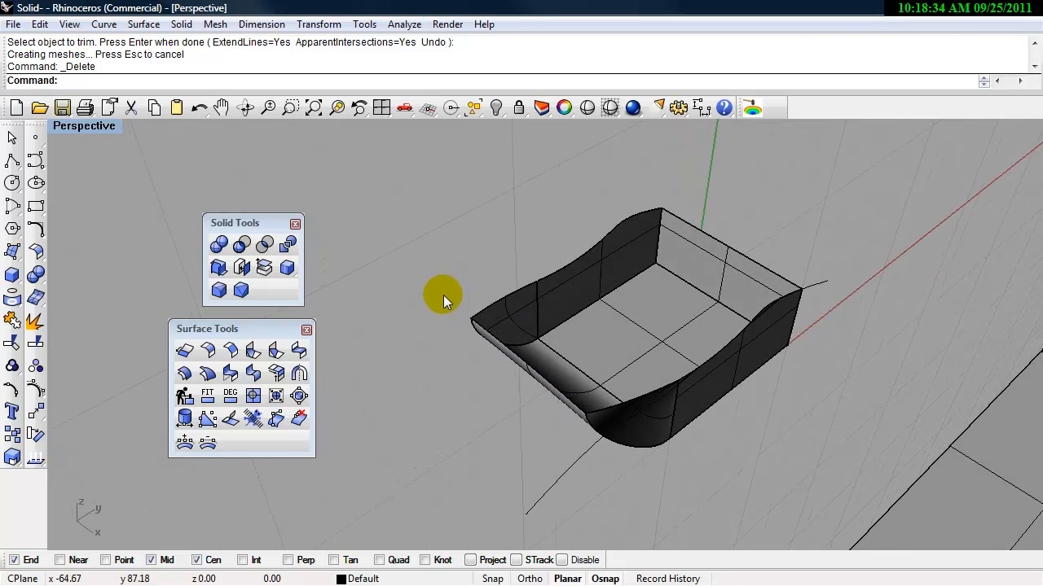
key(ctrl+z)
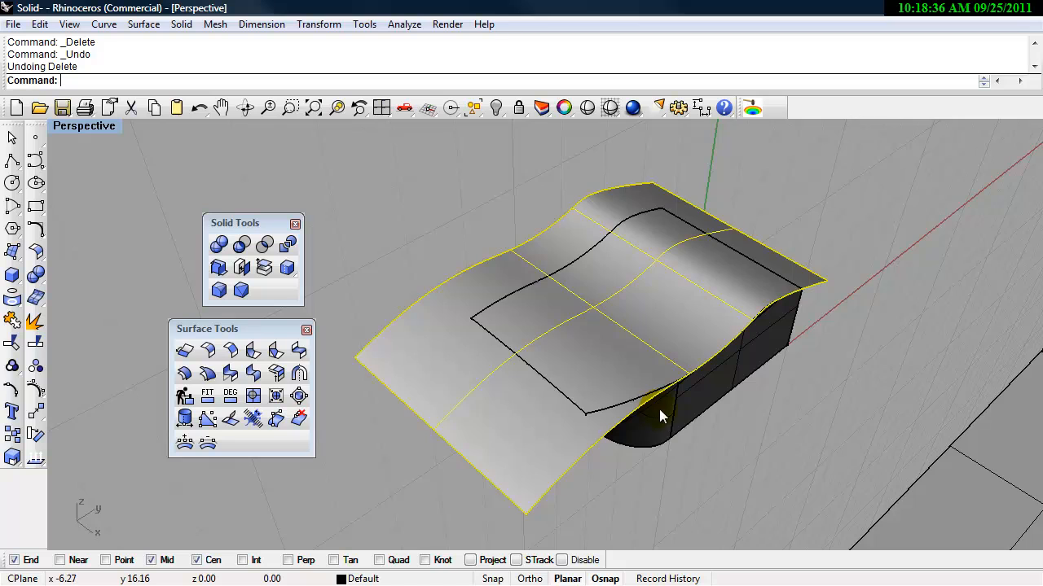
drag(660, 416, 733, 362)
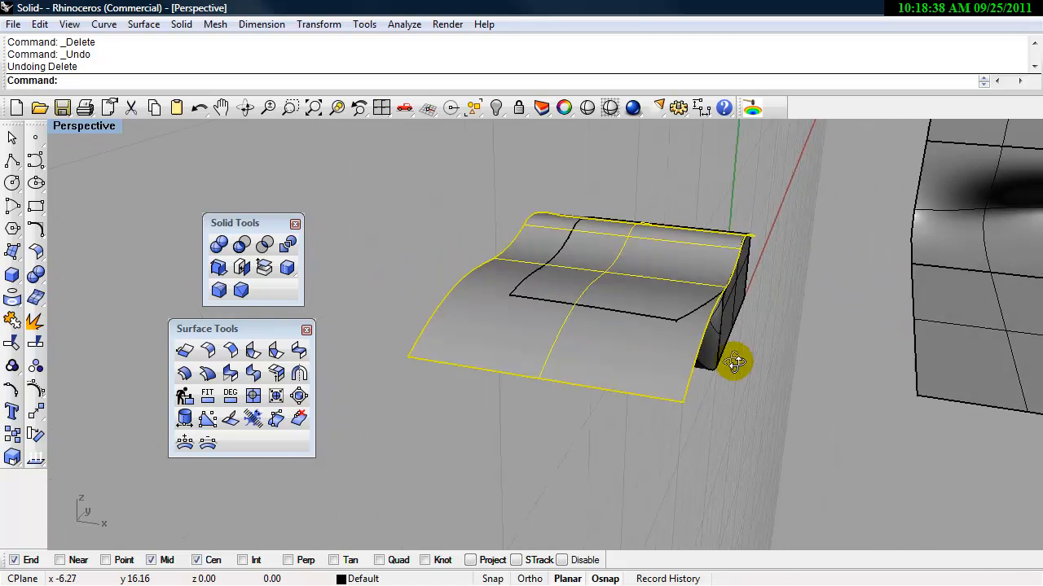
drag(733, 363, 733, 427)
text(Trim)
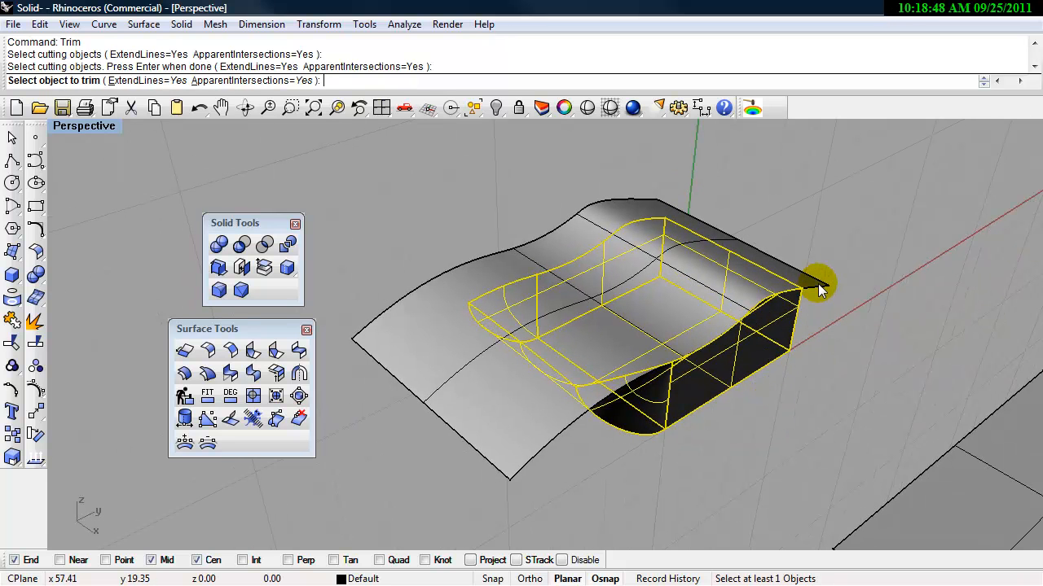
Trim away the wavy surface outside the box outline, then join it with the body
click(819, 283)
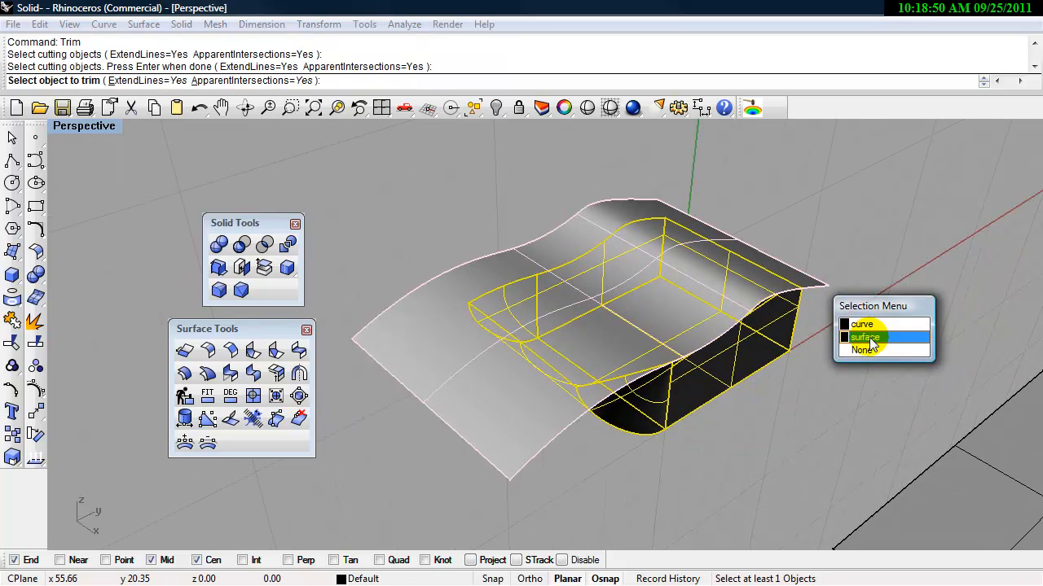
click(865, 337)
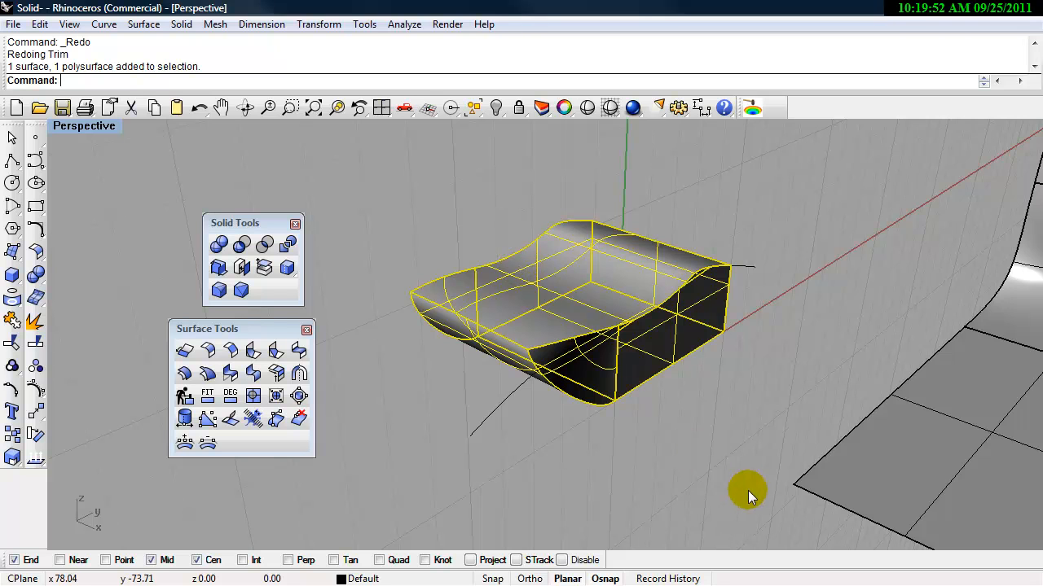
text(Join)
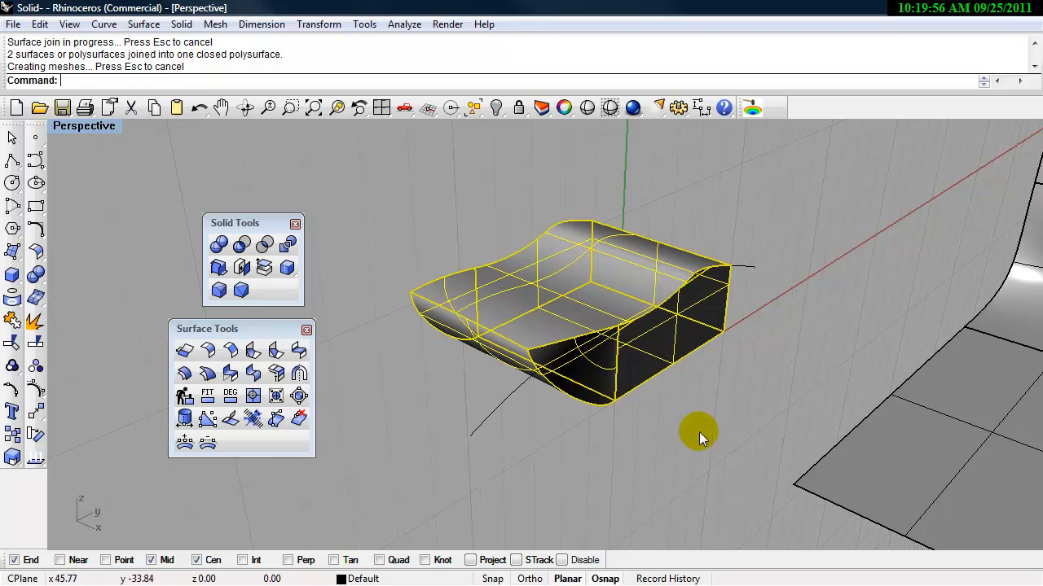
mouse_move(70, 55)
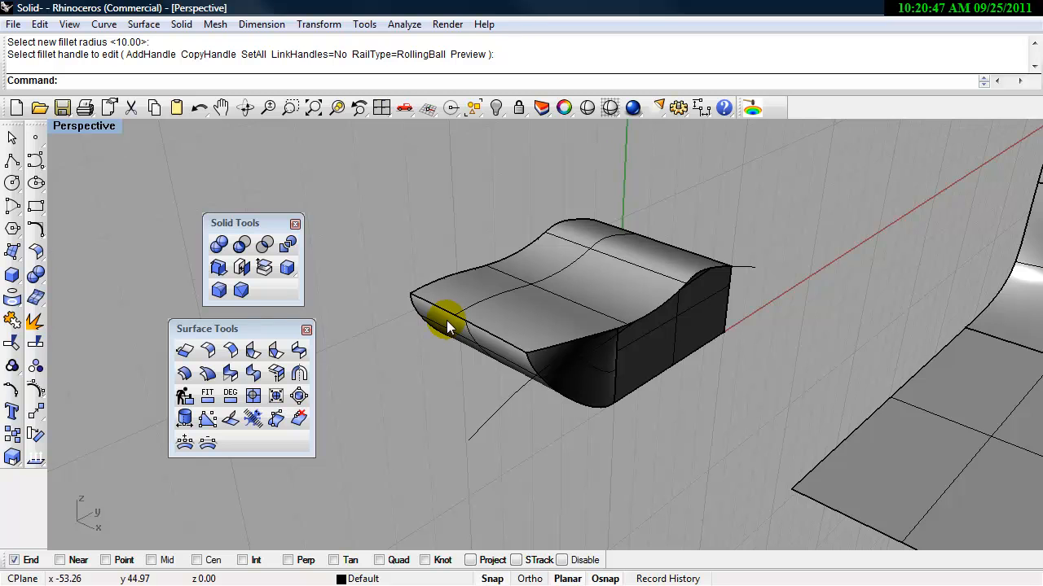
mouse_move(452, 346)
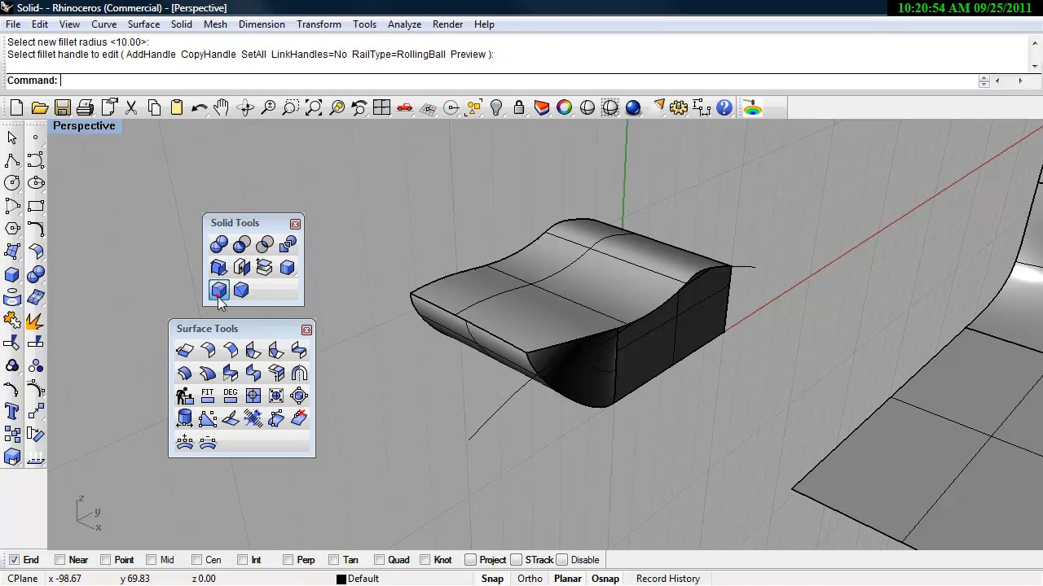
Fillet the front nose edge of the solid with Fillet Edge
click(218, 290)
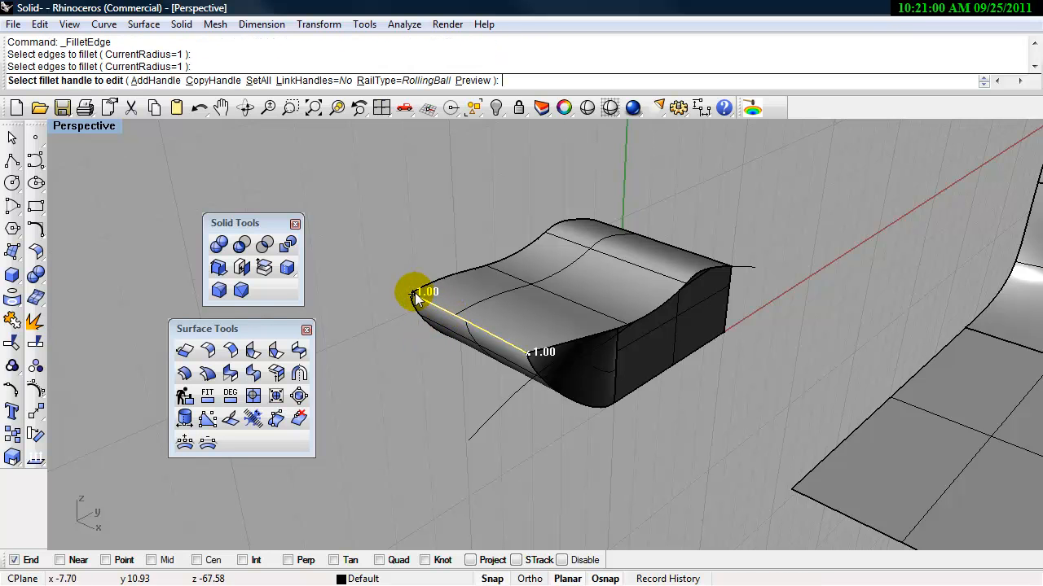
click(417, 297)
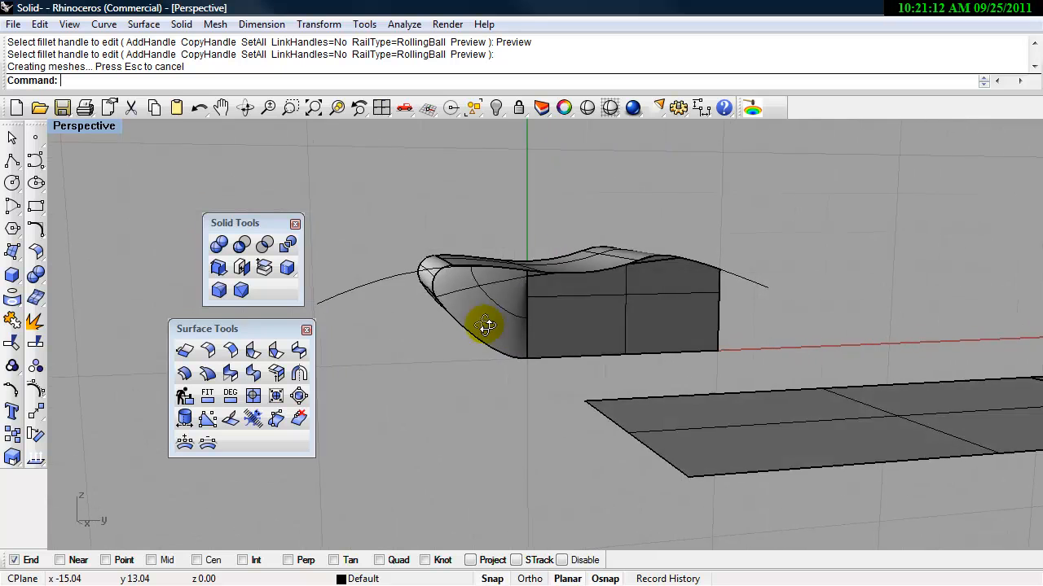
drag(485, 326, 387, 348)
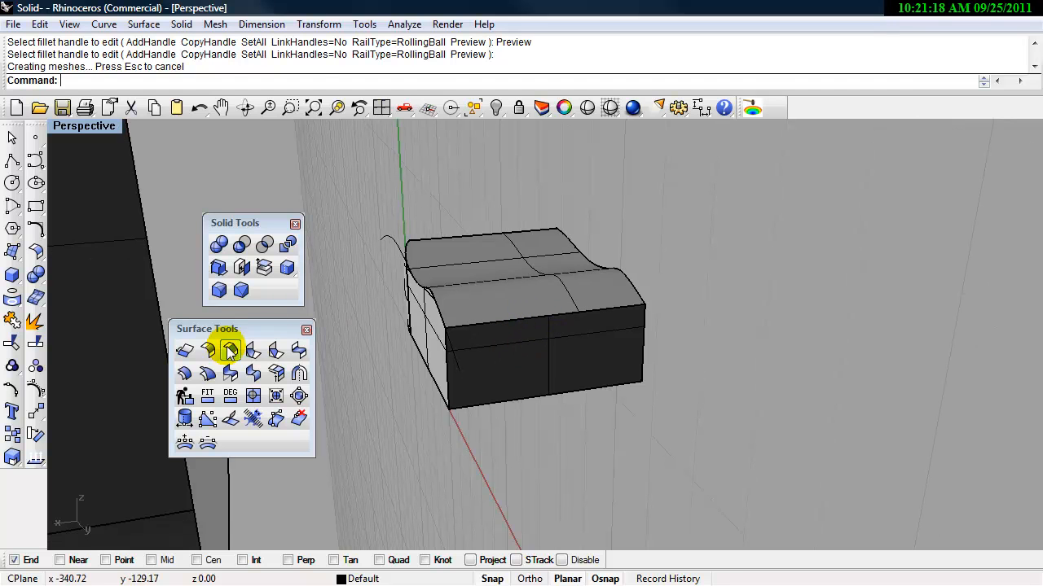
Fillet the rear edges, enlarging the radius on the rear corner
click(228, 350)
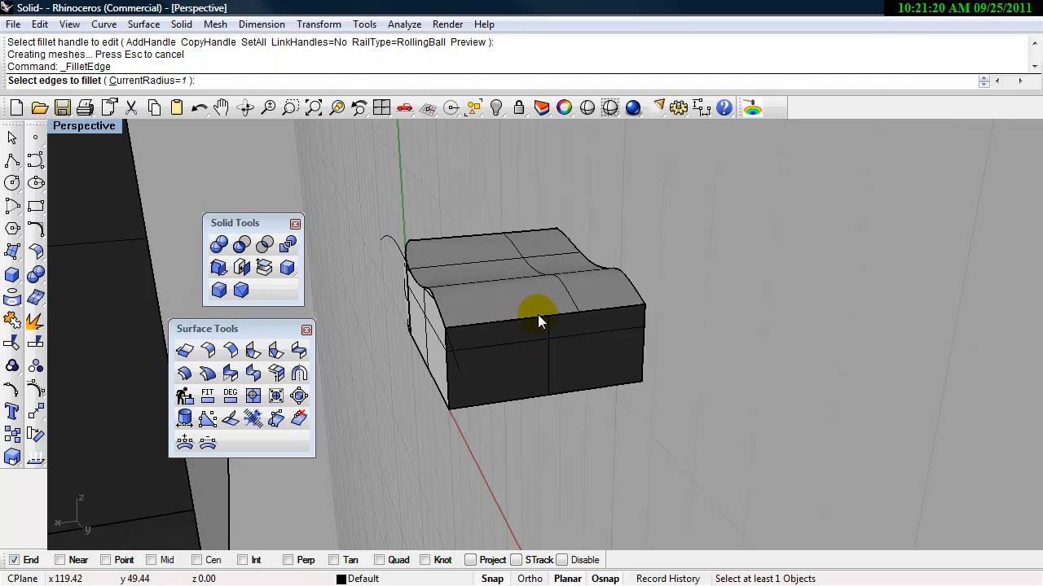
click(542, 313)
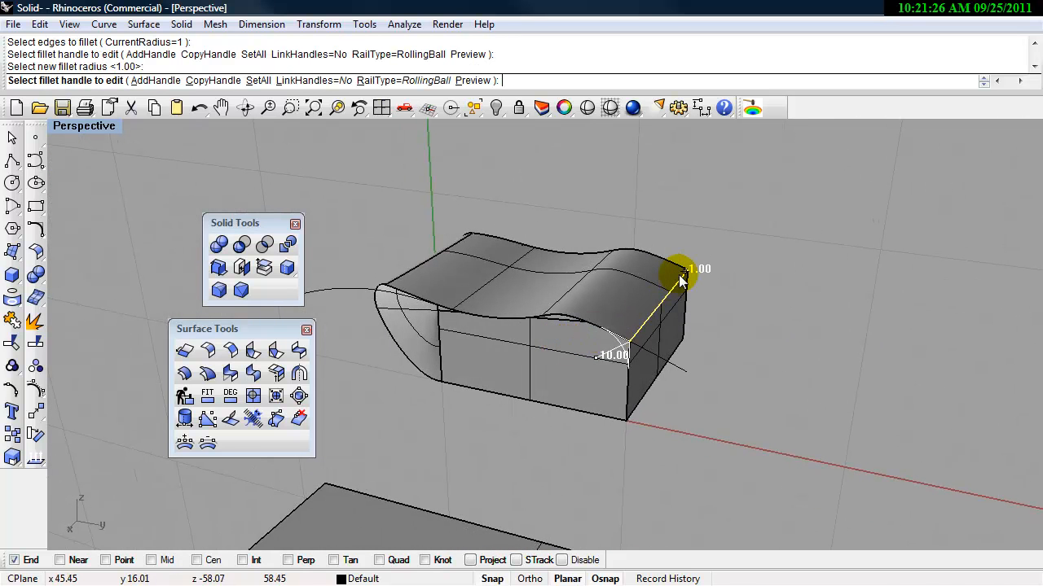
drag(680, 269, 702, 335)
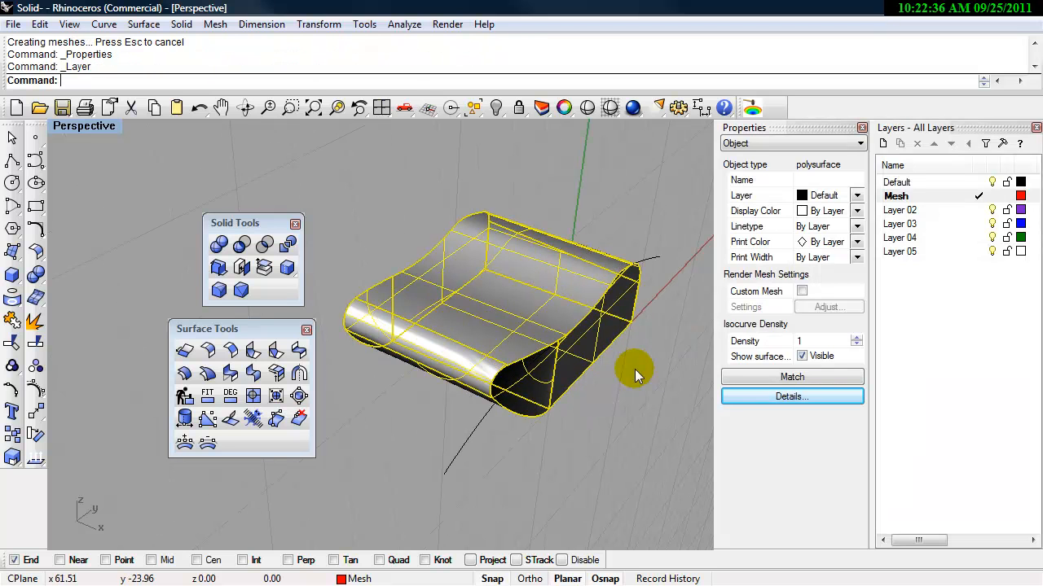
Mesh the filleted body with the density raised toward more polygons, giving 1648 polygons
text(Mesh)
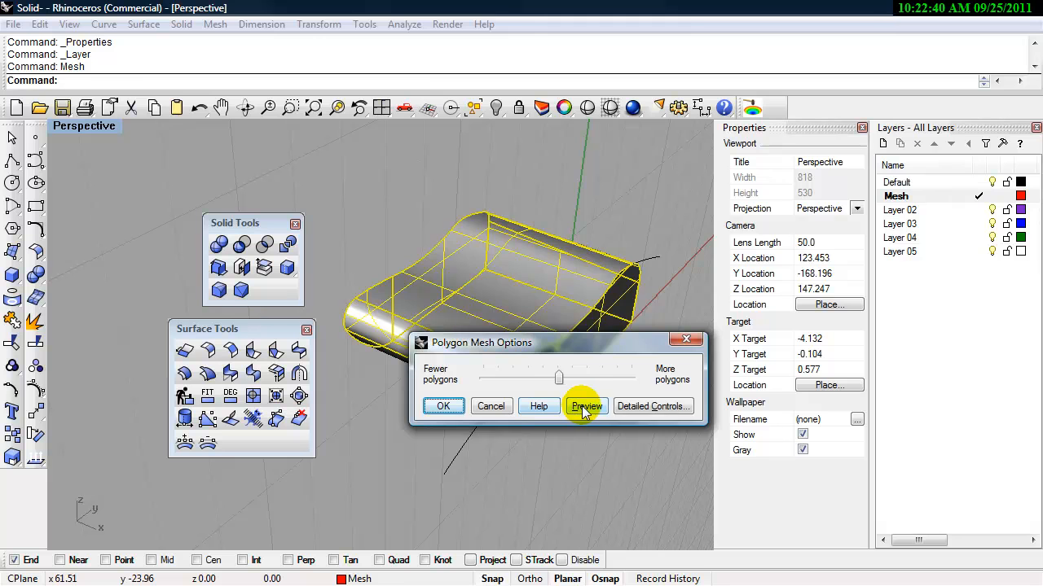
click(586, 406)
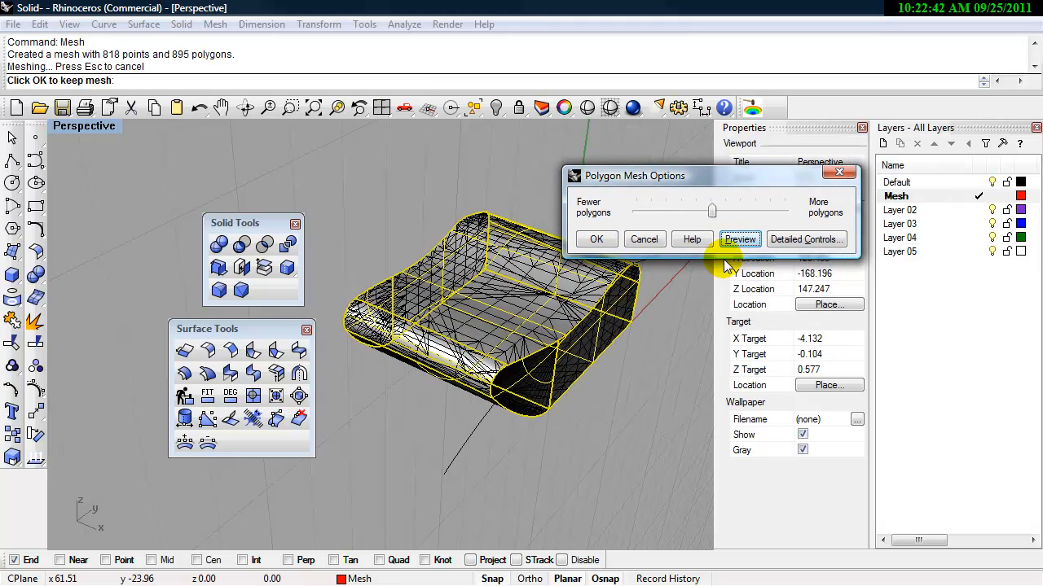
drag(711, 211, 741, 210)
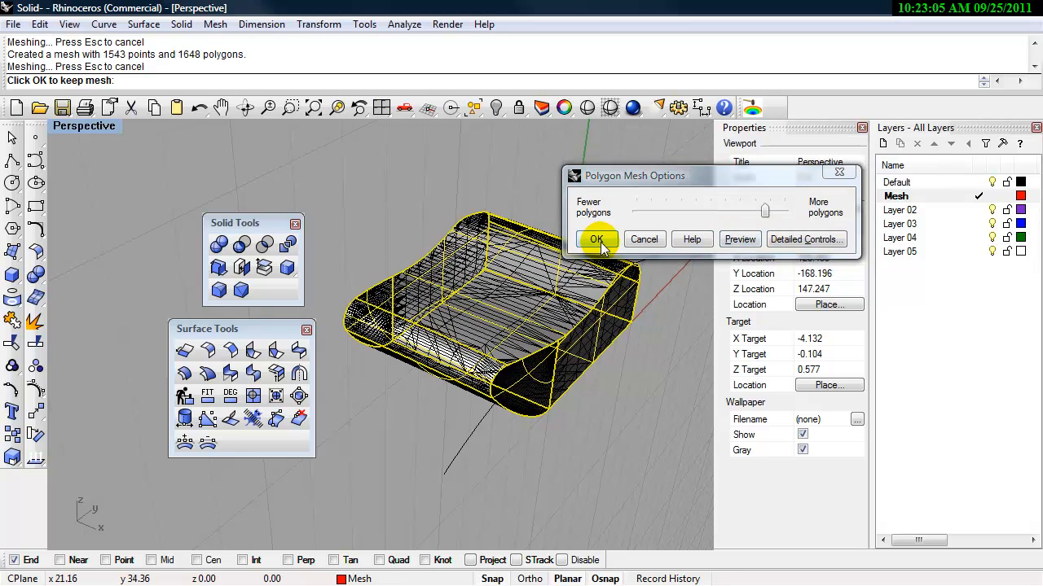
click(596, 238)
text(CheckMesh)
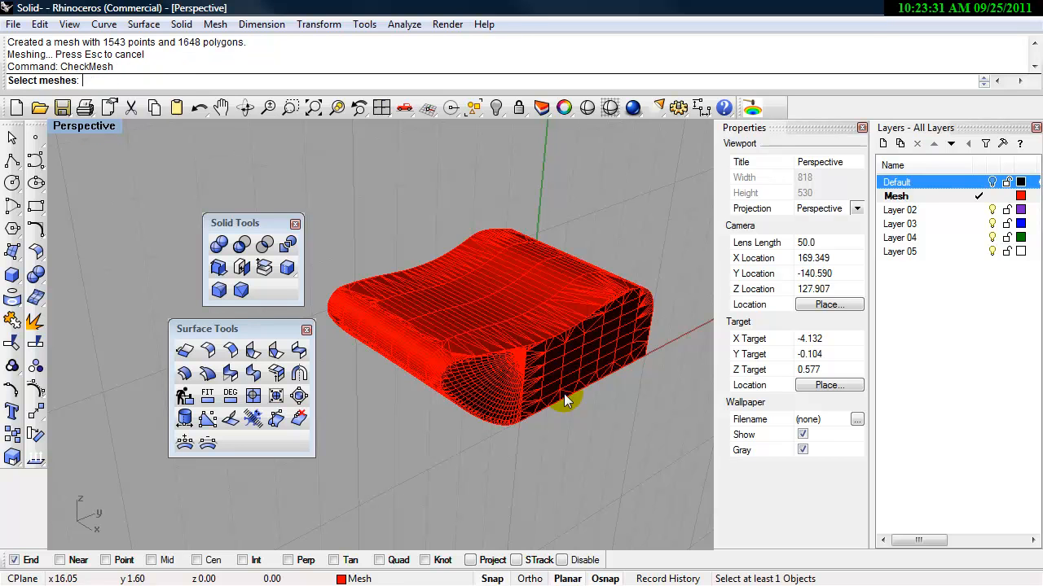
CheckMesh the red mesh, confirm no naked edges, and close the report
click(566, 399)
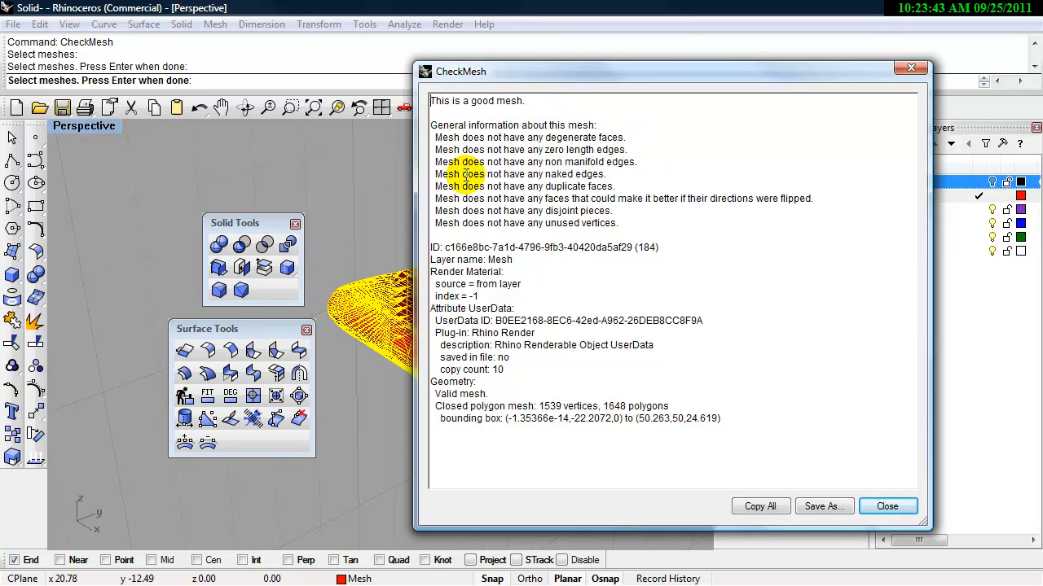
double_click(521, 174)
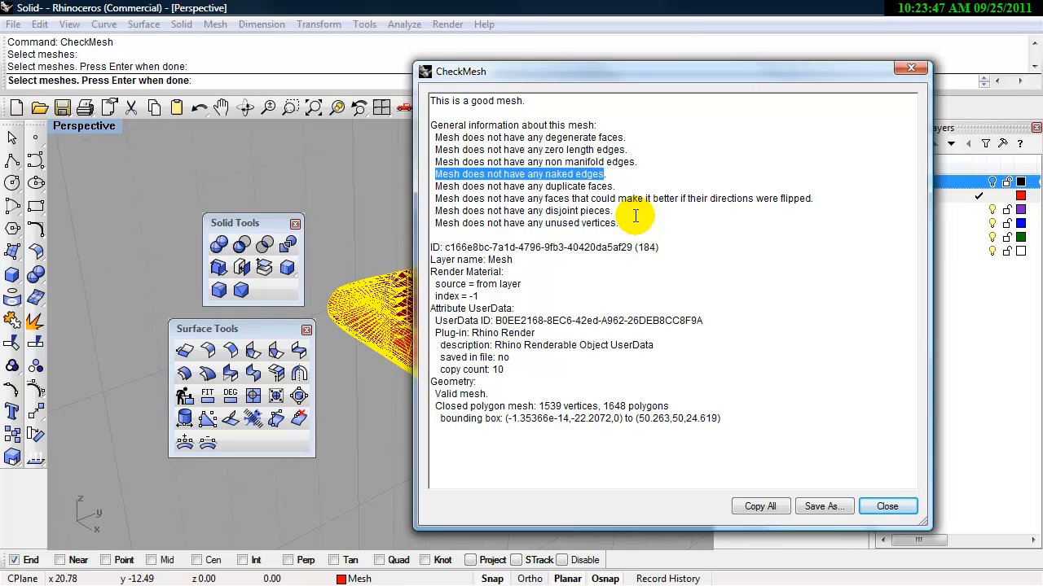
click(887, 506)
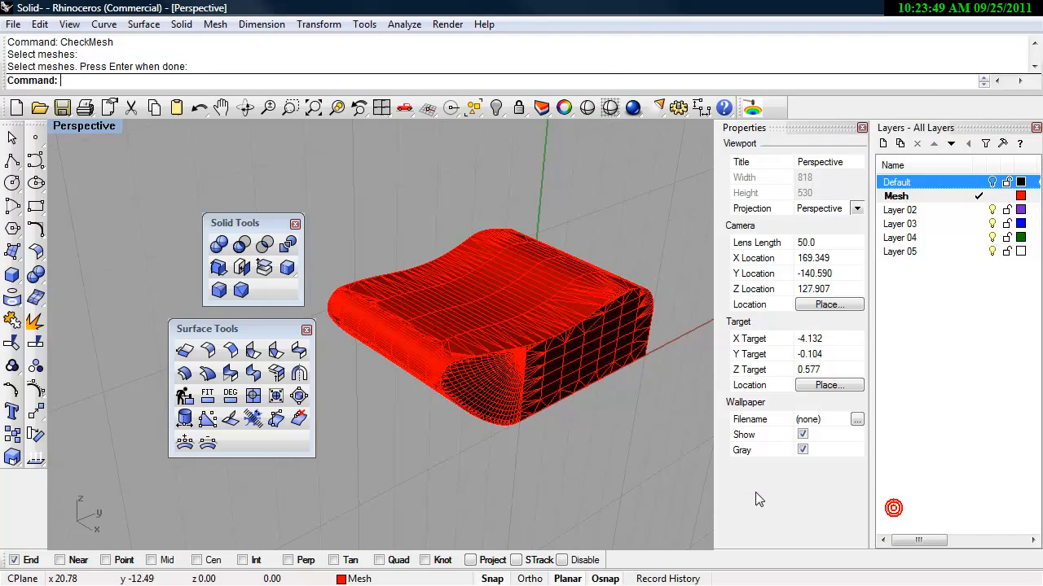